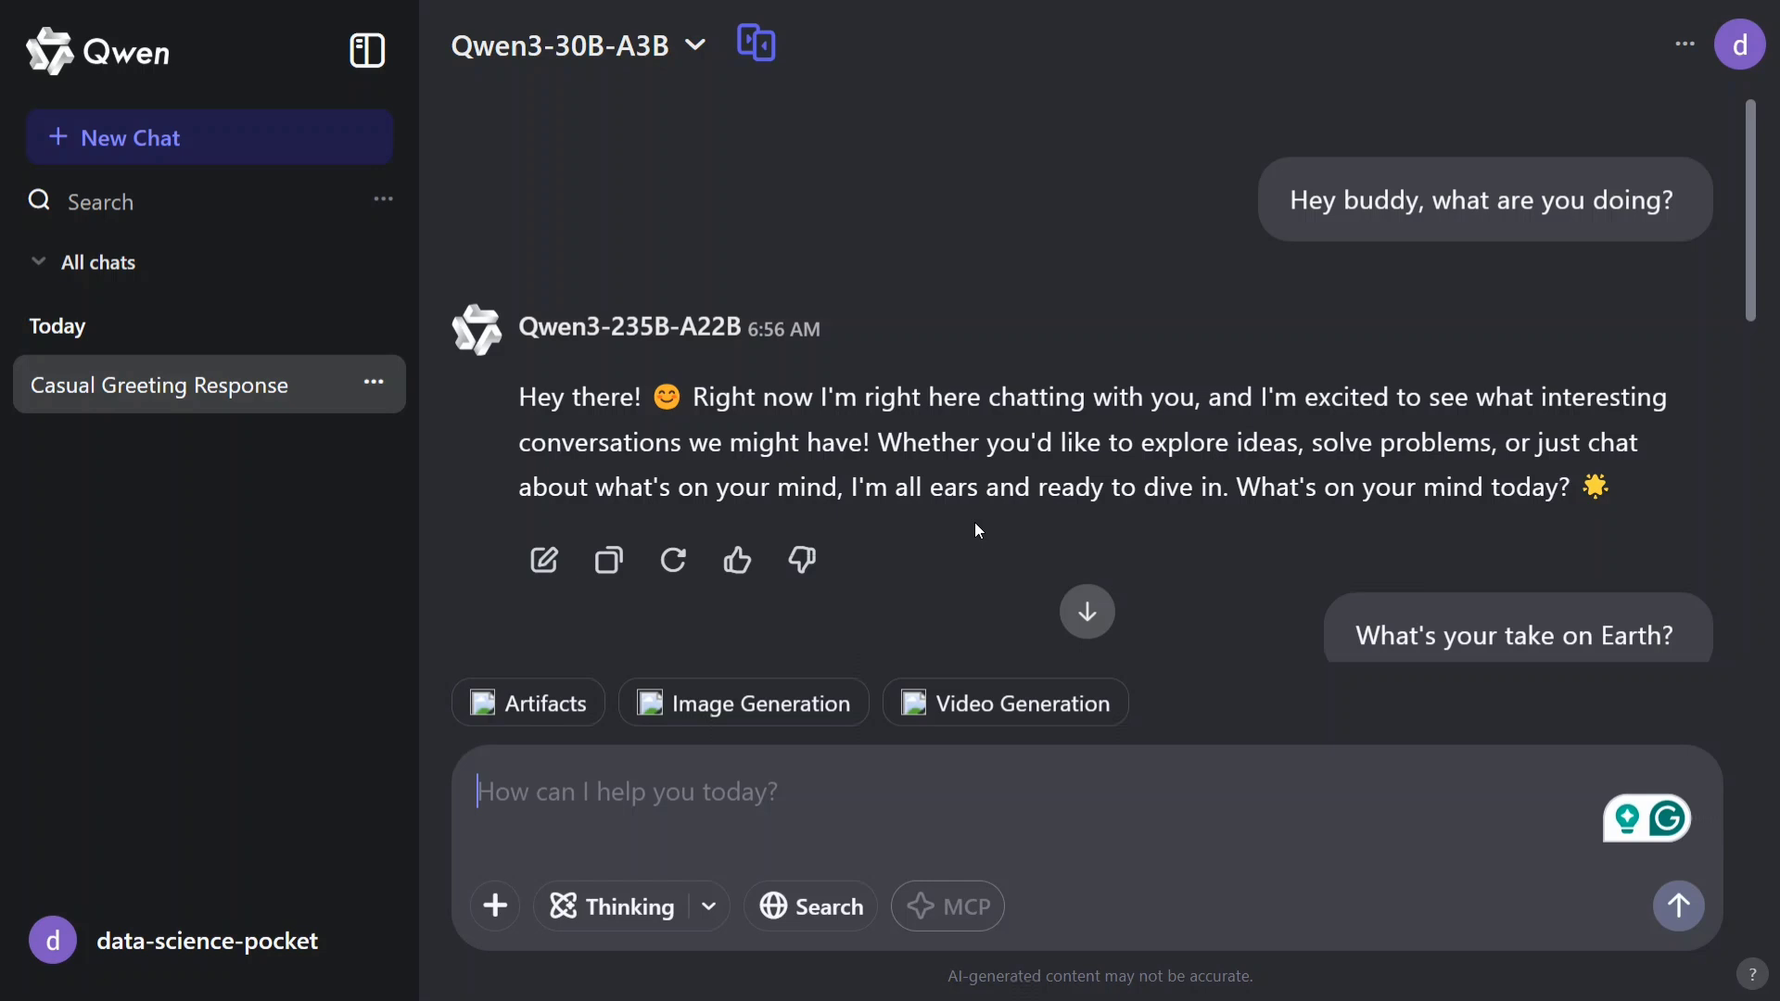
pyautogui.moveTo(964, 440)
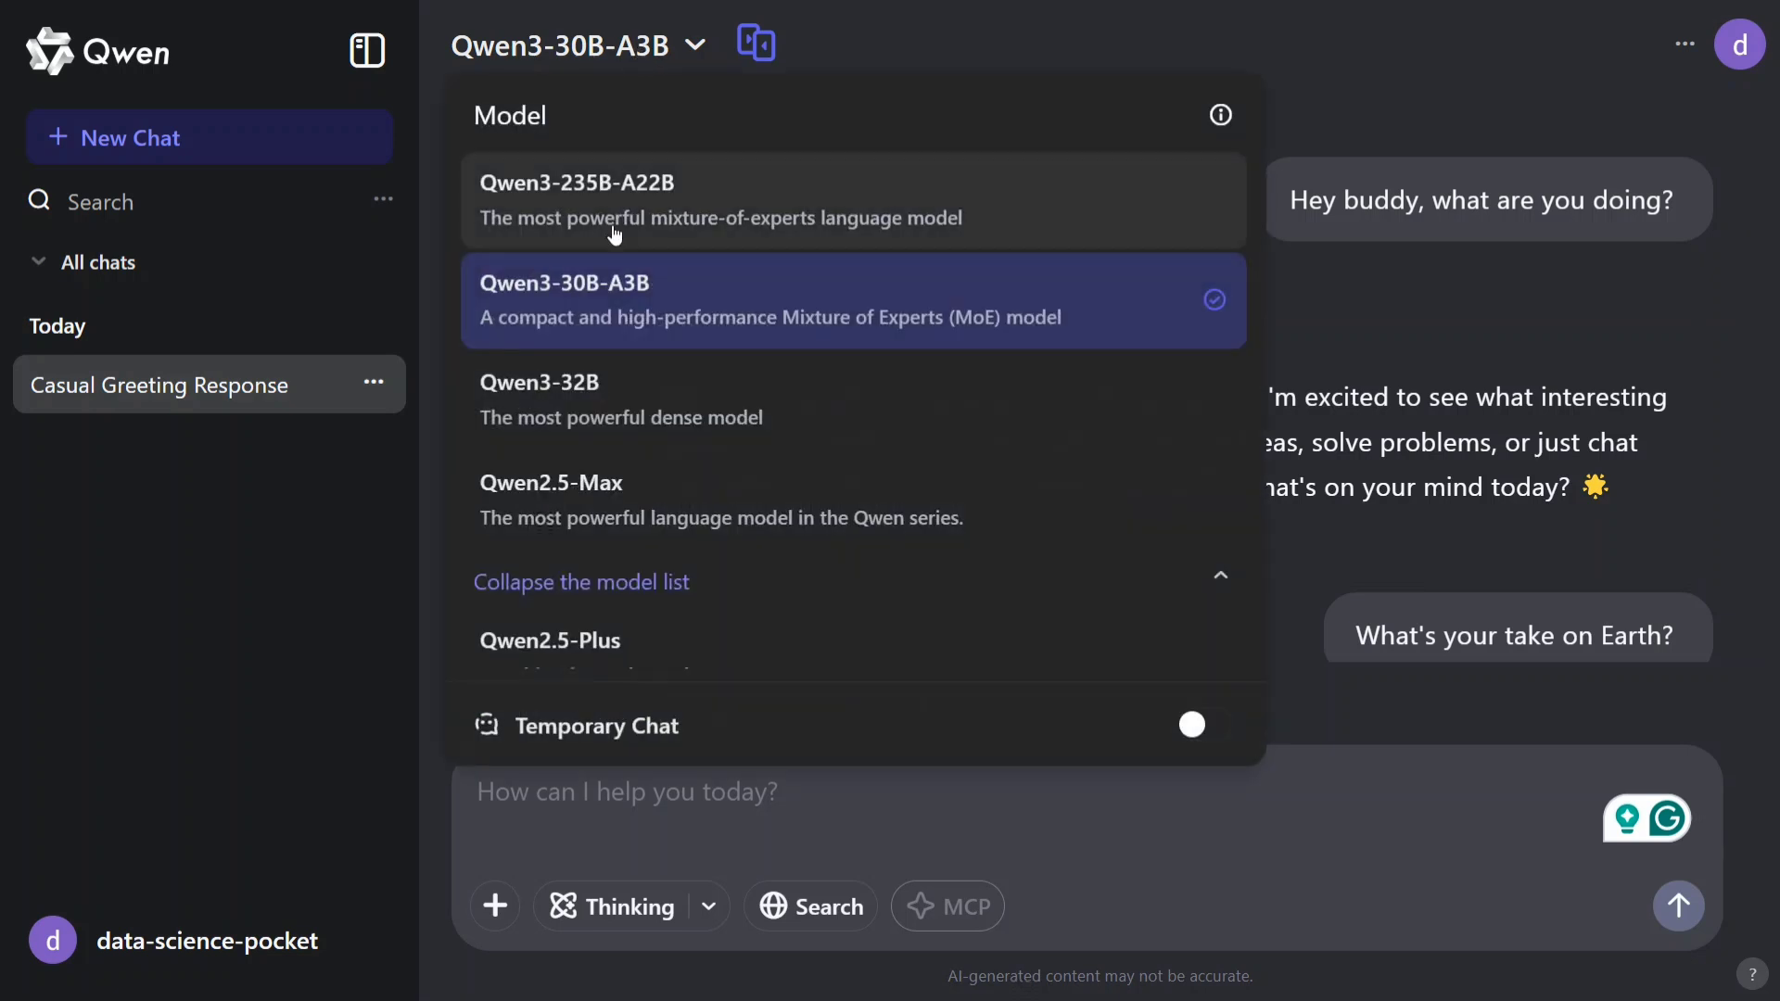
pyautogui.moveTo(622, 479)
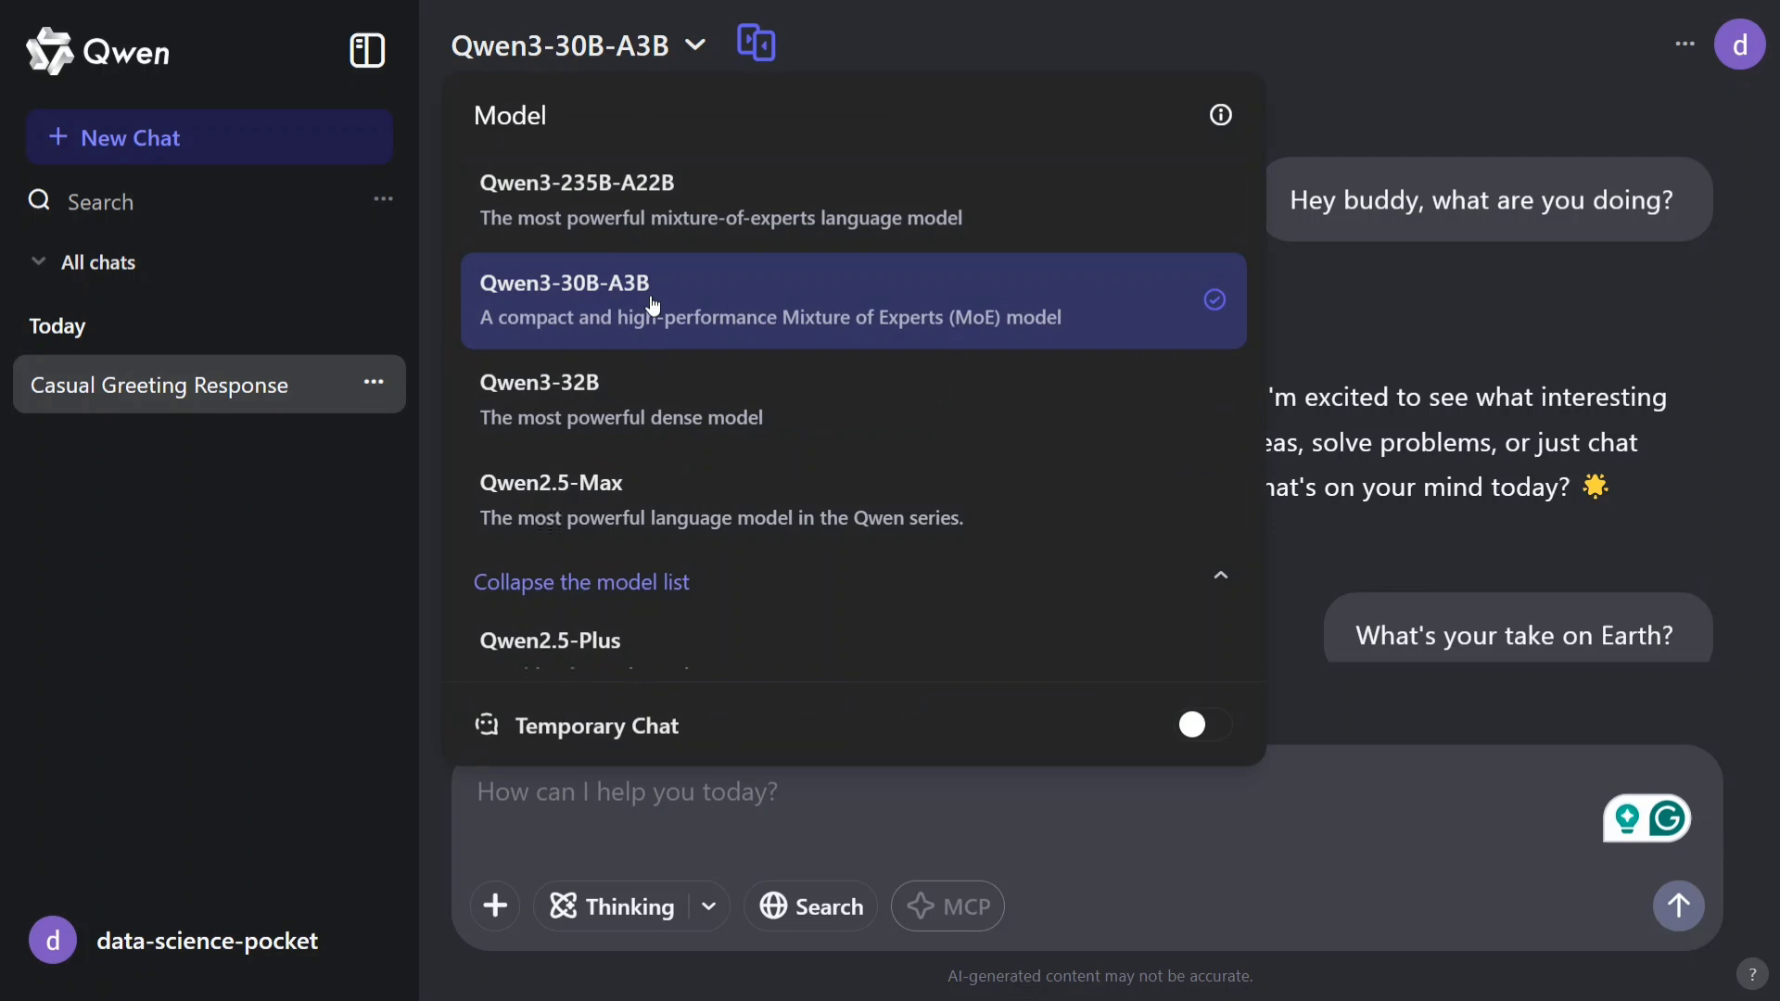
pyautogui.moveTo(642, 217)
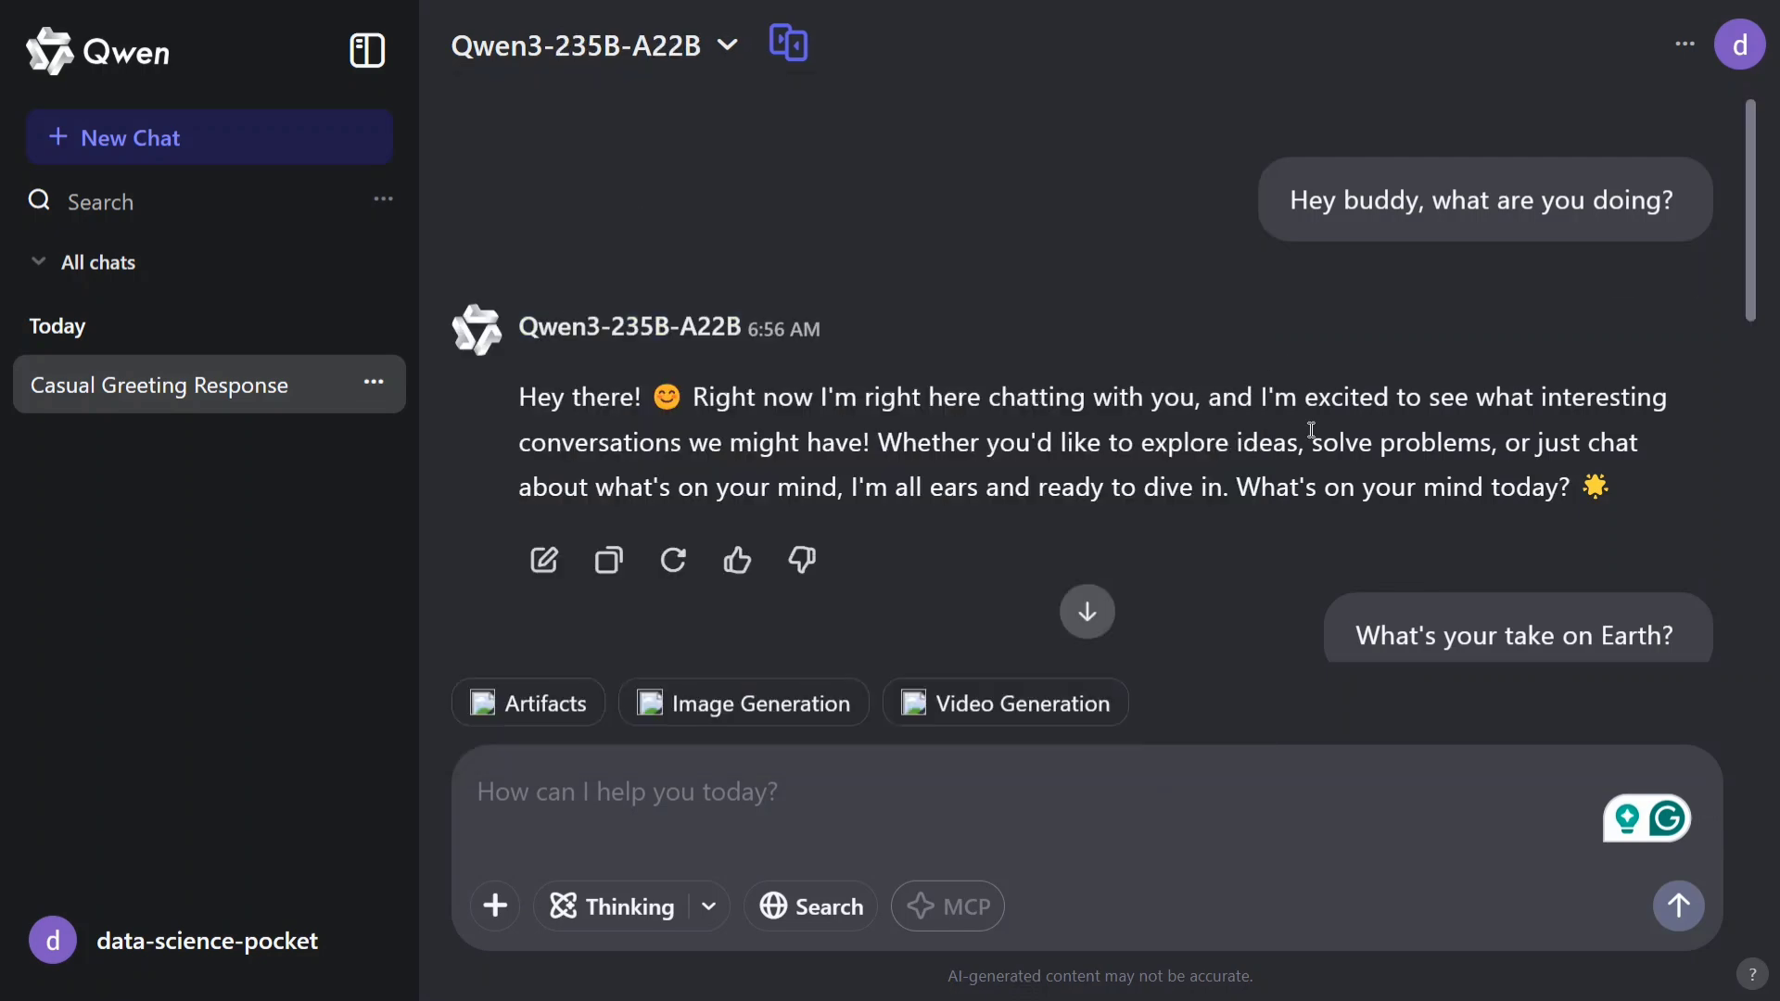
# Scroll through Qwen3-235B-A22B's earlier reply about Earth and back up.
pyautogui.scroll(-3)
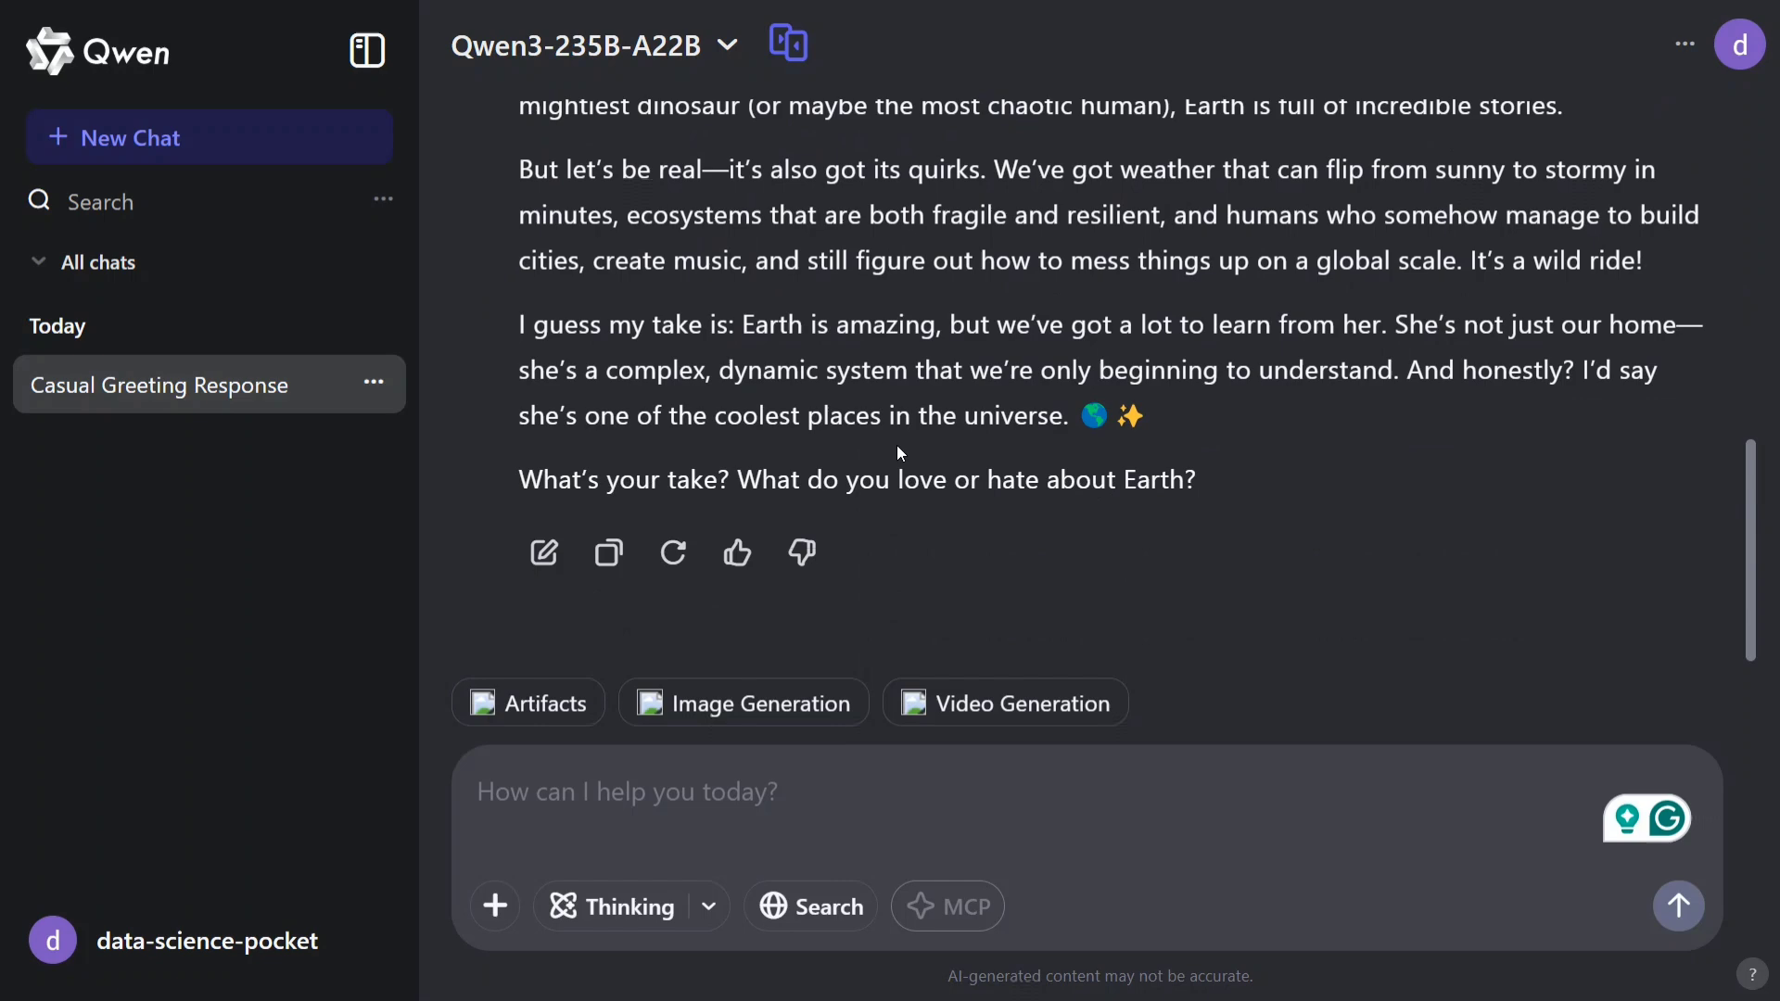
pyautogui.scroll(3)
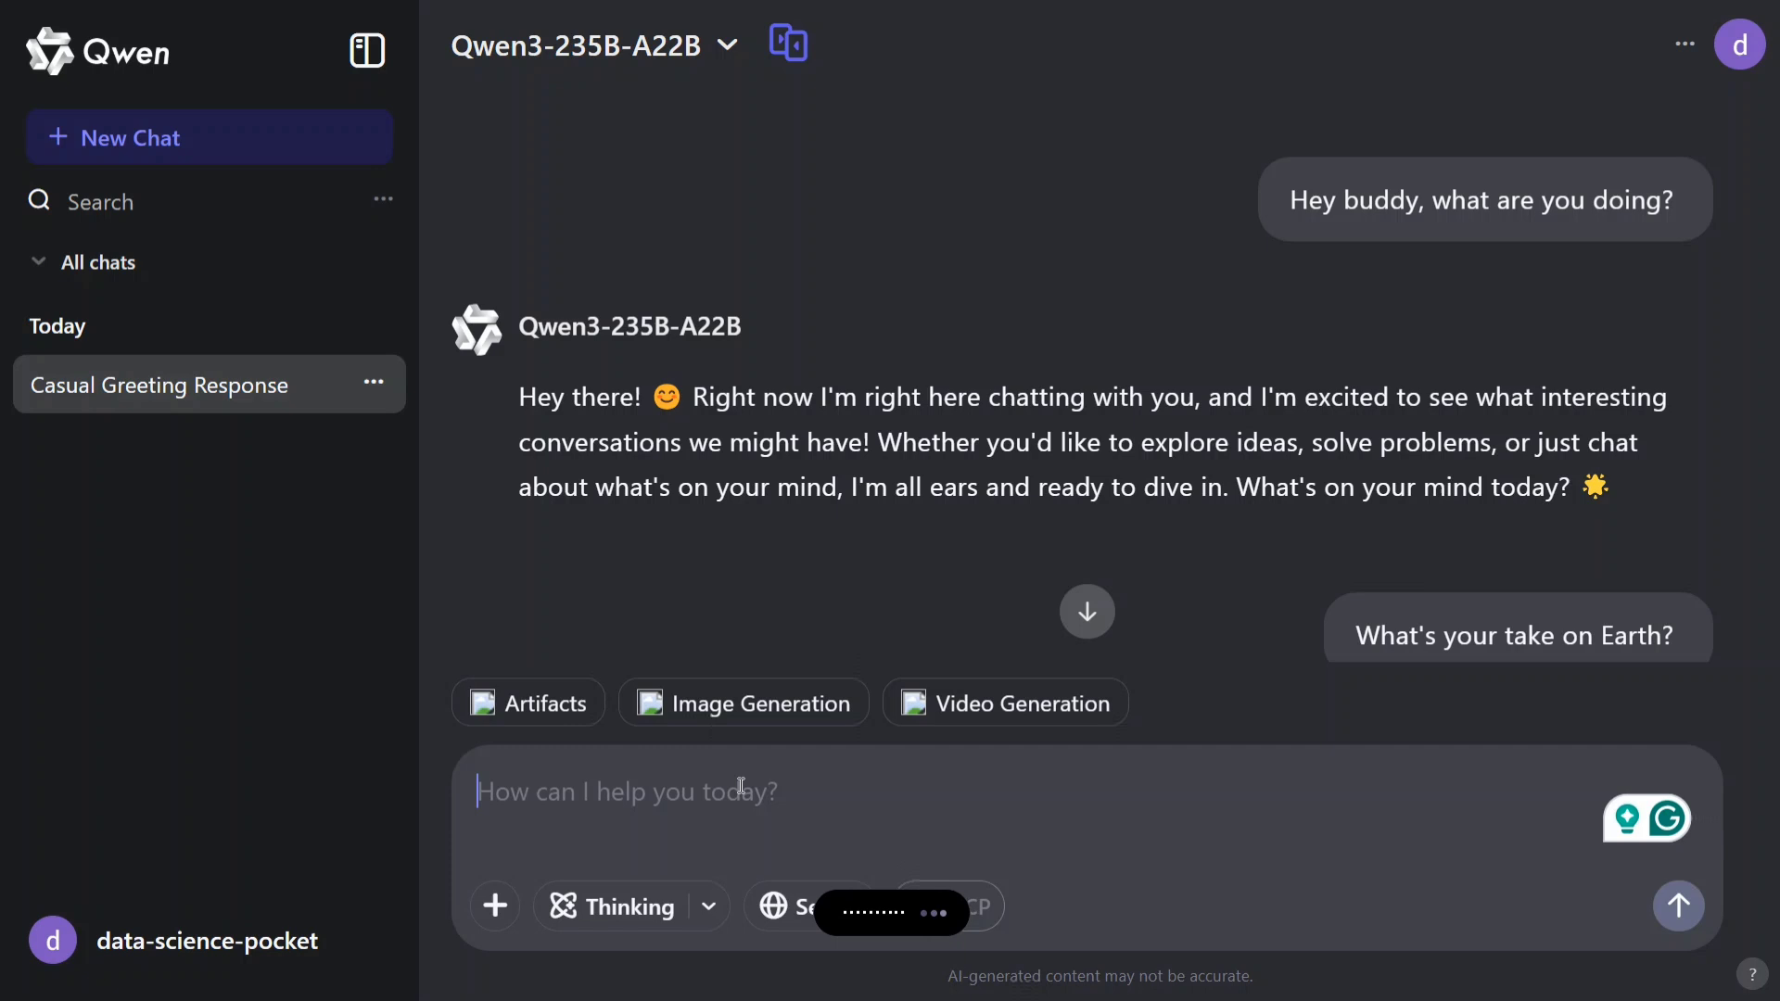
# Send "Hey buddy, what's your take on India?" and read through the sectioned reply.
pyautogui.write("Hey buddy, what's your take on India?")
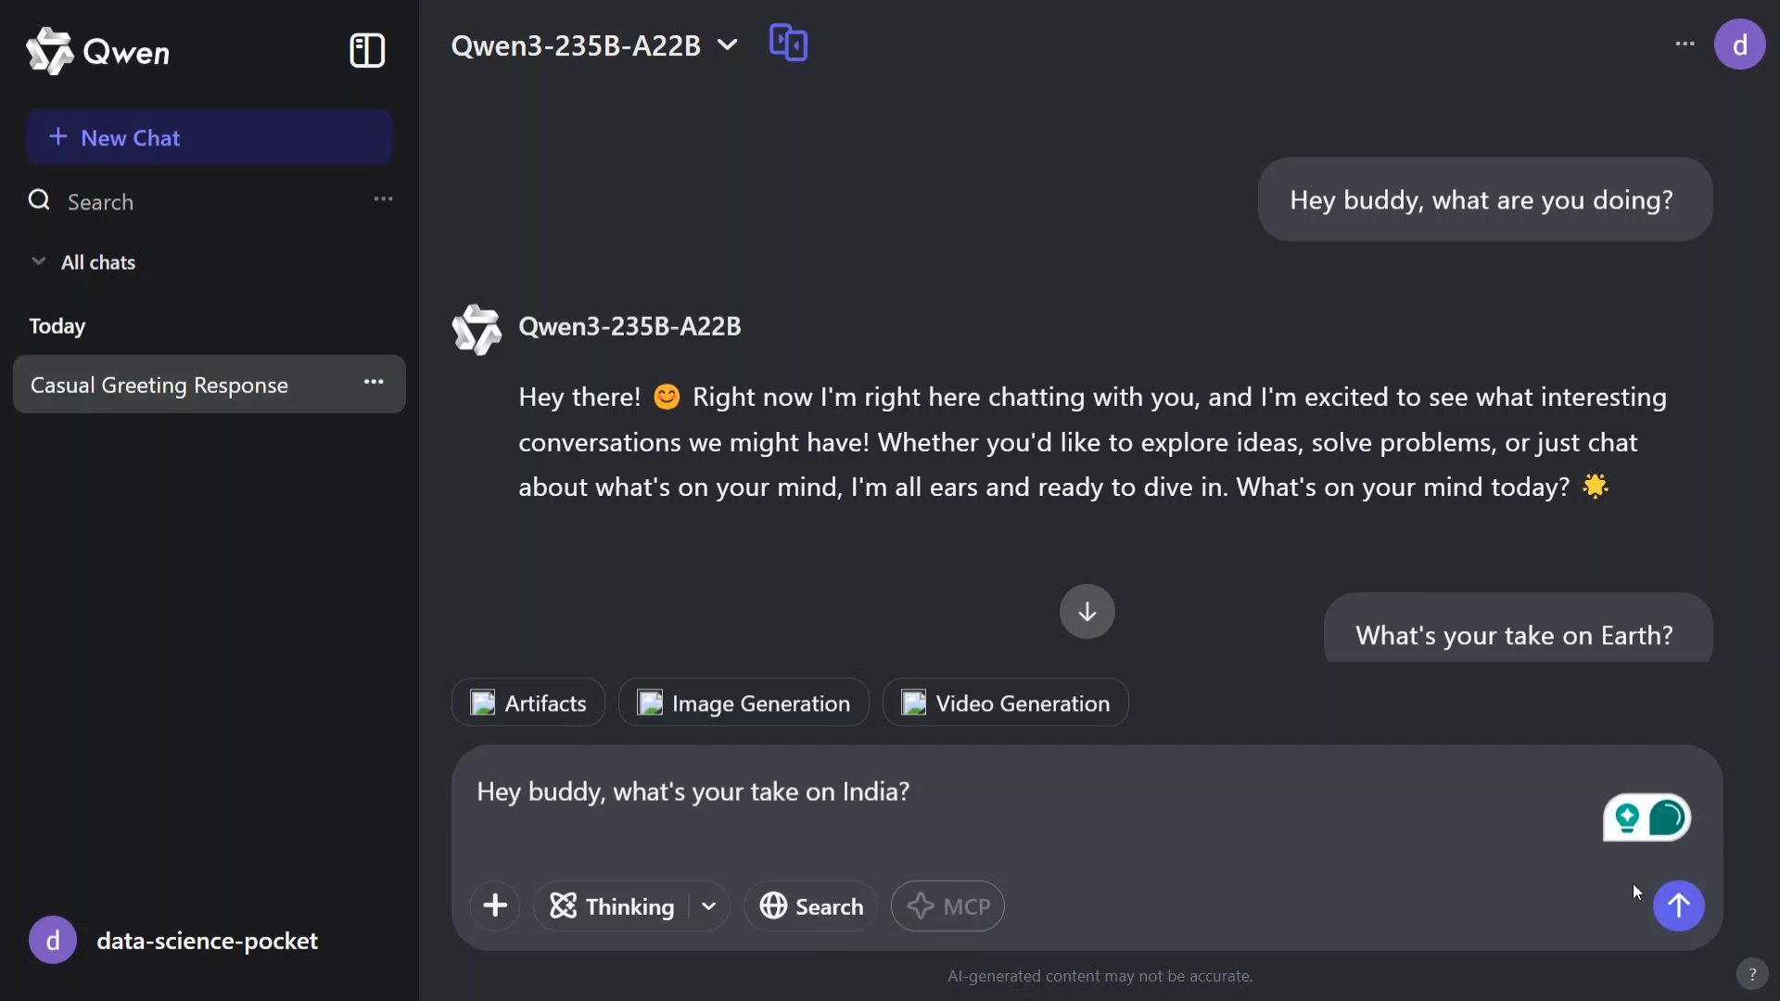
pyautogui.click(1679, 906)
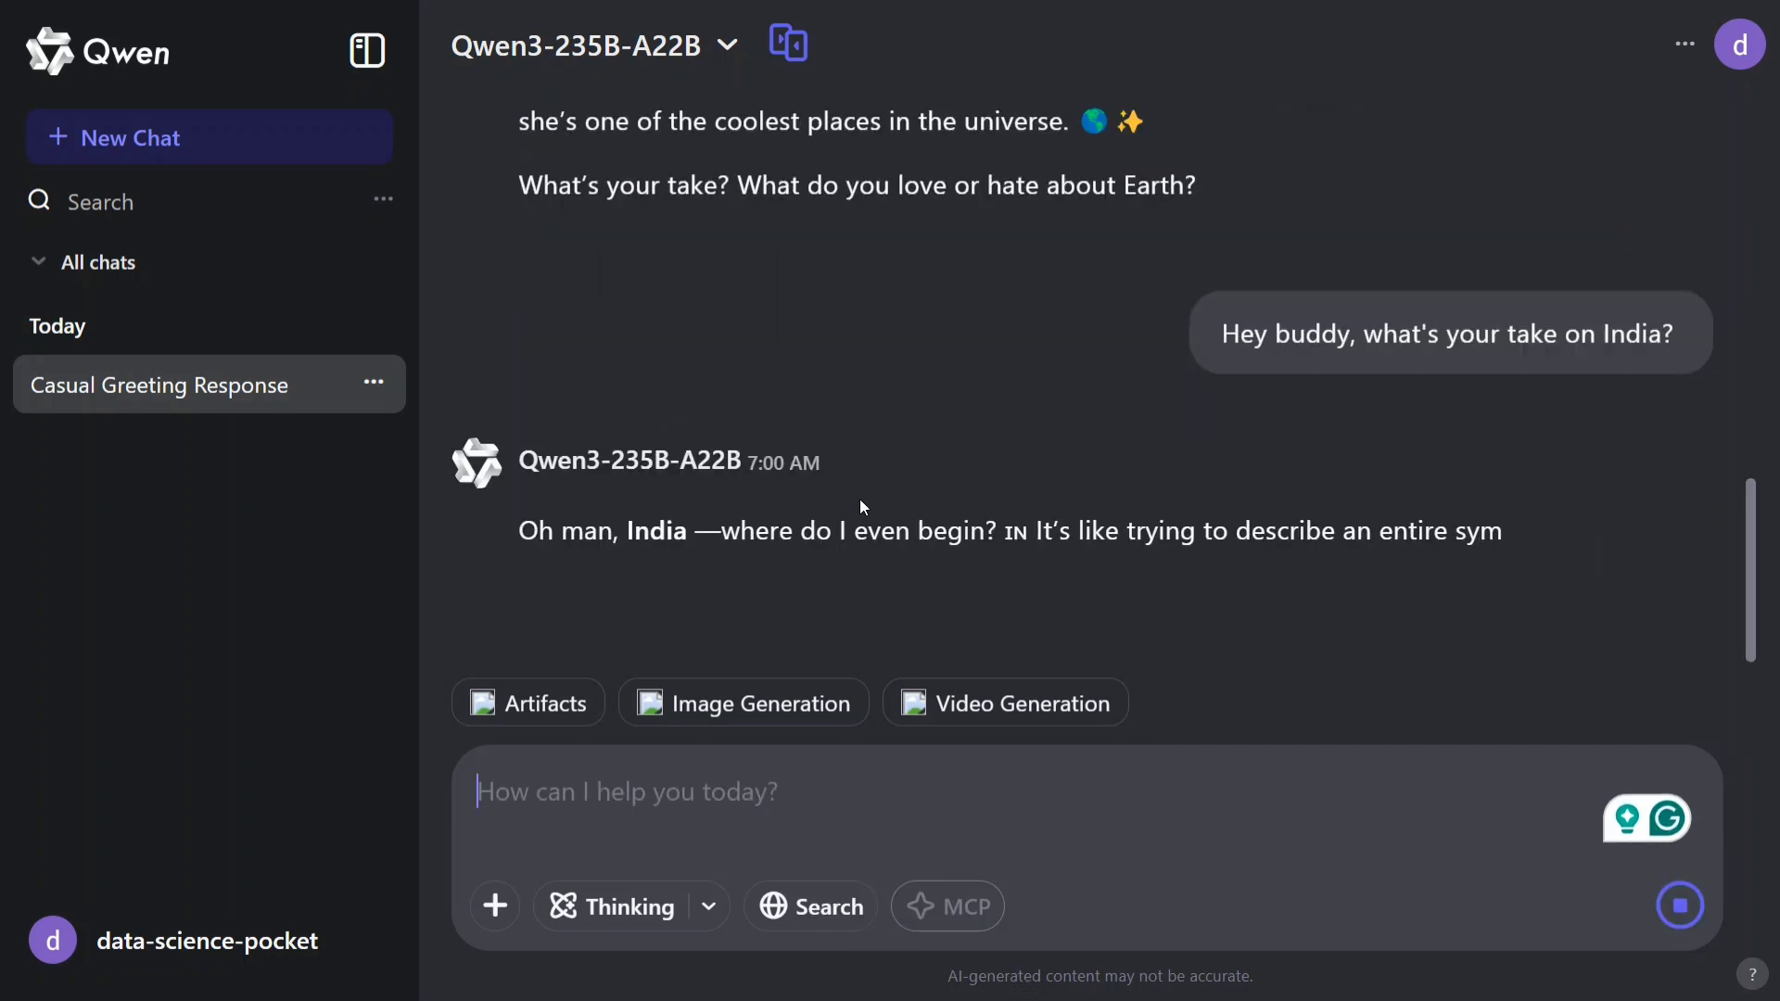
pyautogui.scroll(-3)
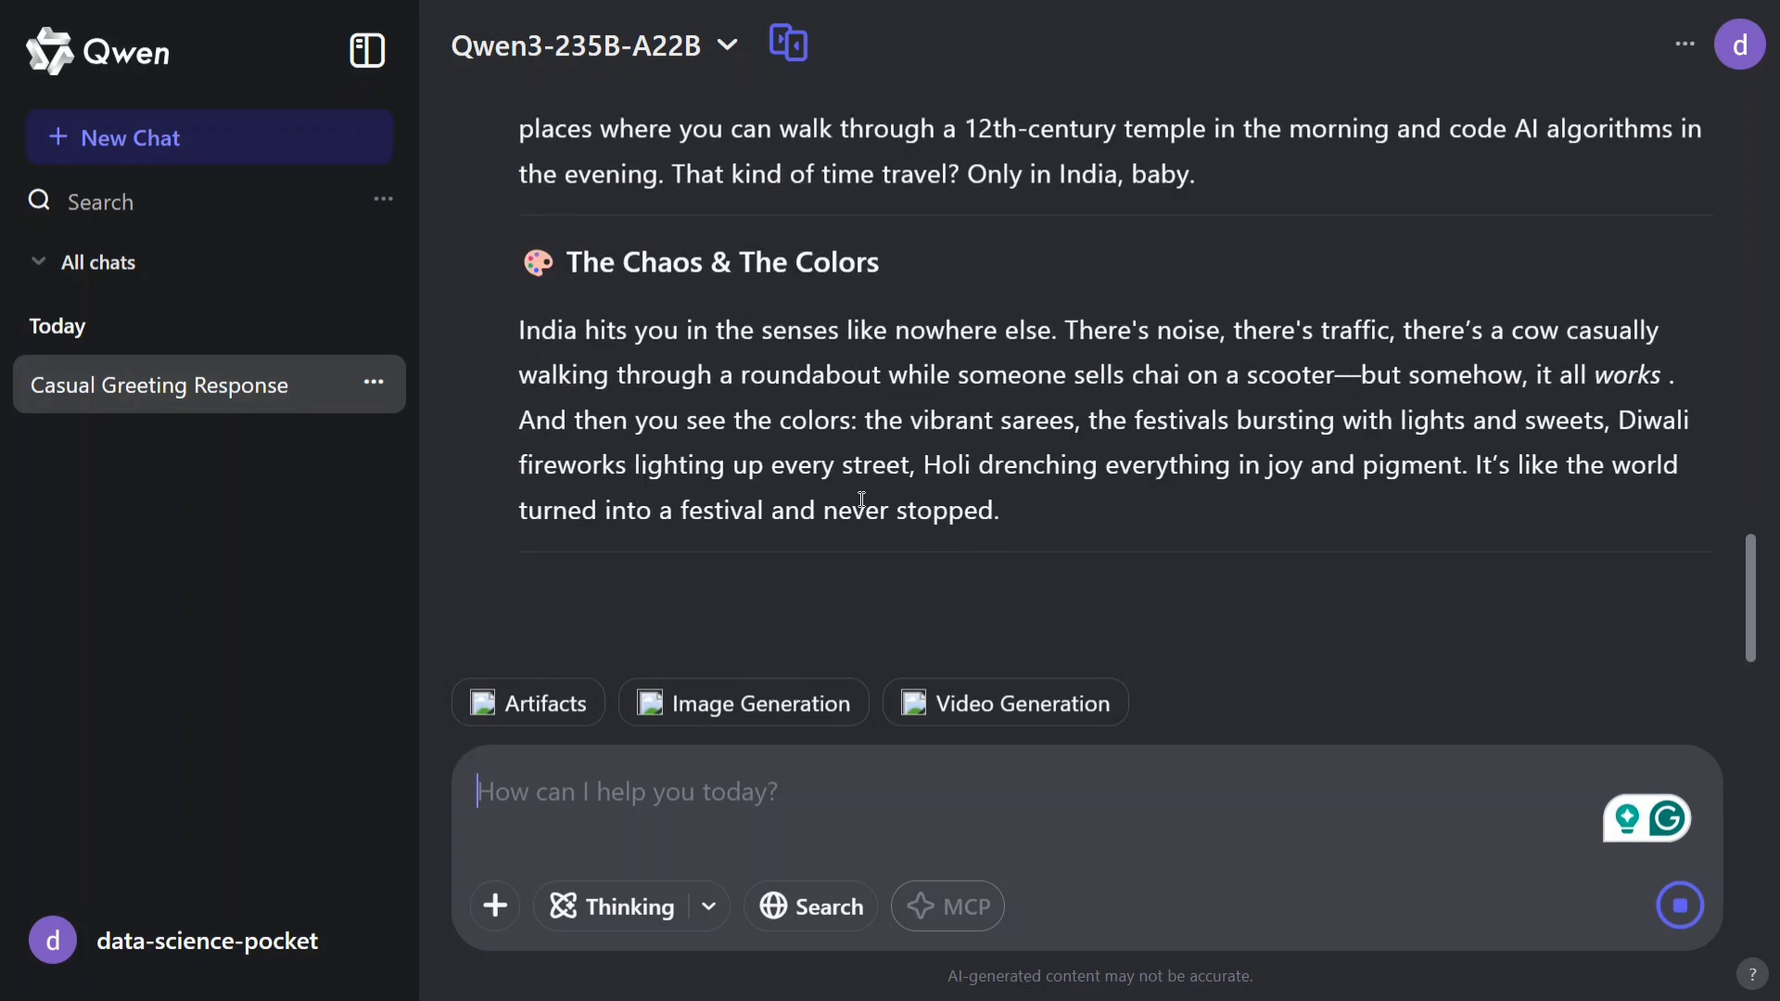
pyautogui.scroll(-3)
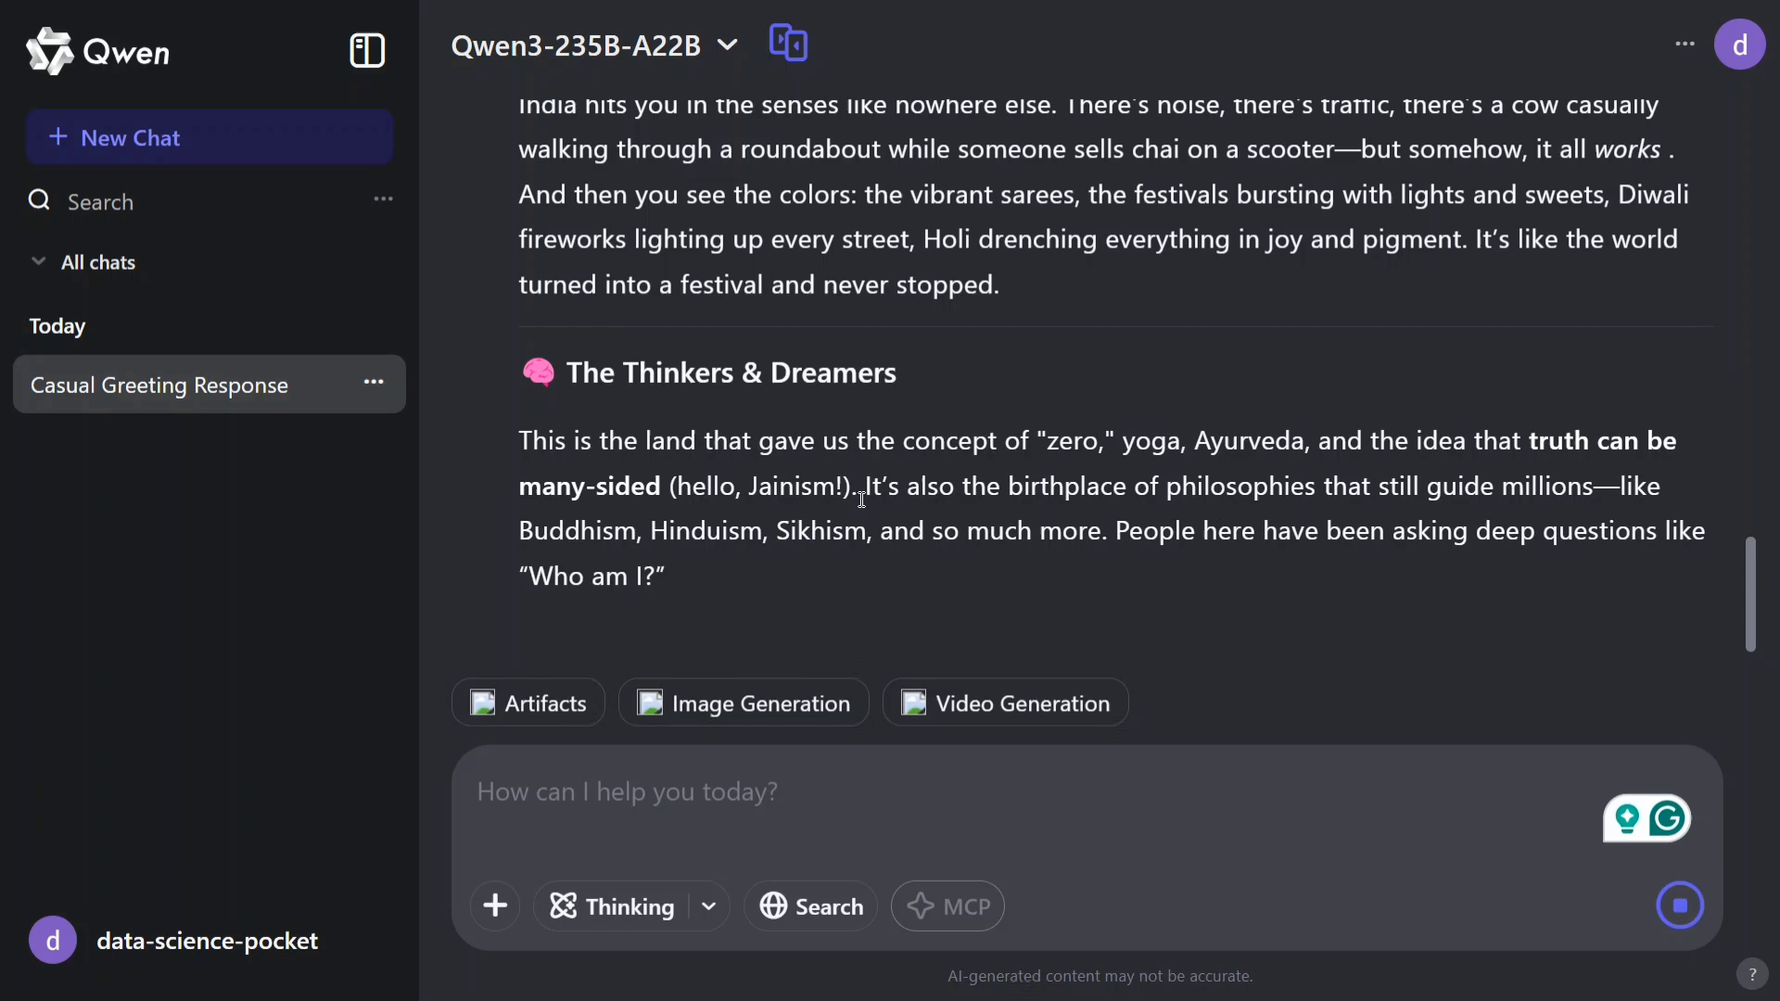
pyautogui.scroll(-3)
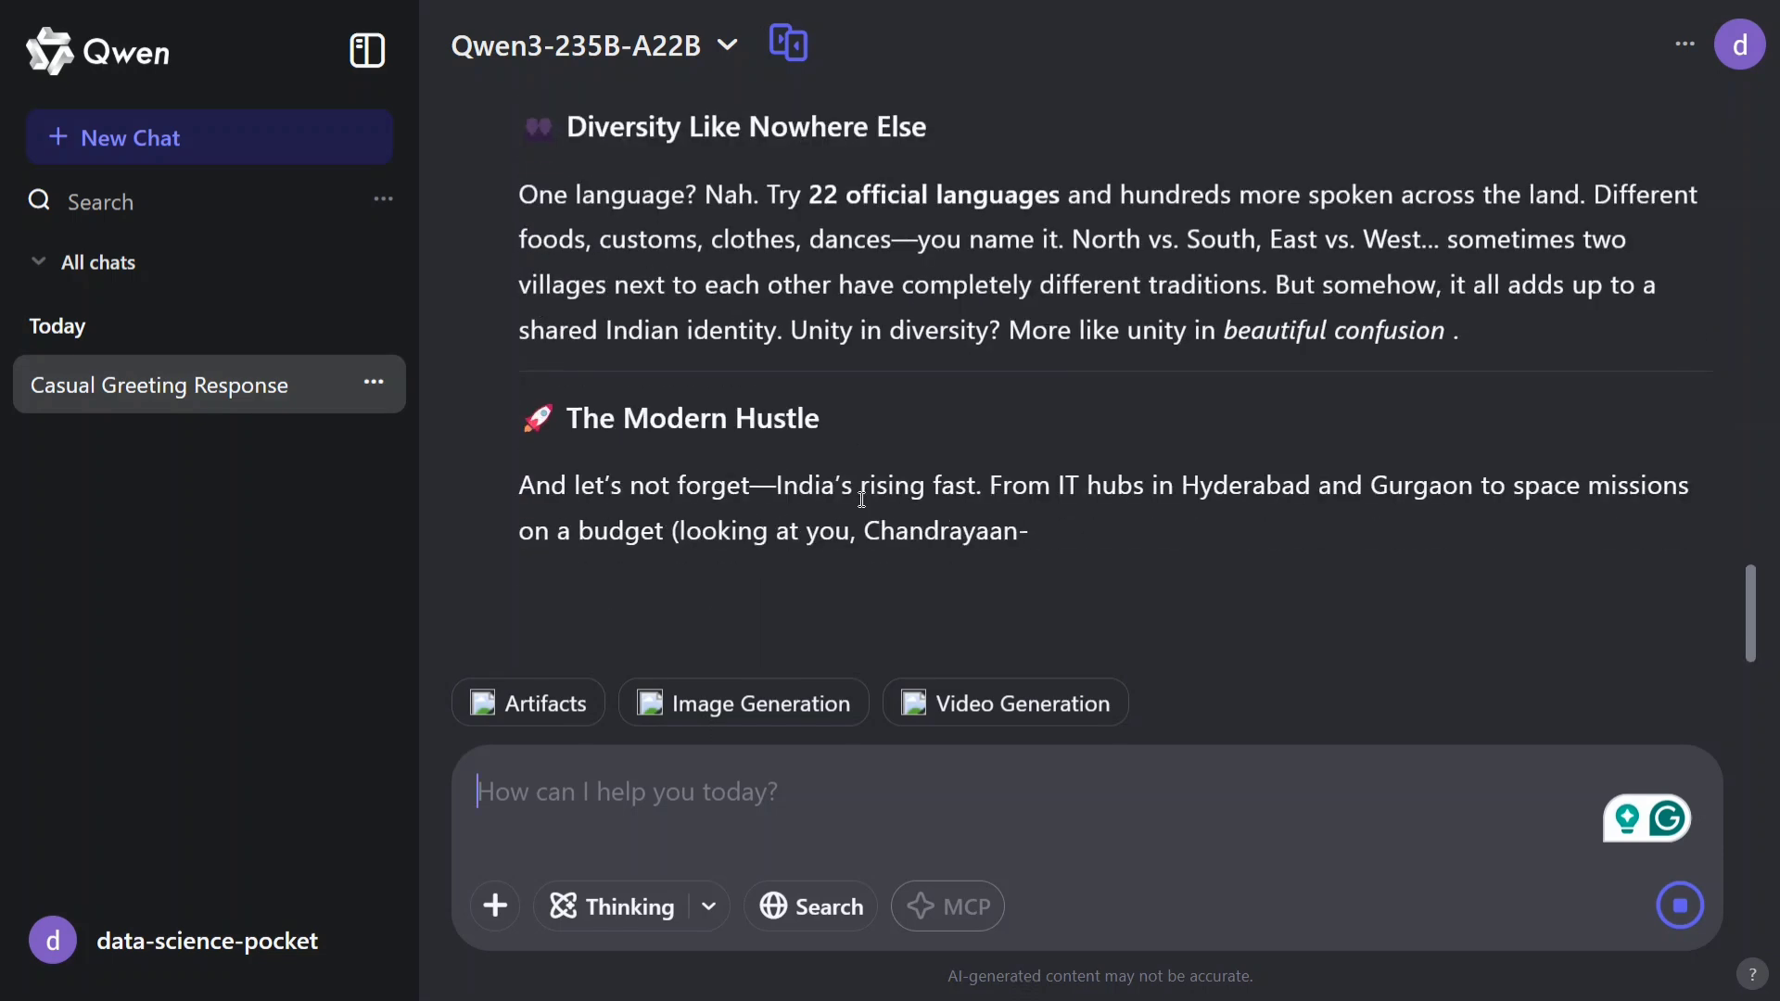
pyautogui.scroll(-3)
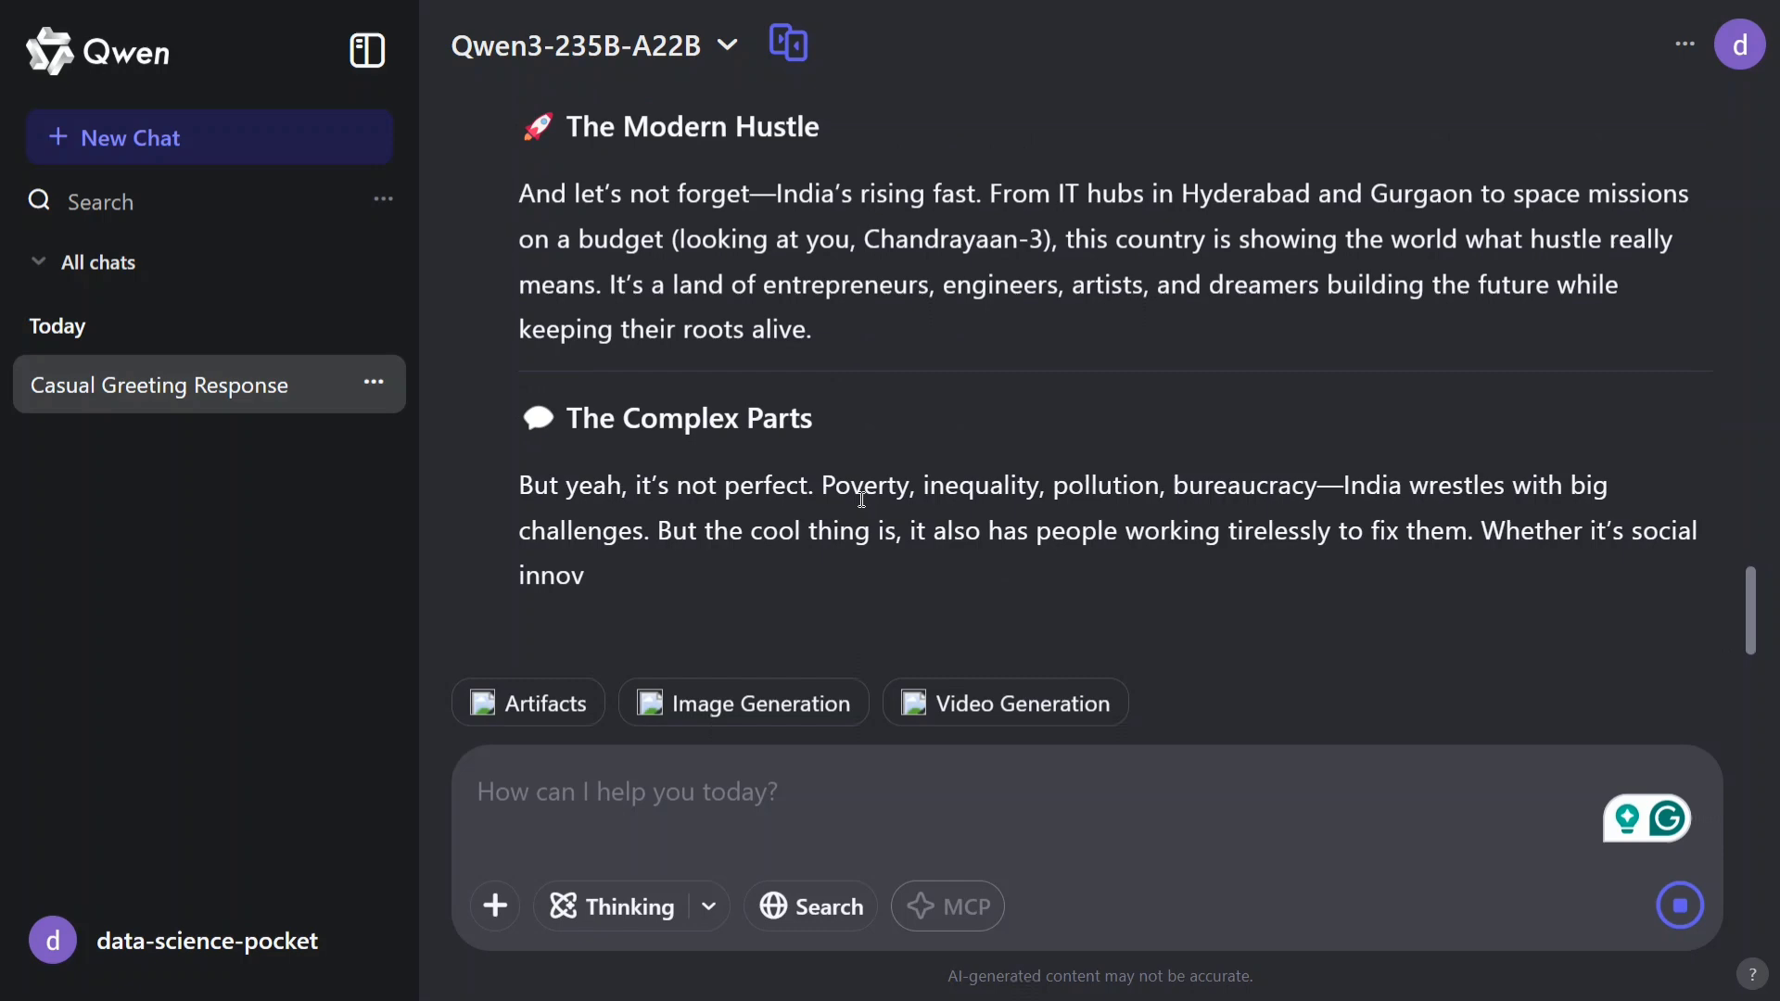
pyautogui.scroll(-3)
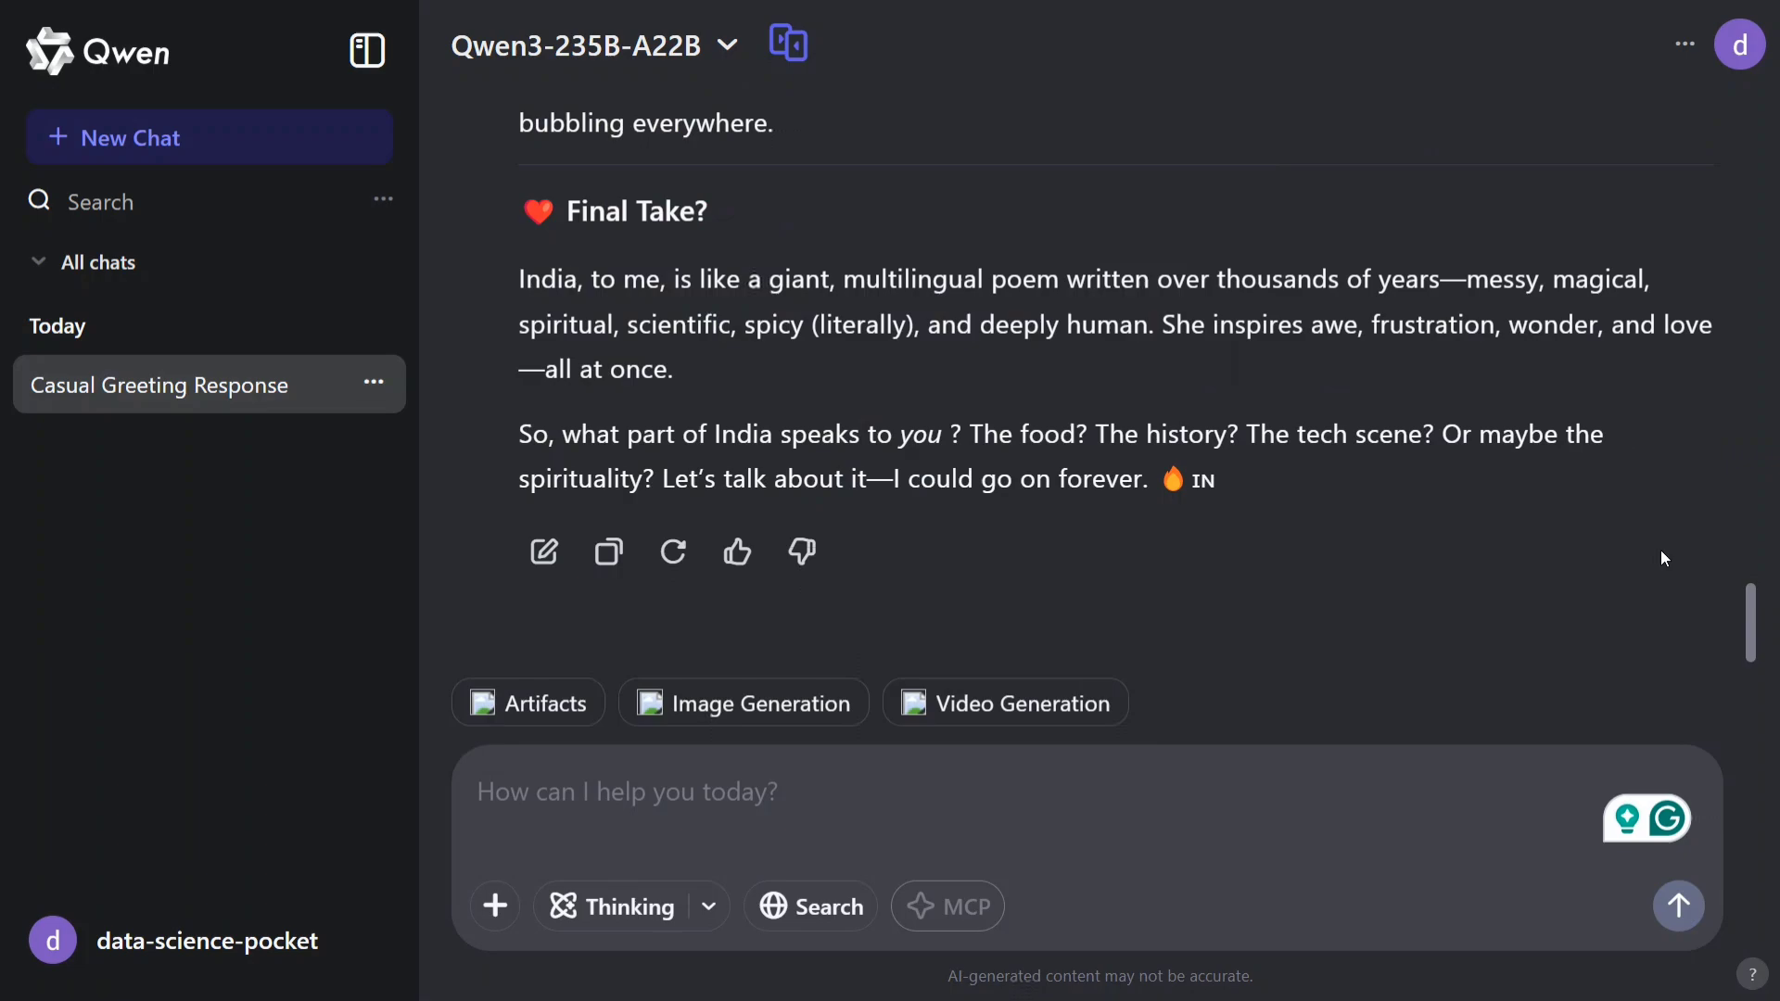
pyautogui.scroll(3)
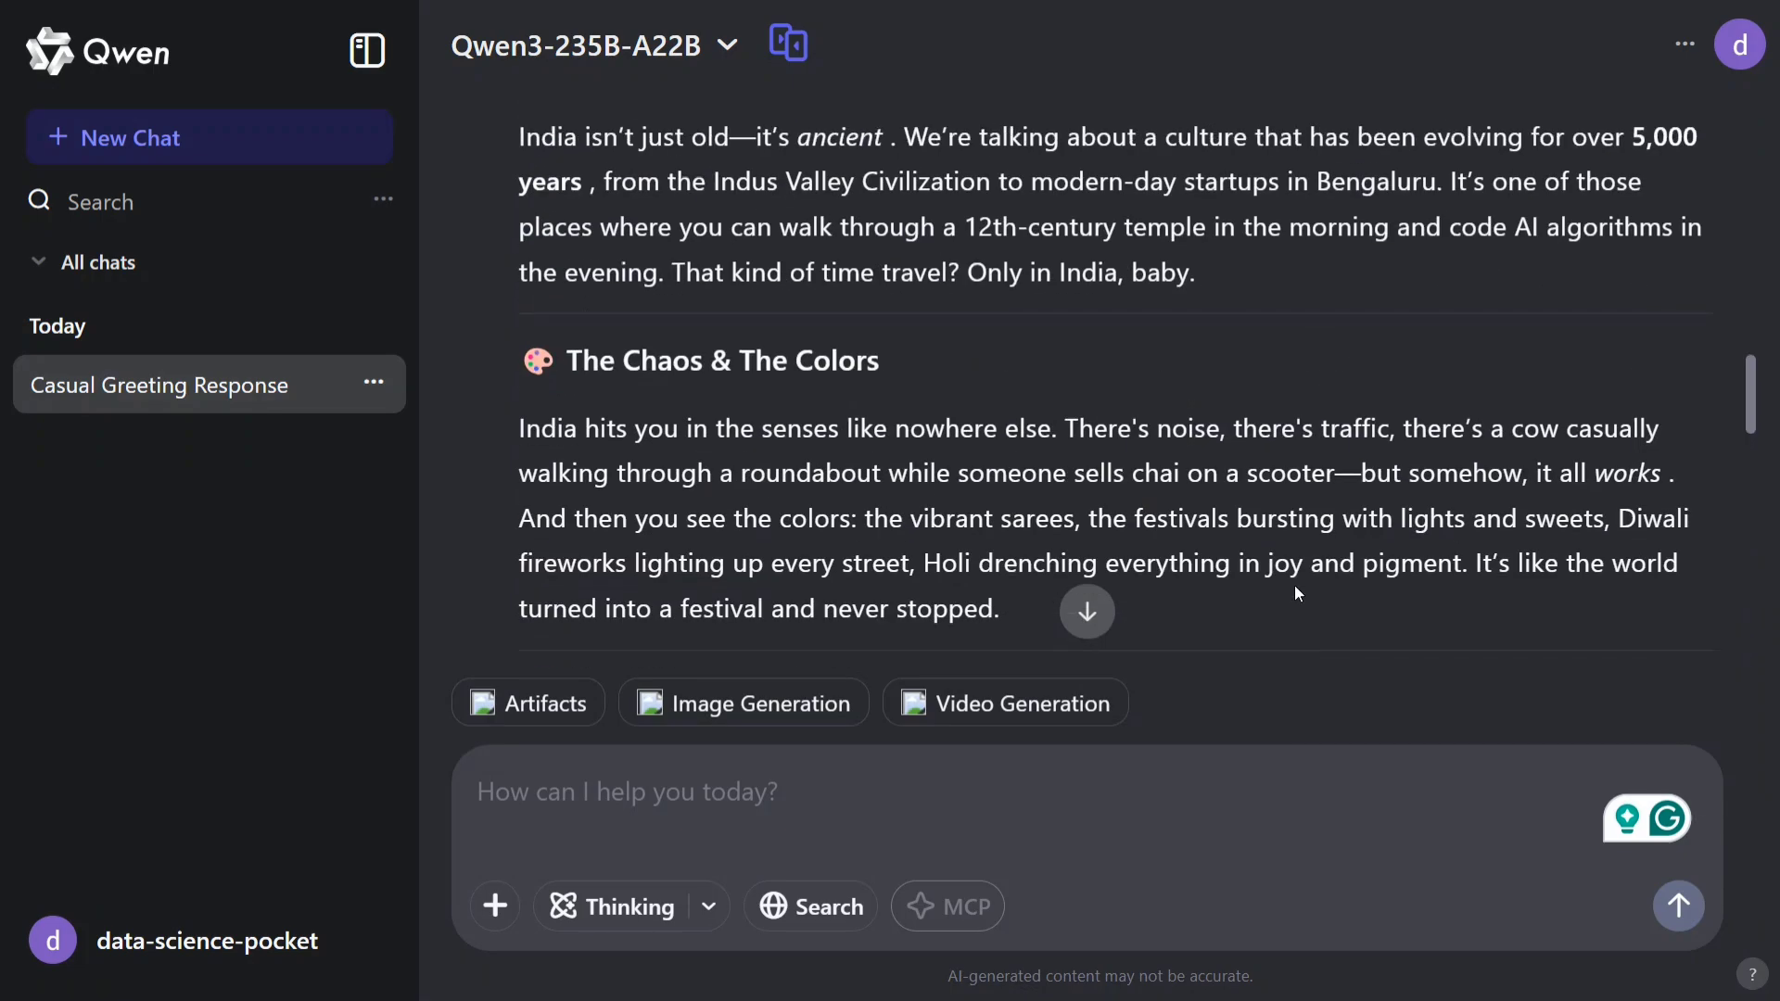
pyautogui.scroll(-3)
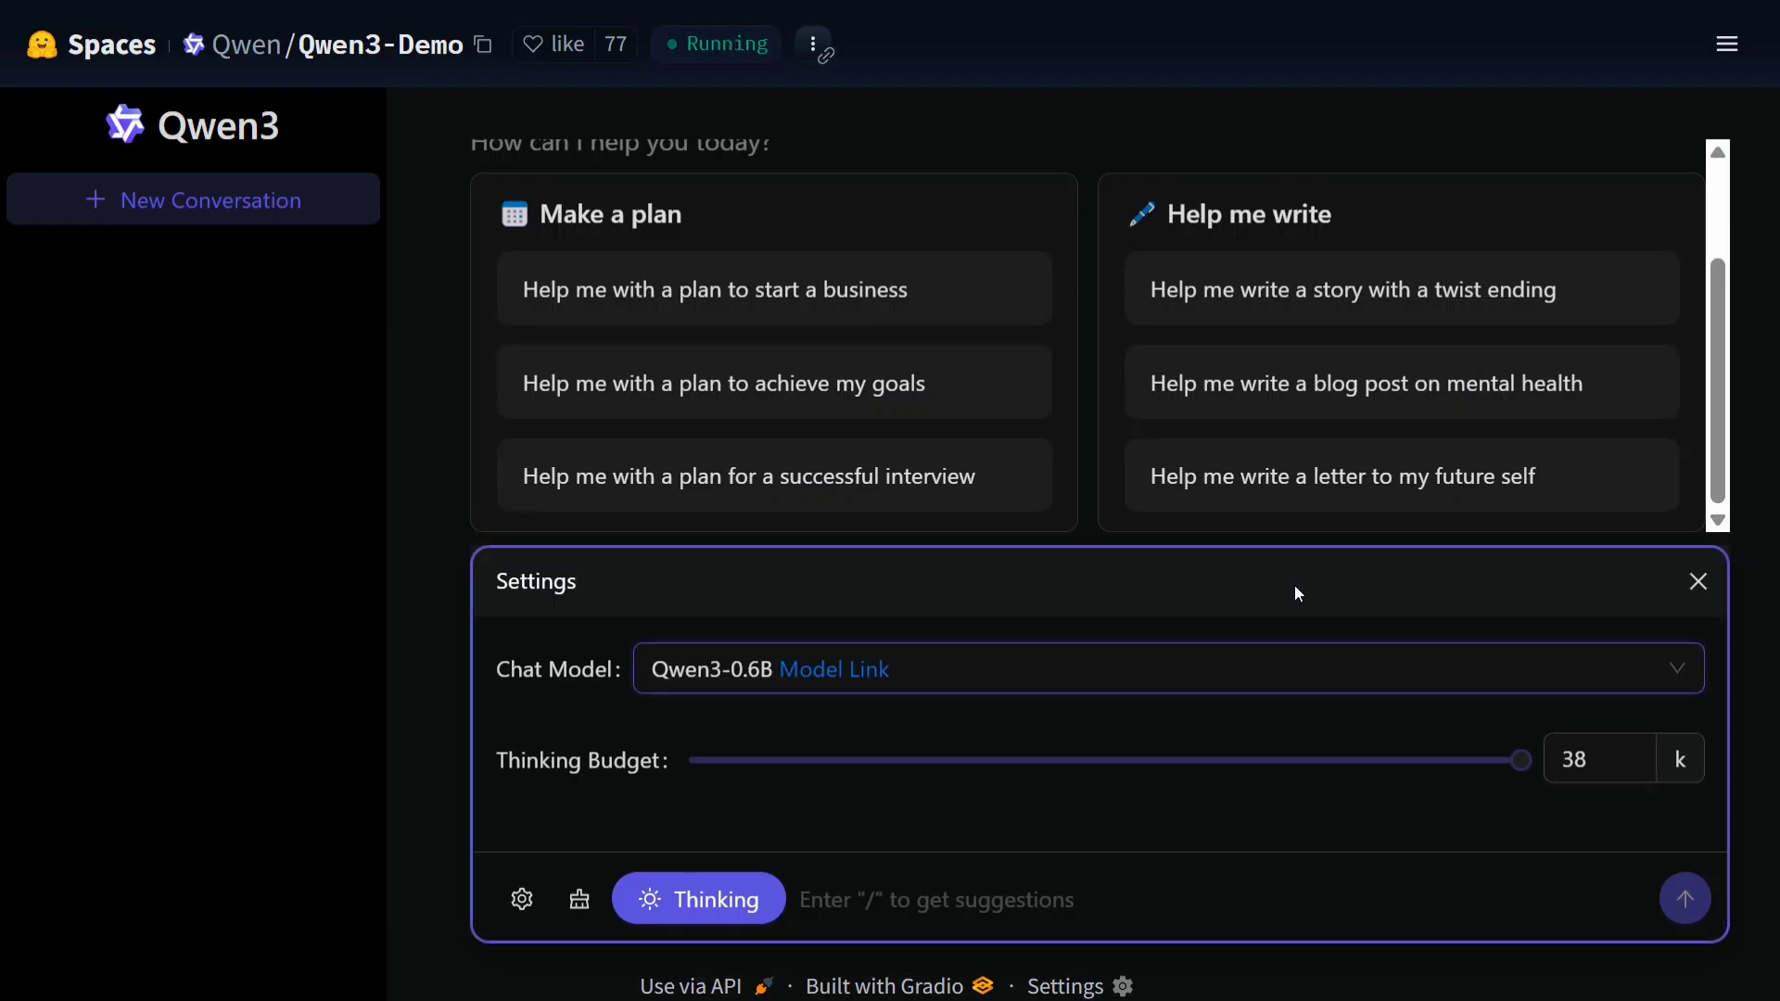
# Review the Qwen3-Demo Chat Model options and close the list, keeping Qwen3-0.6B.
pyautogui.scroll(3)
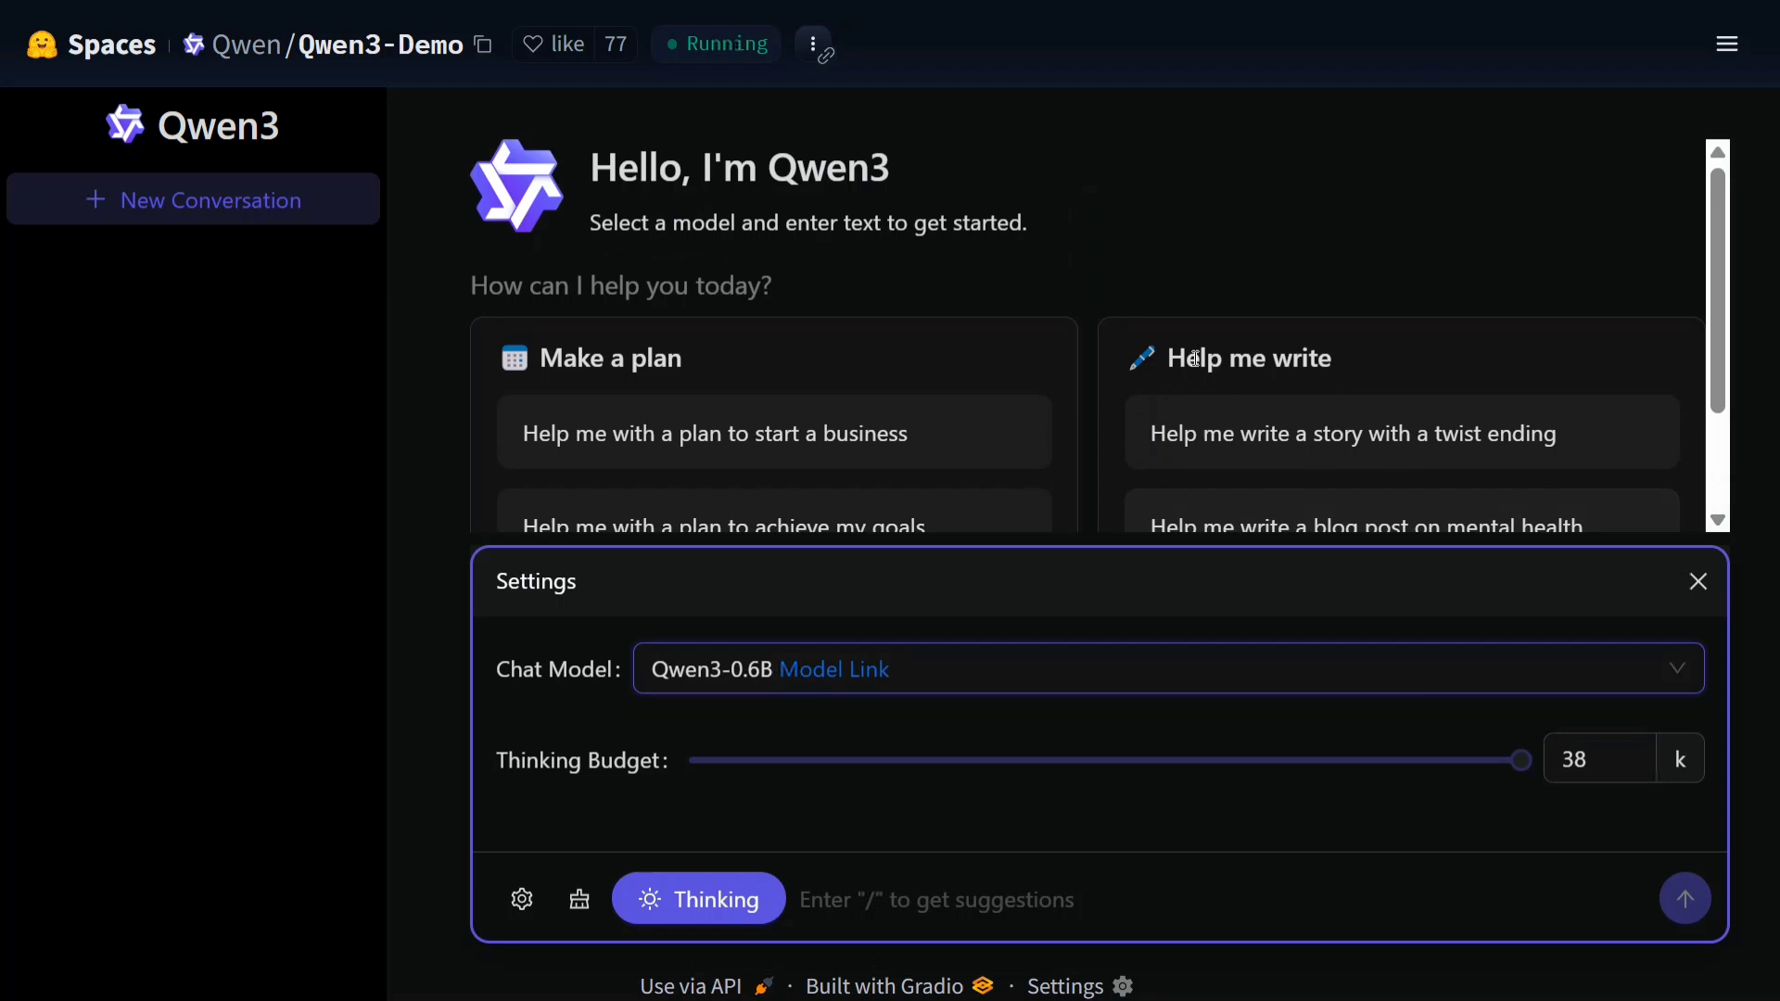
pyautogui.moveTo(1274, 313)
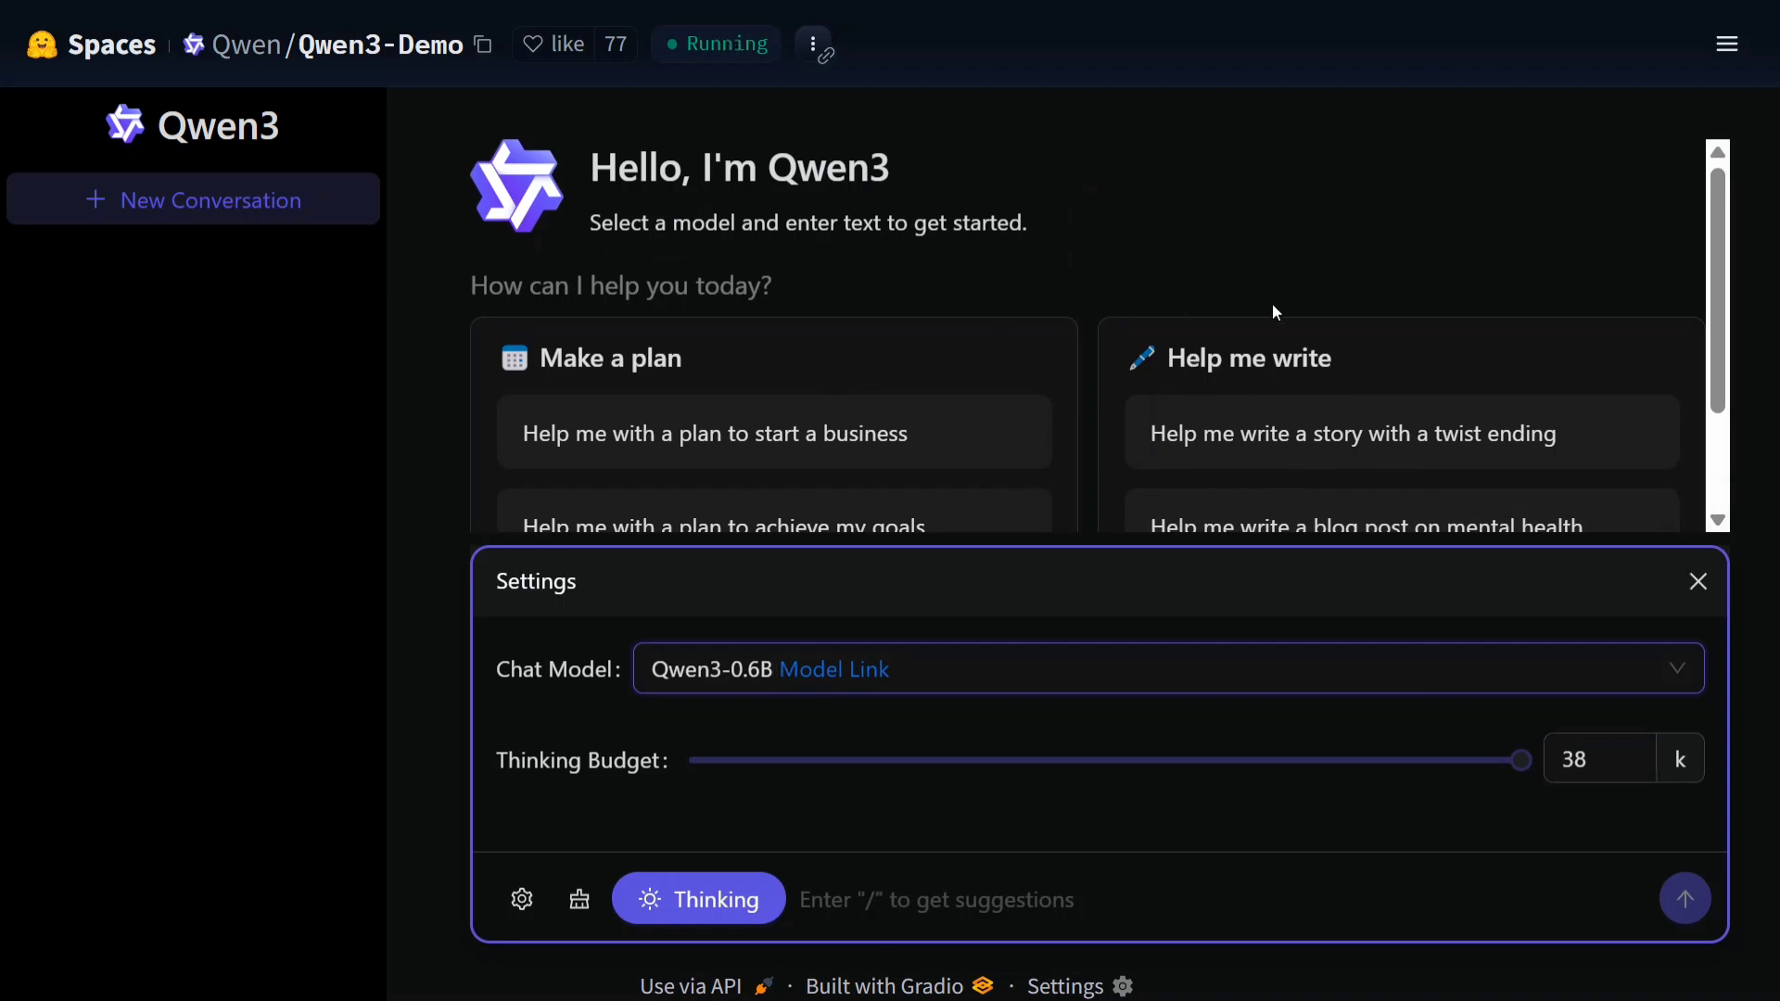
pyautogui.moveTo(1556, 678)
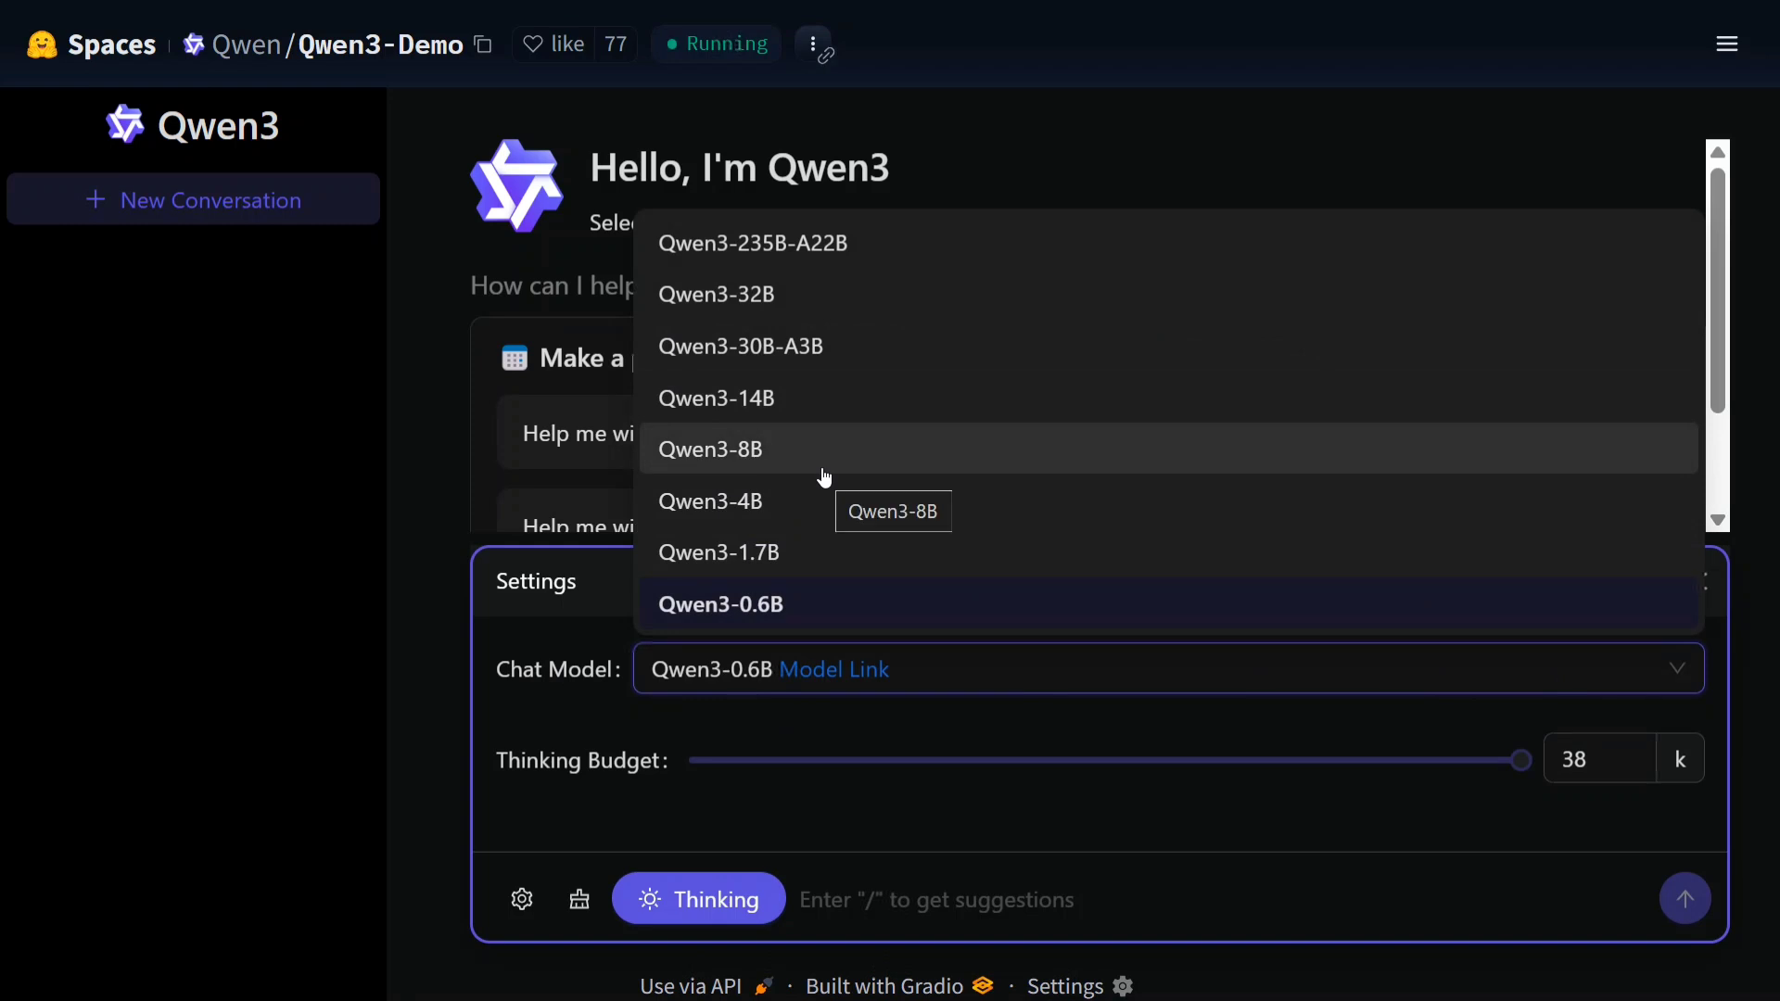
pyautogui.moveTo(735, 384)
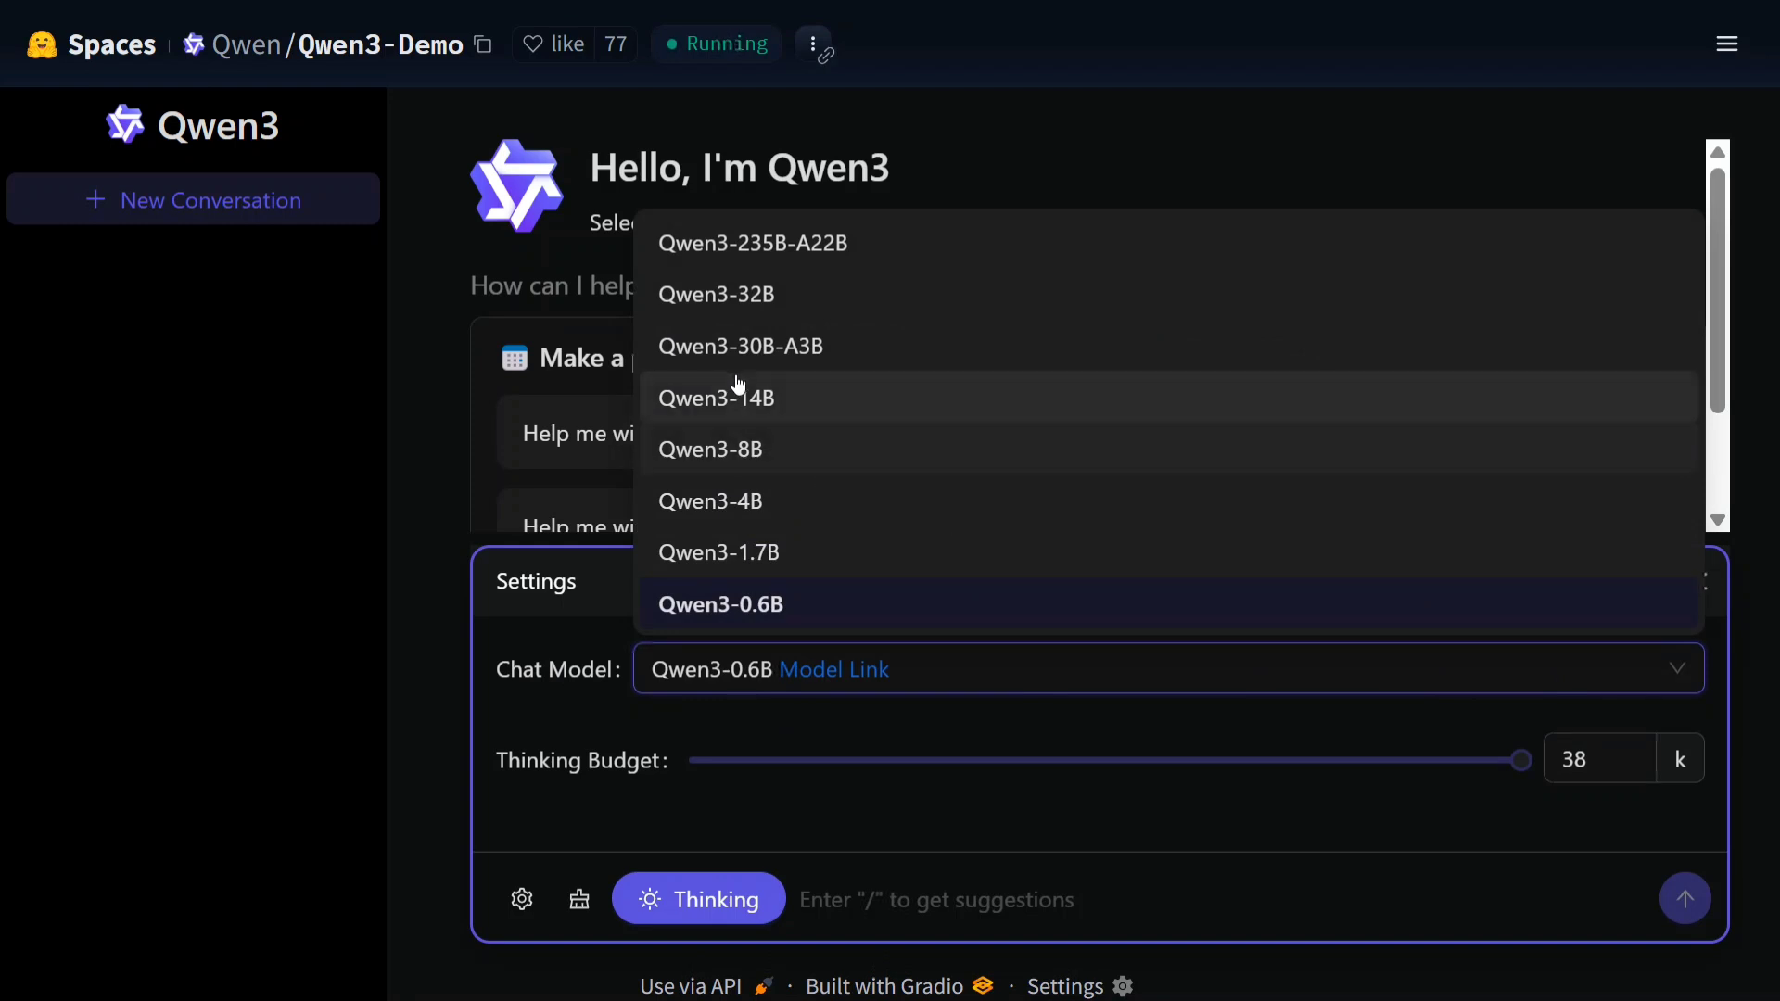
pyautogui.moveTo(102, 535)
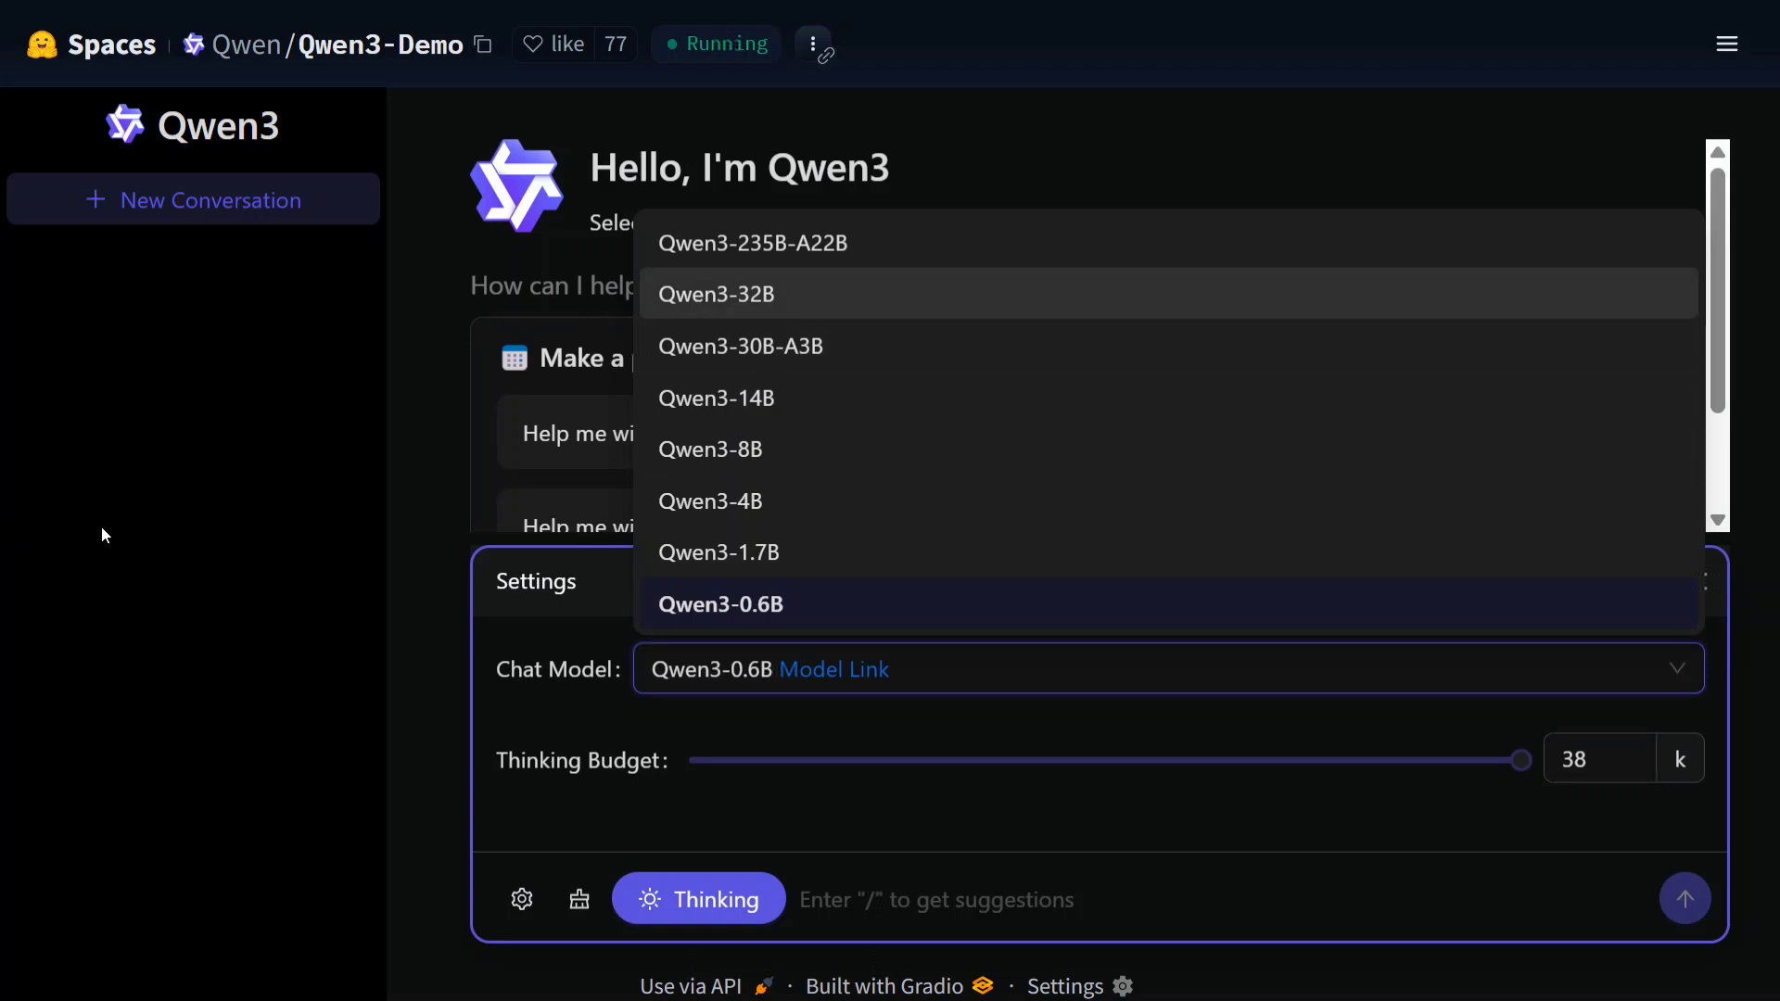
pyautogui.click(720, 603)
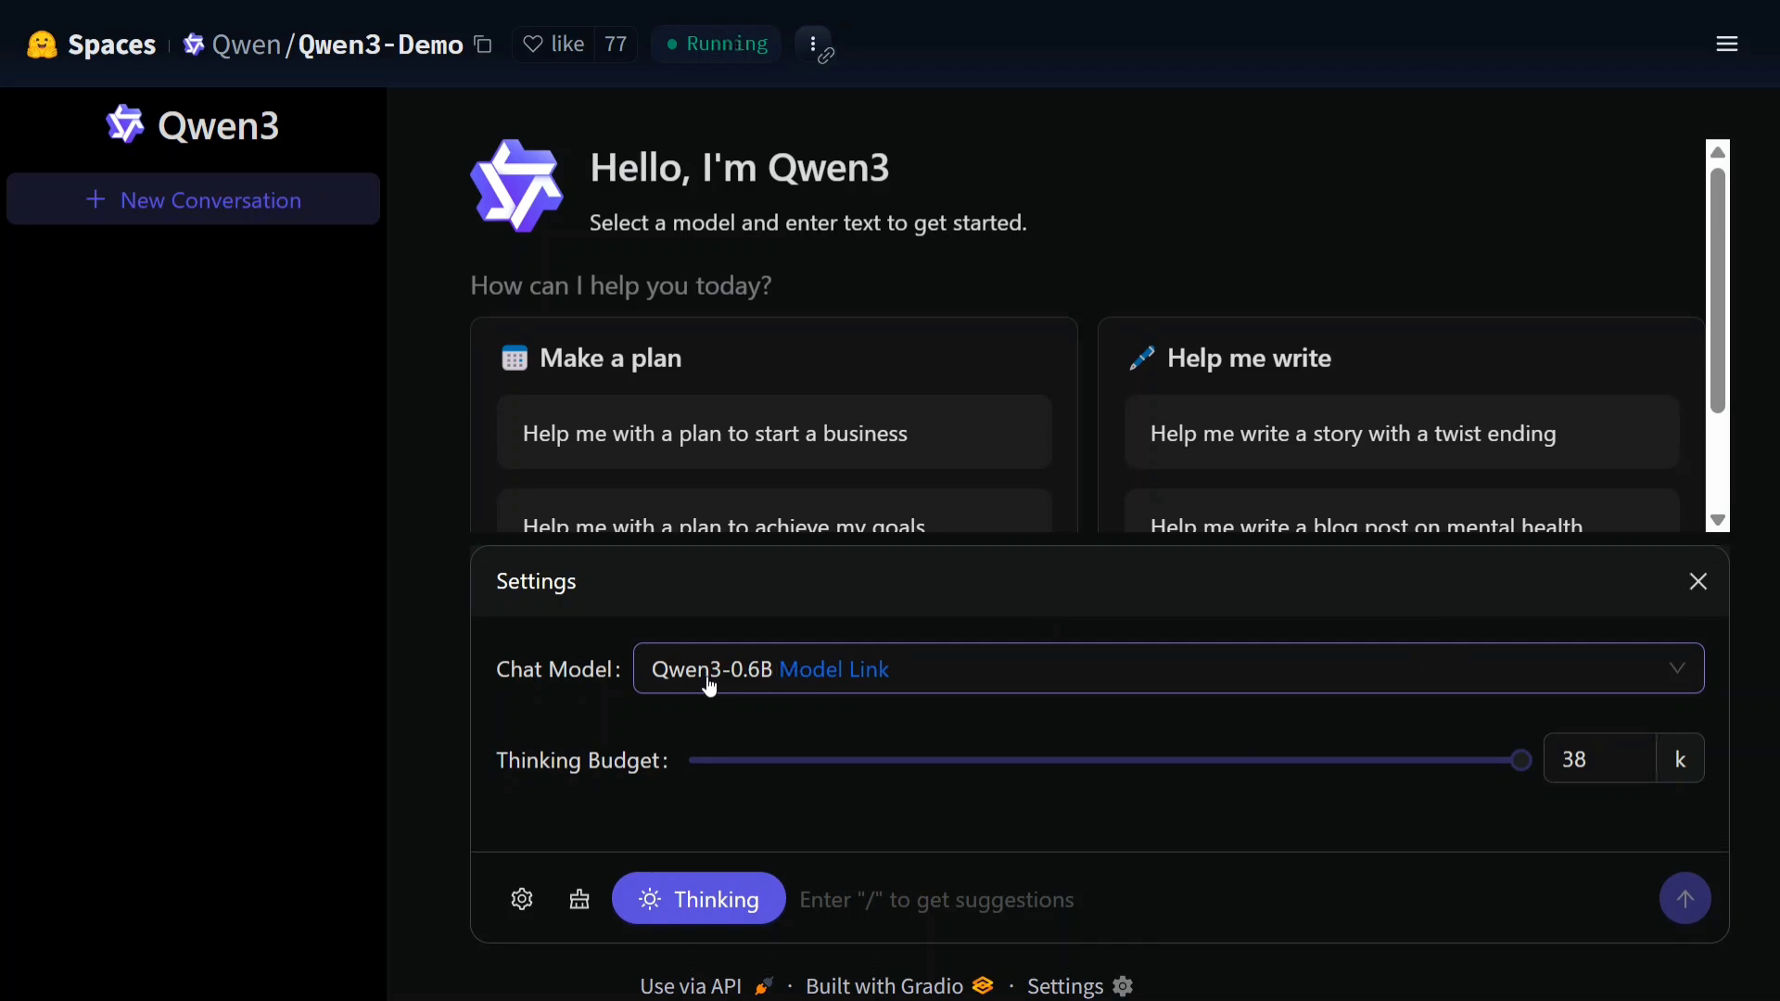
pyautogui.moveTo(1327, 467)
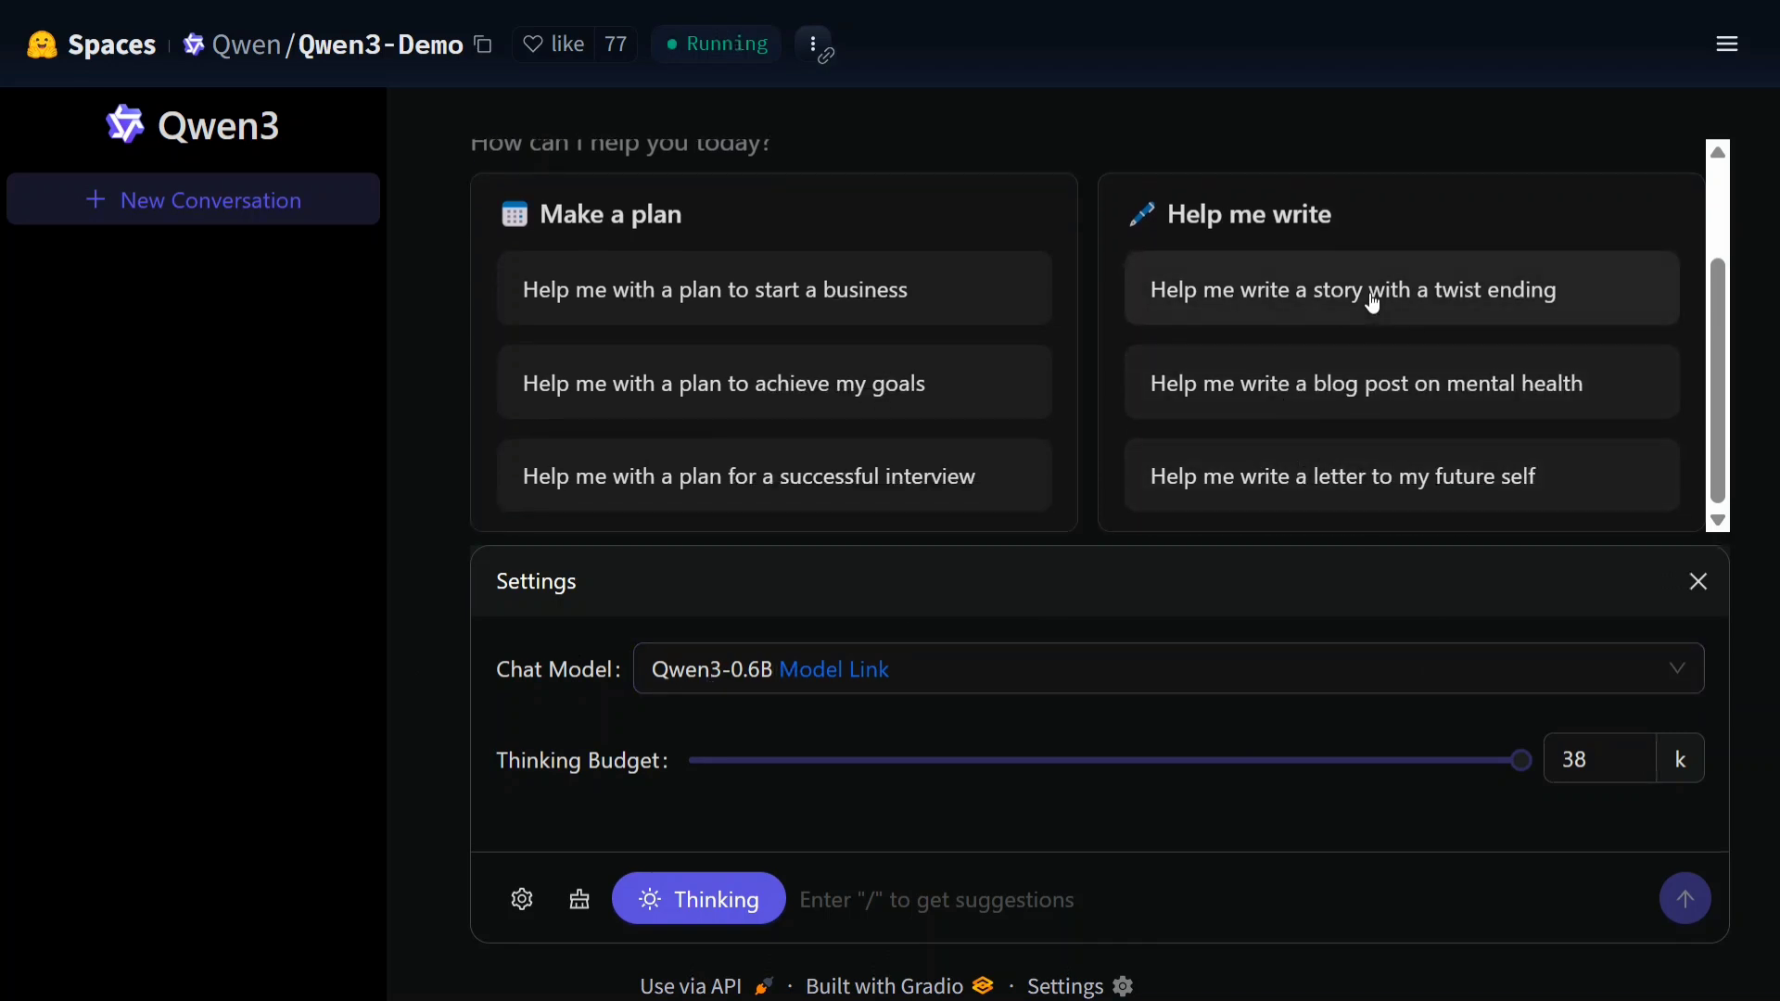
# Send the 'Help me write a story with a twist ending' prompt and follow Qwen3-0.6B's thinking.
pyautogui.click(1401, 289)
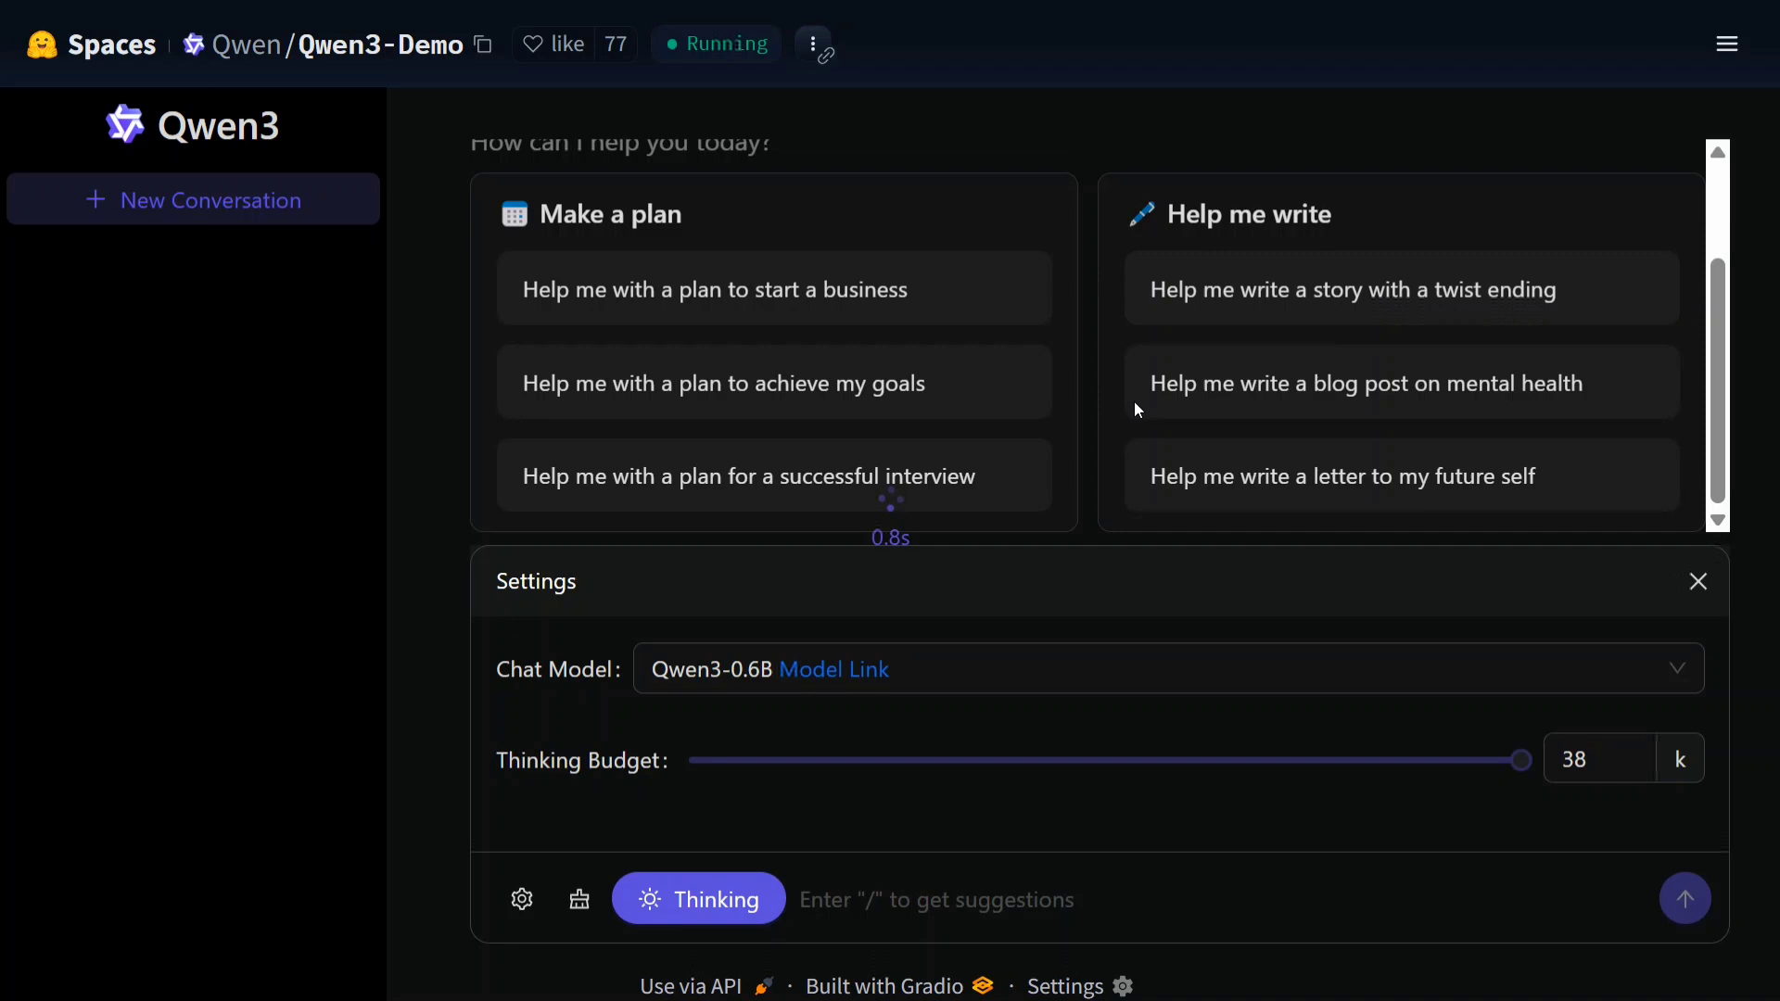
pyautogui.click(1350, 289)
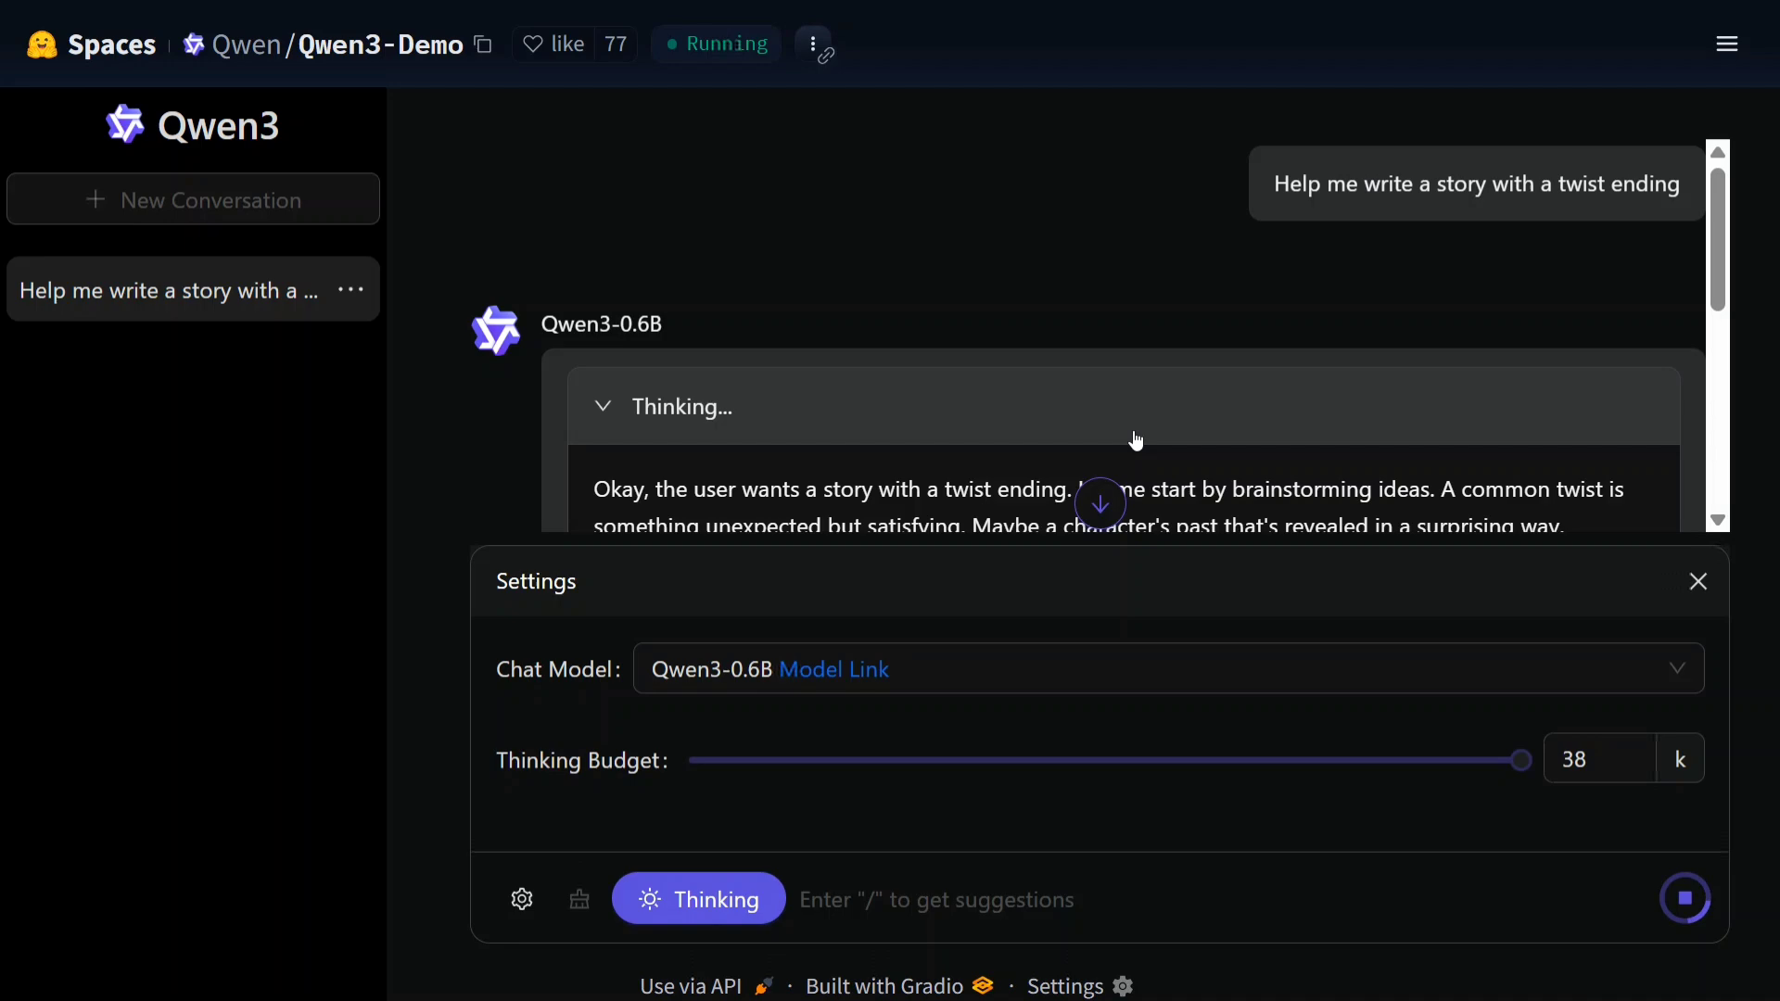
pyautogui.scroll(-3)
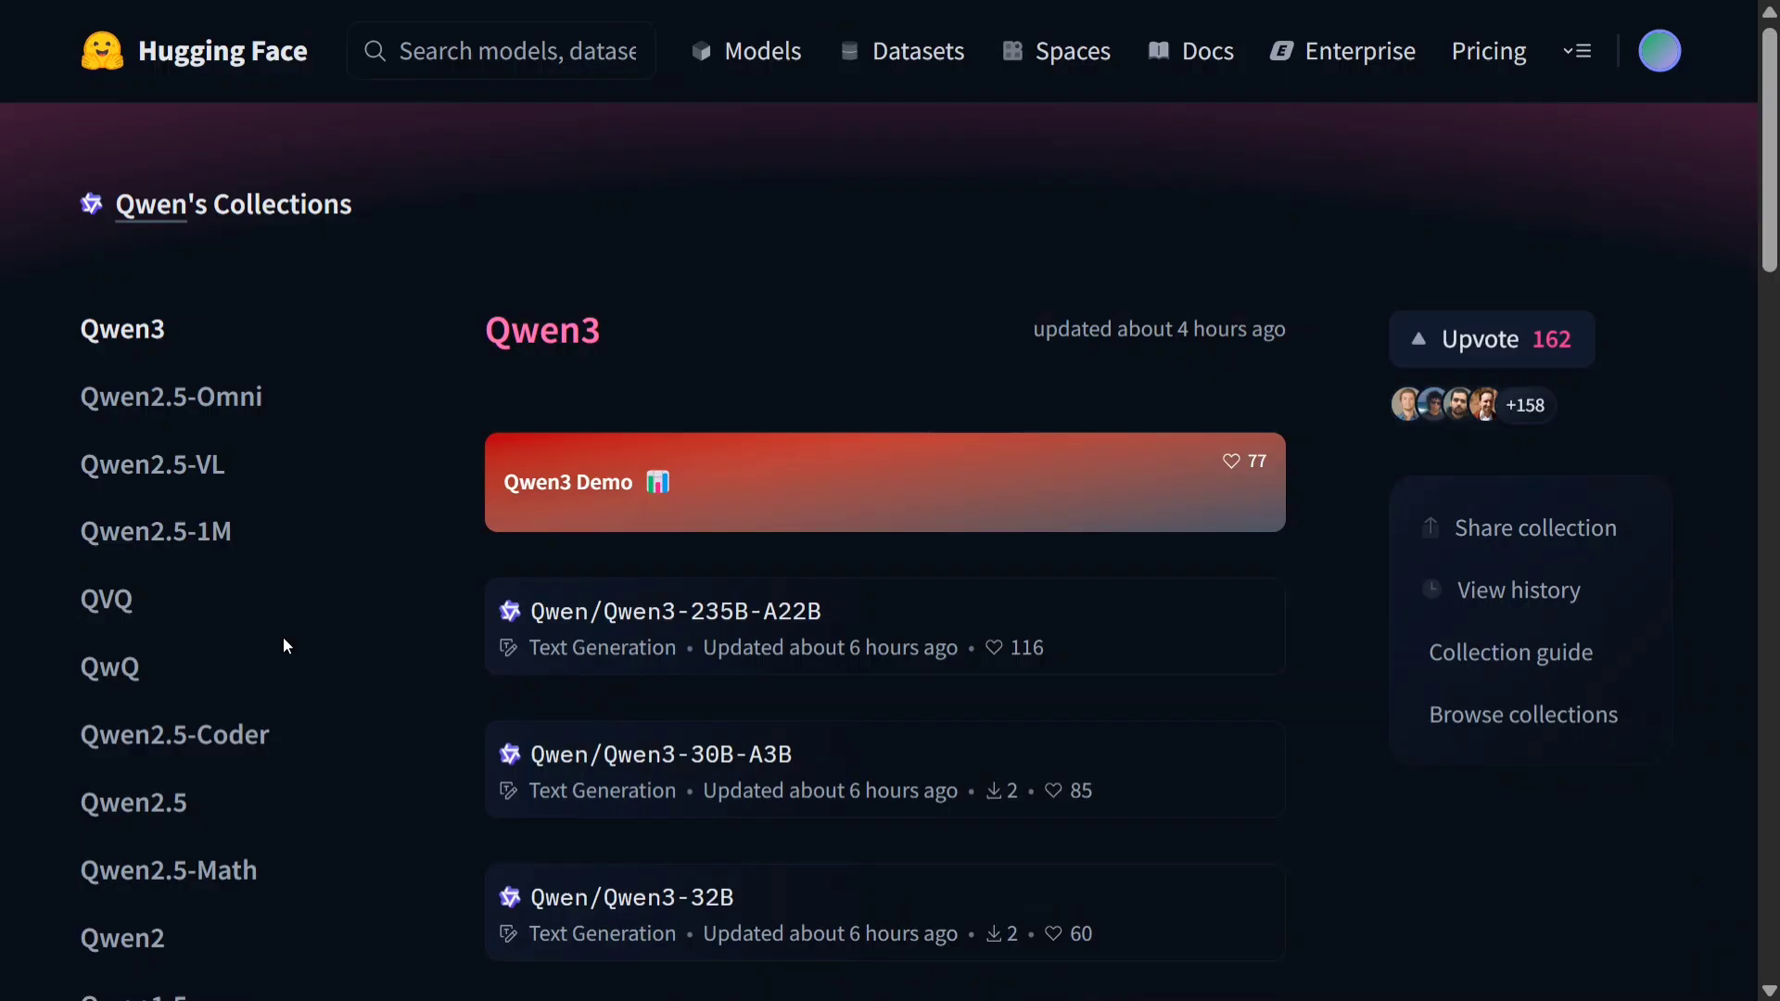
# Scroll the Qwen3 collection down through the FP8 and Base variants, then back to top.
pyautogui.scroll(-3)
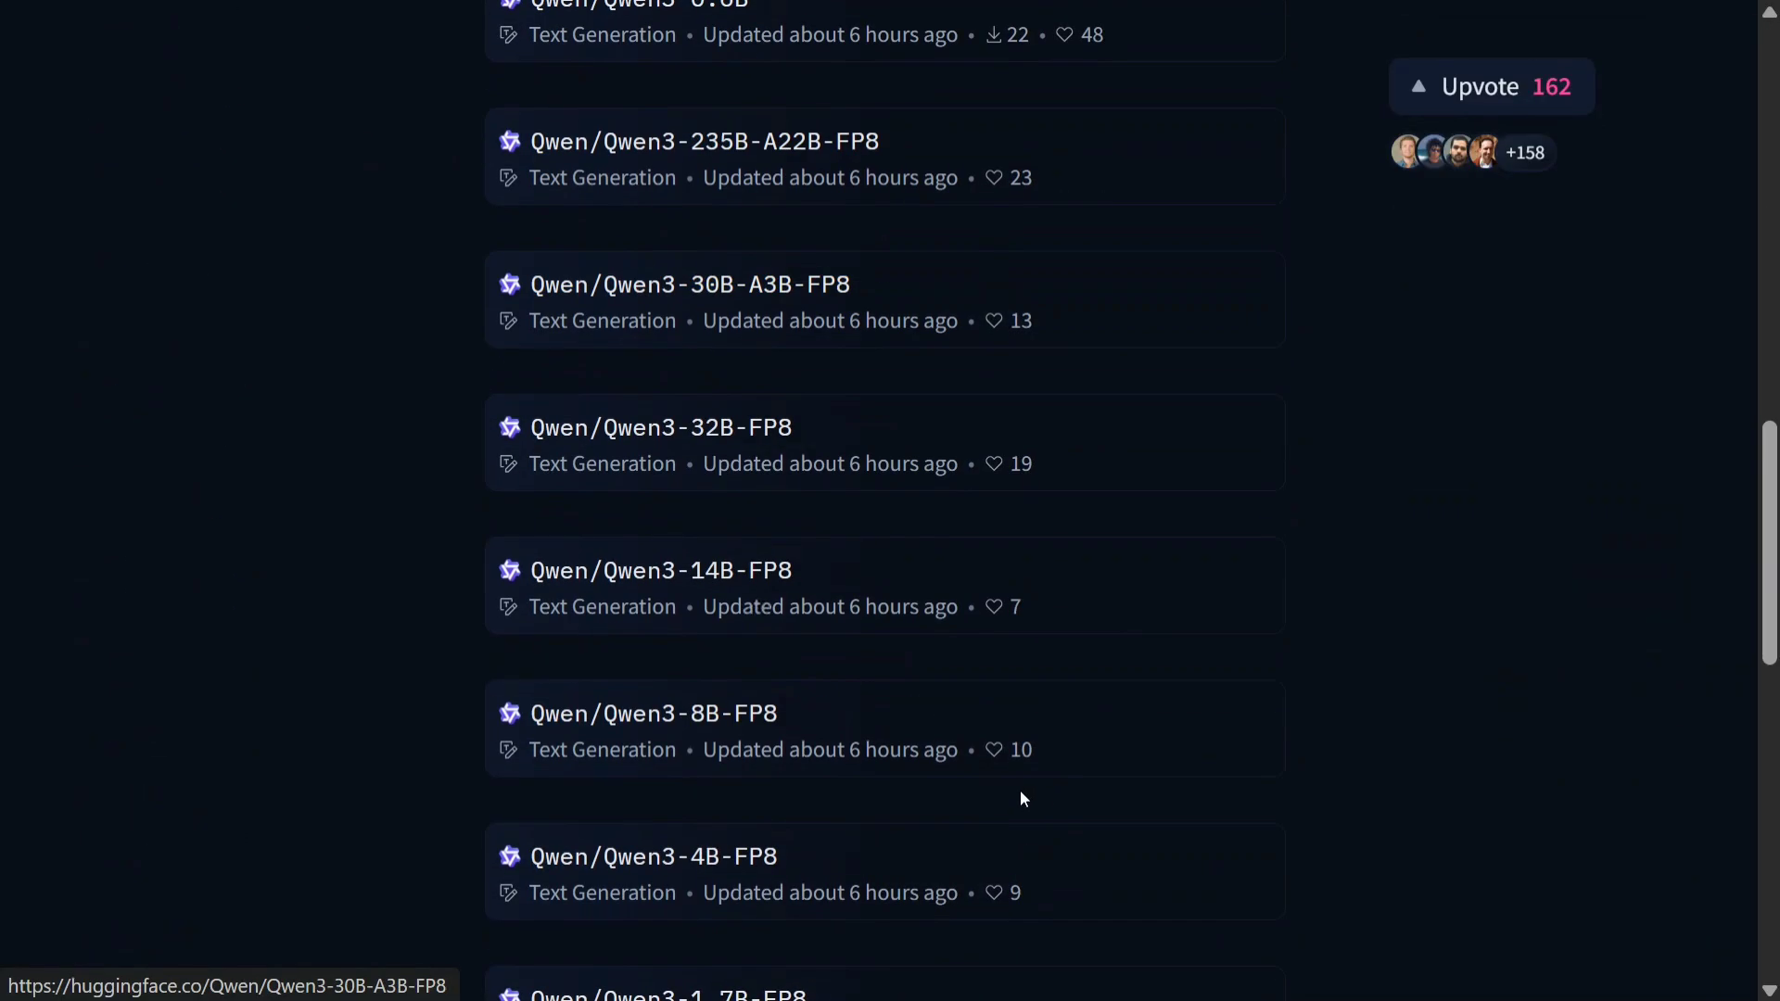
pyautogui.scroll(-3)
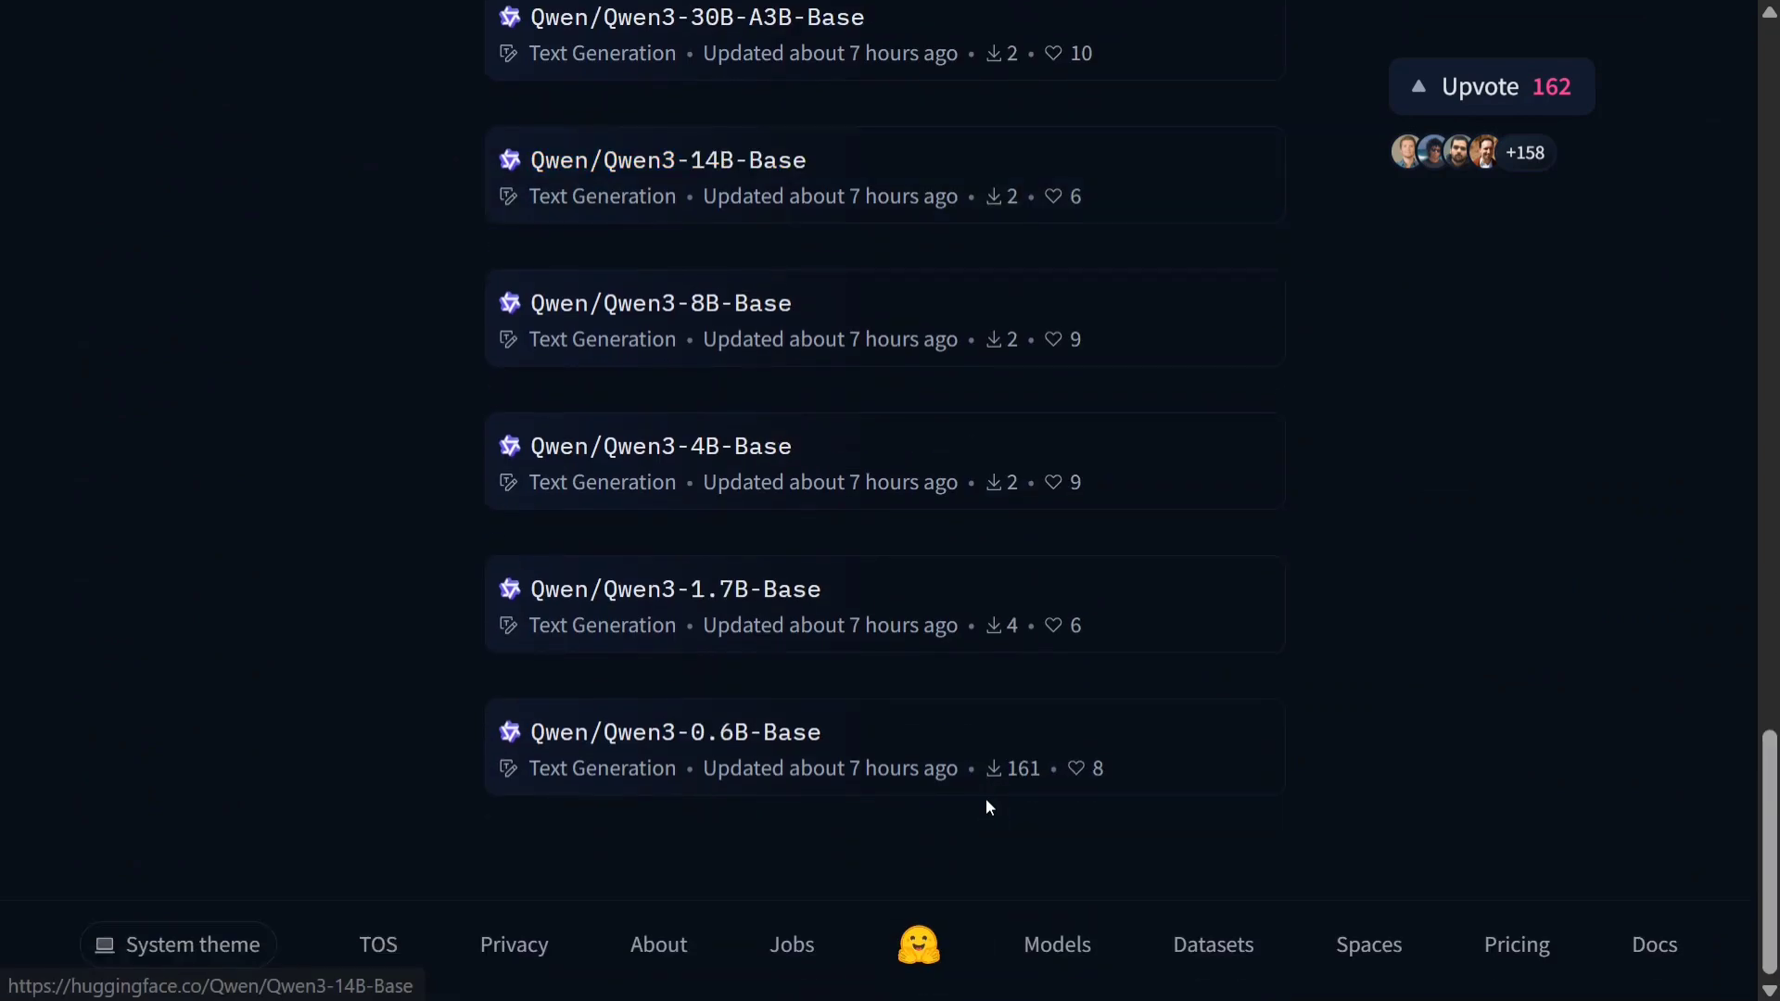
pyautogui.scroll(-3)
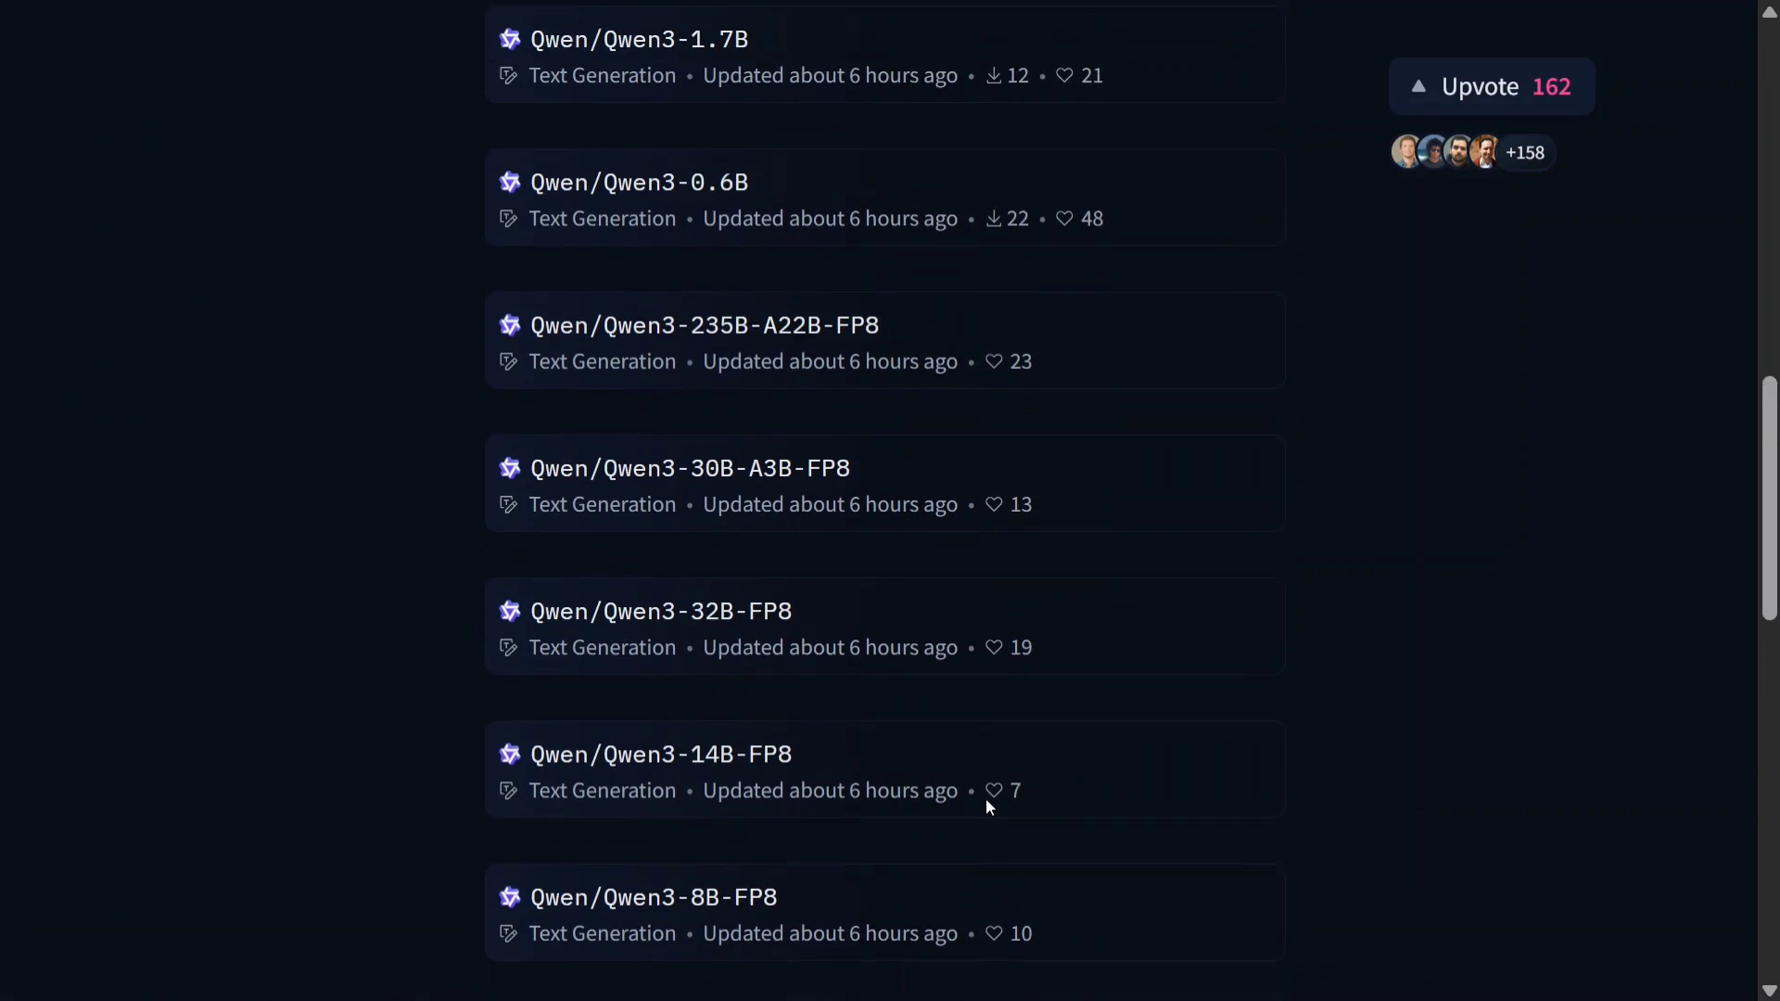
pyautogui.scroll(3)
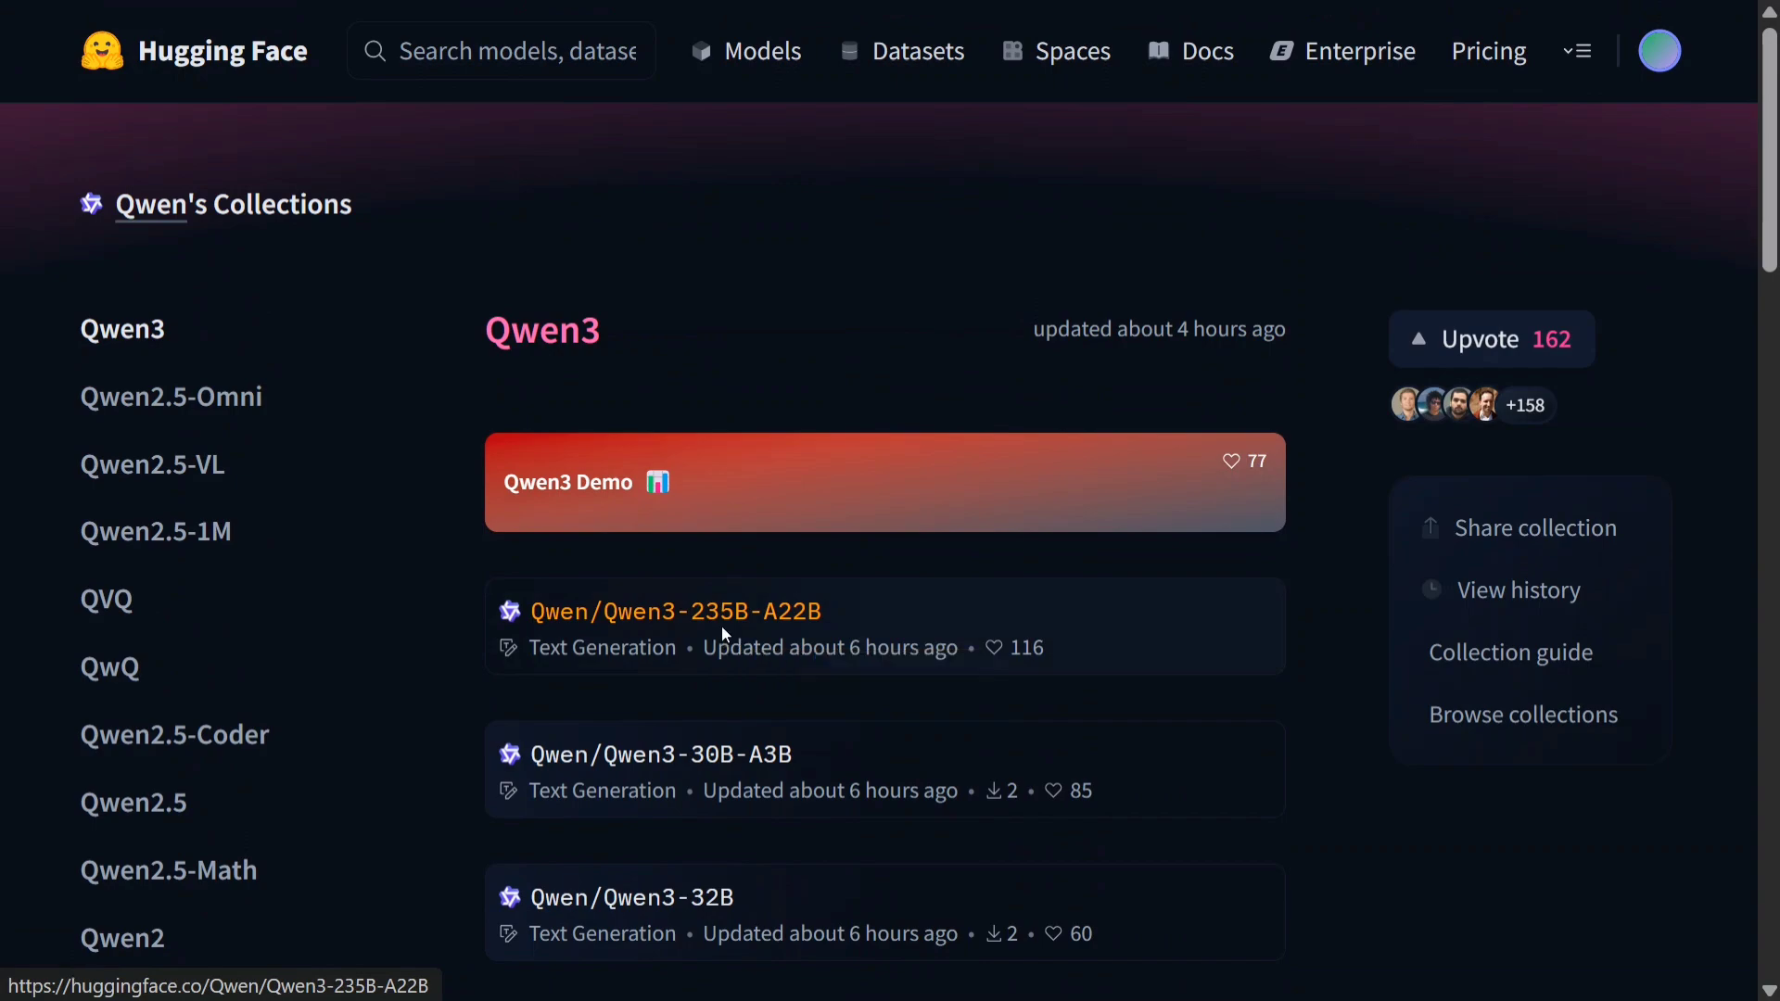
# Open the Qwen/Qwen3-235B-A22B model card and read its Quickstart code.
pyautogui.click(675, 611)
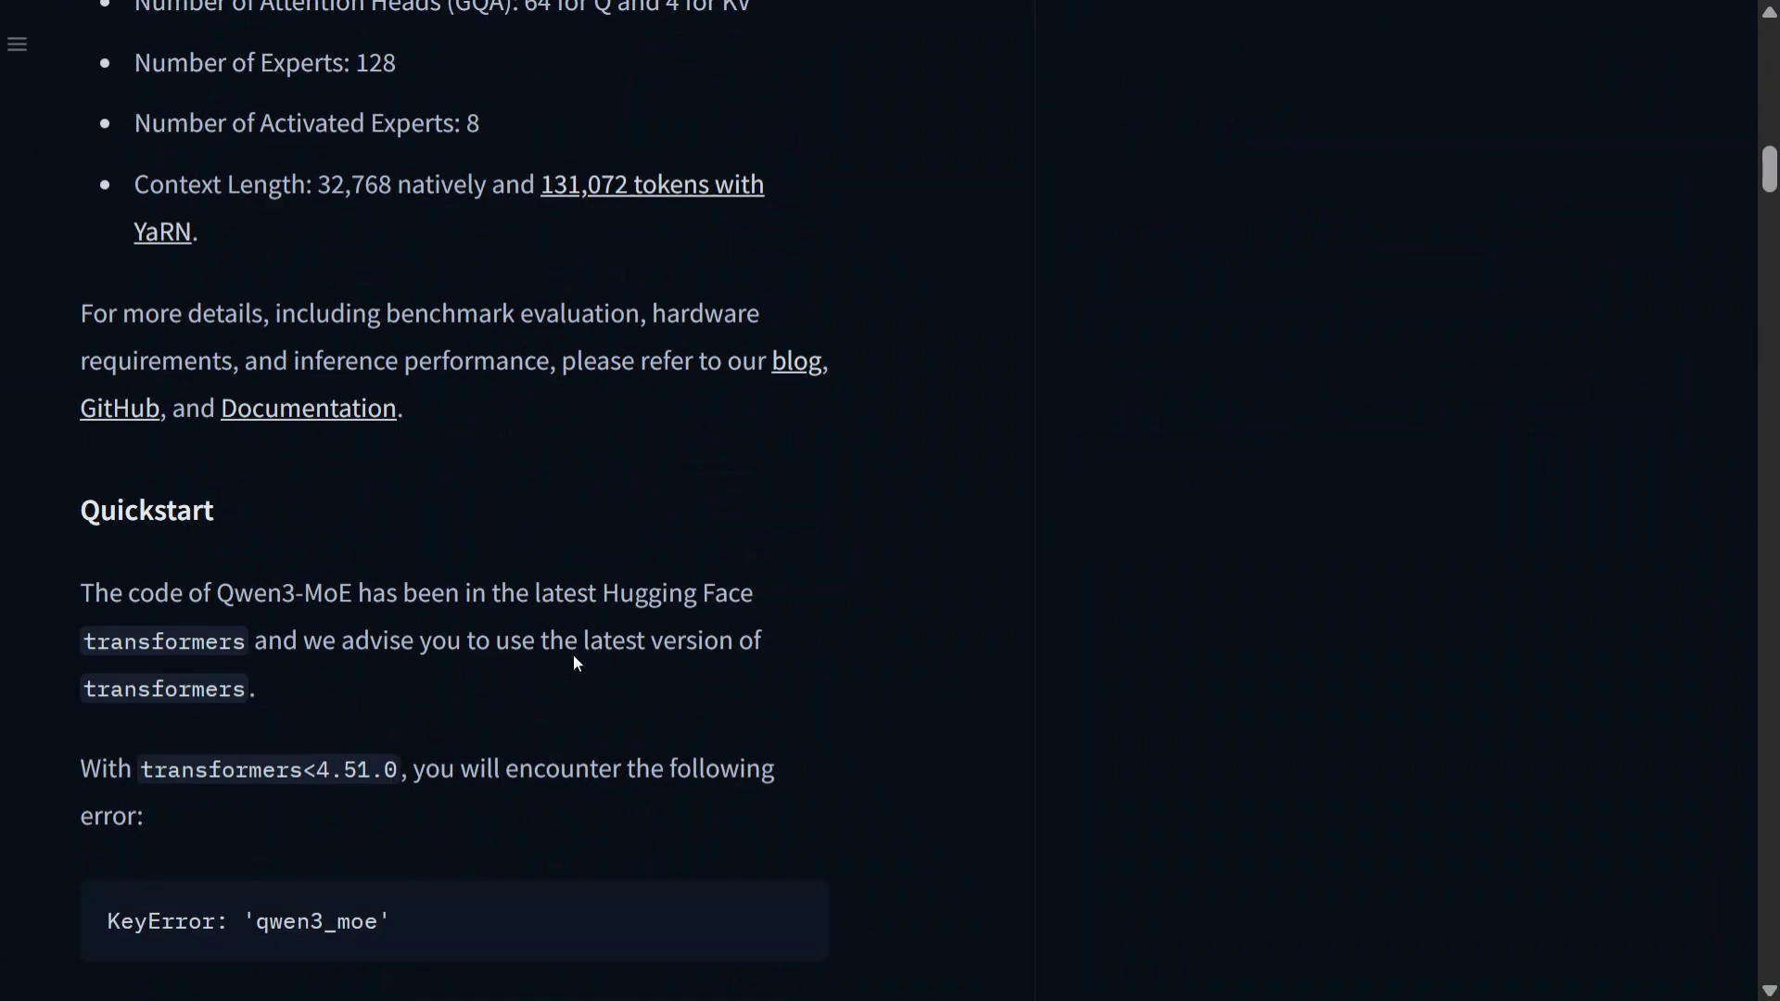
pyautogui.scroll(-3)
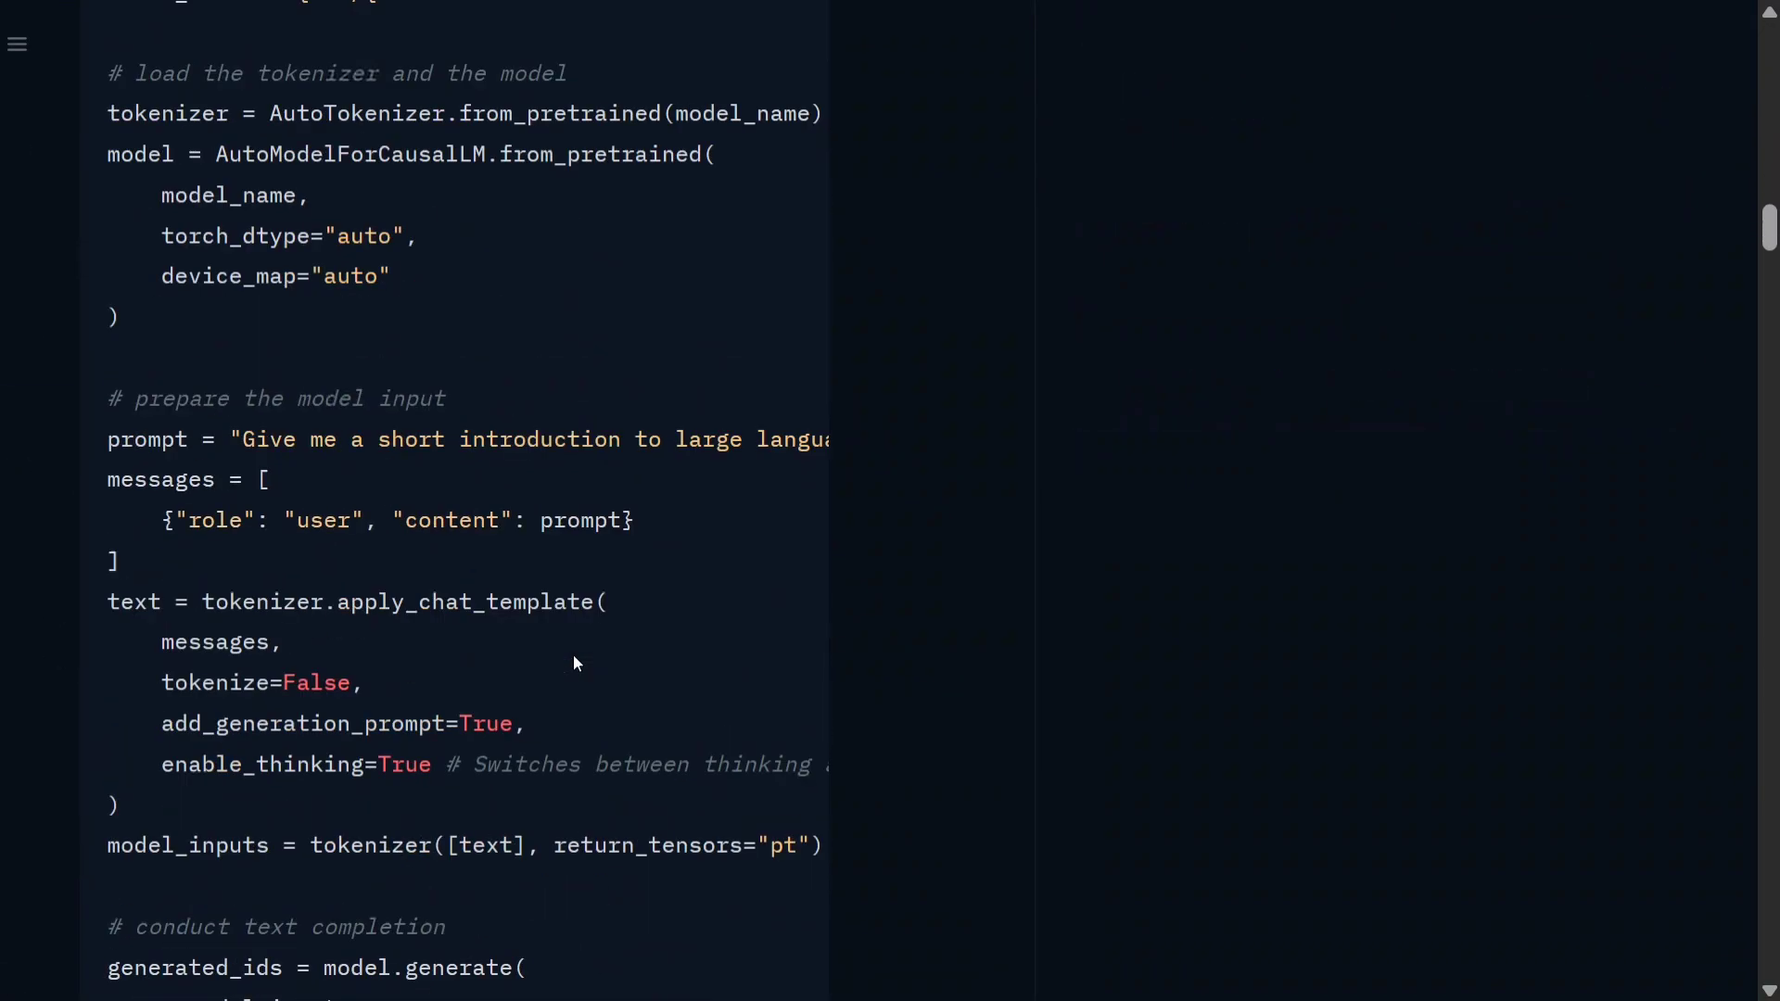
pyautogui.scroll(-3)
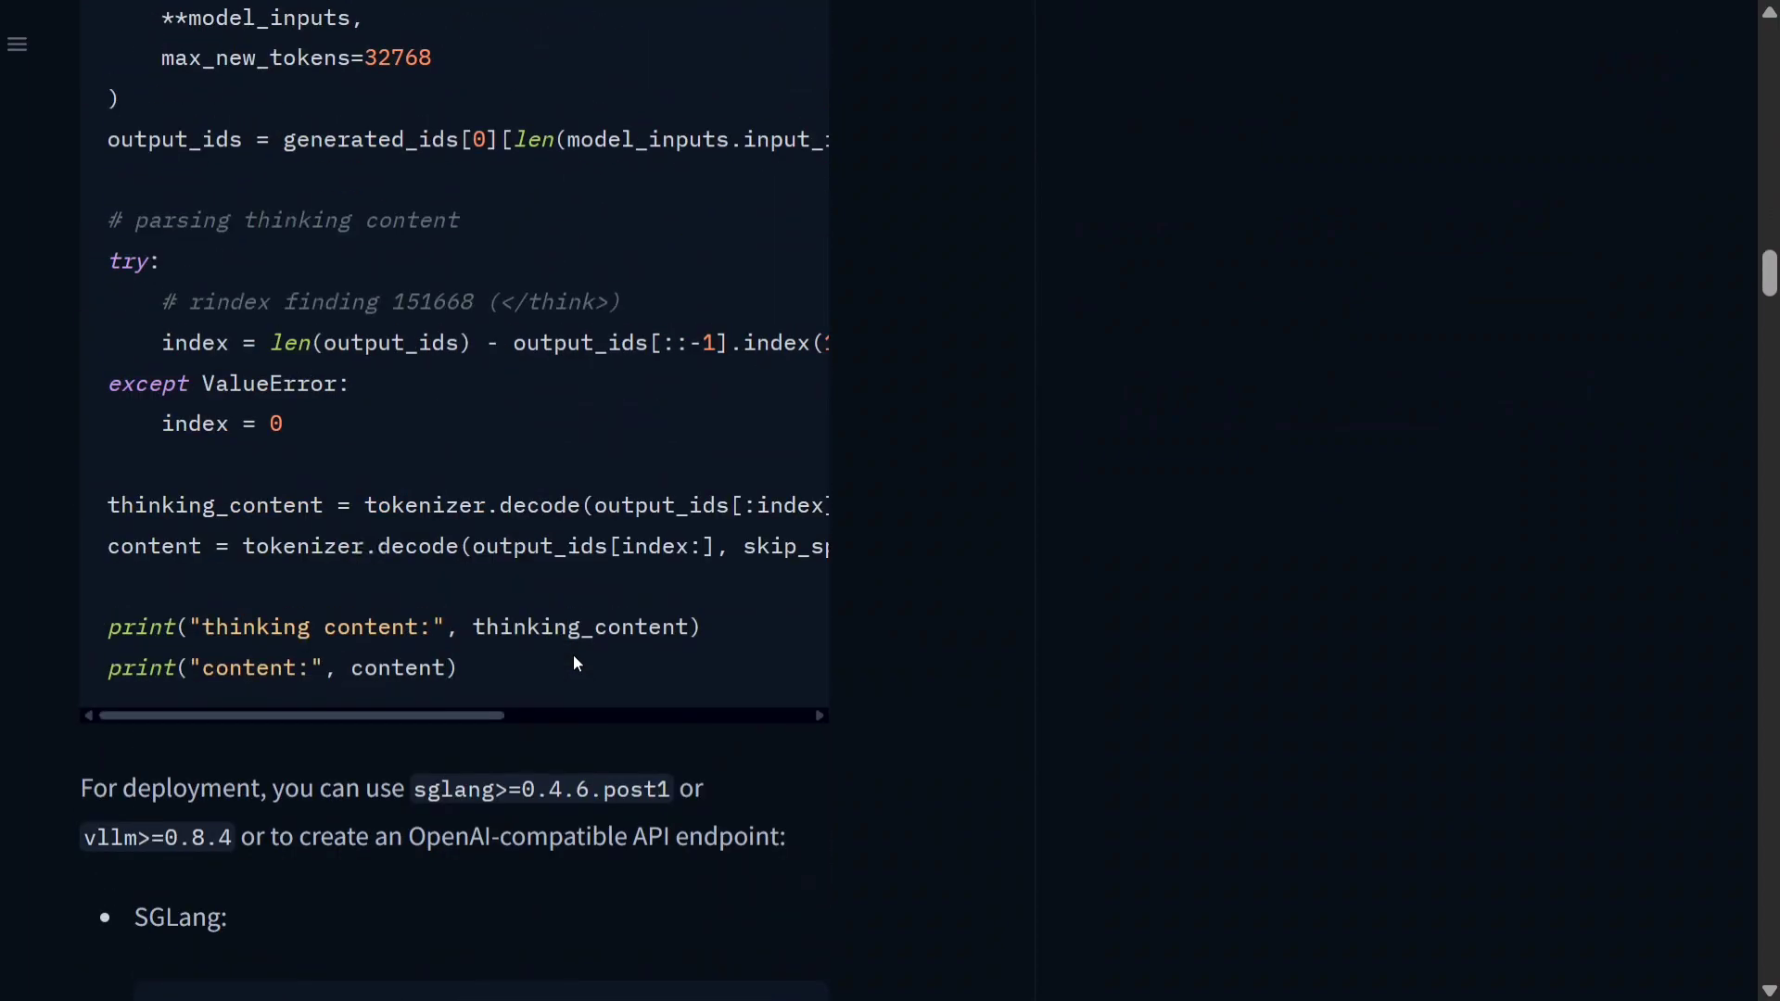
pyautogui.scroll(3)
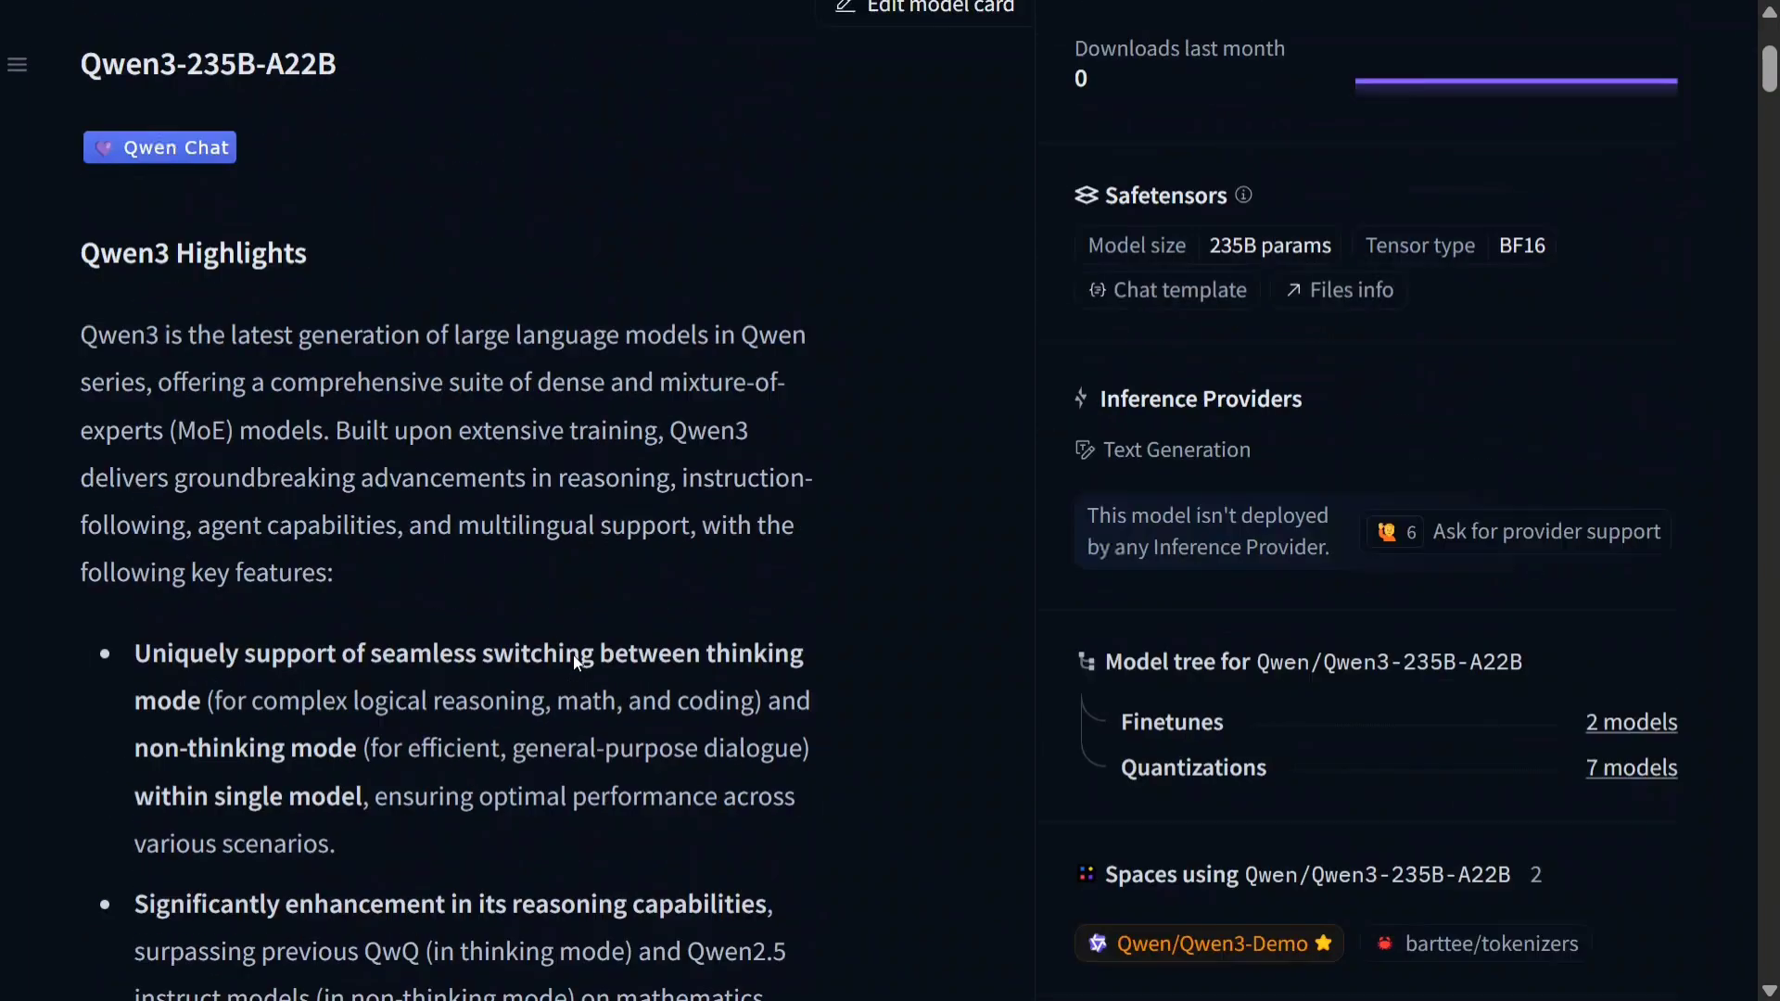
pyautogui.scroll(3)
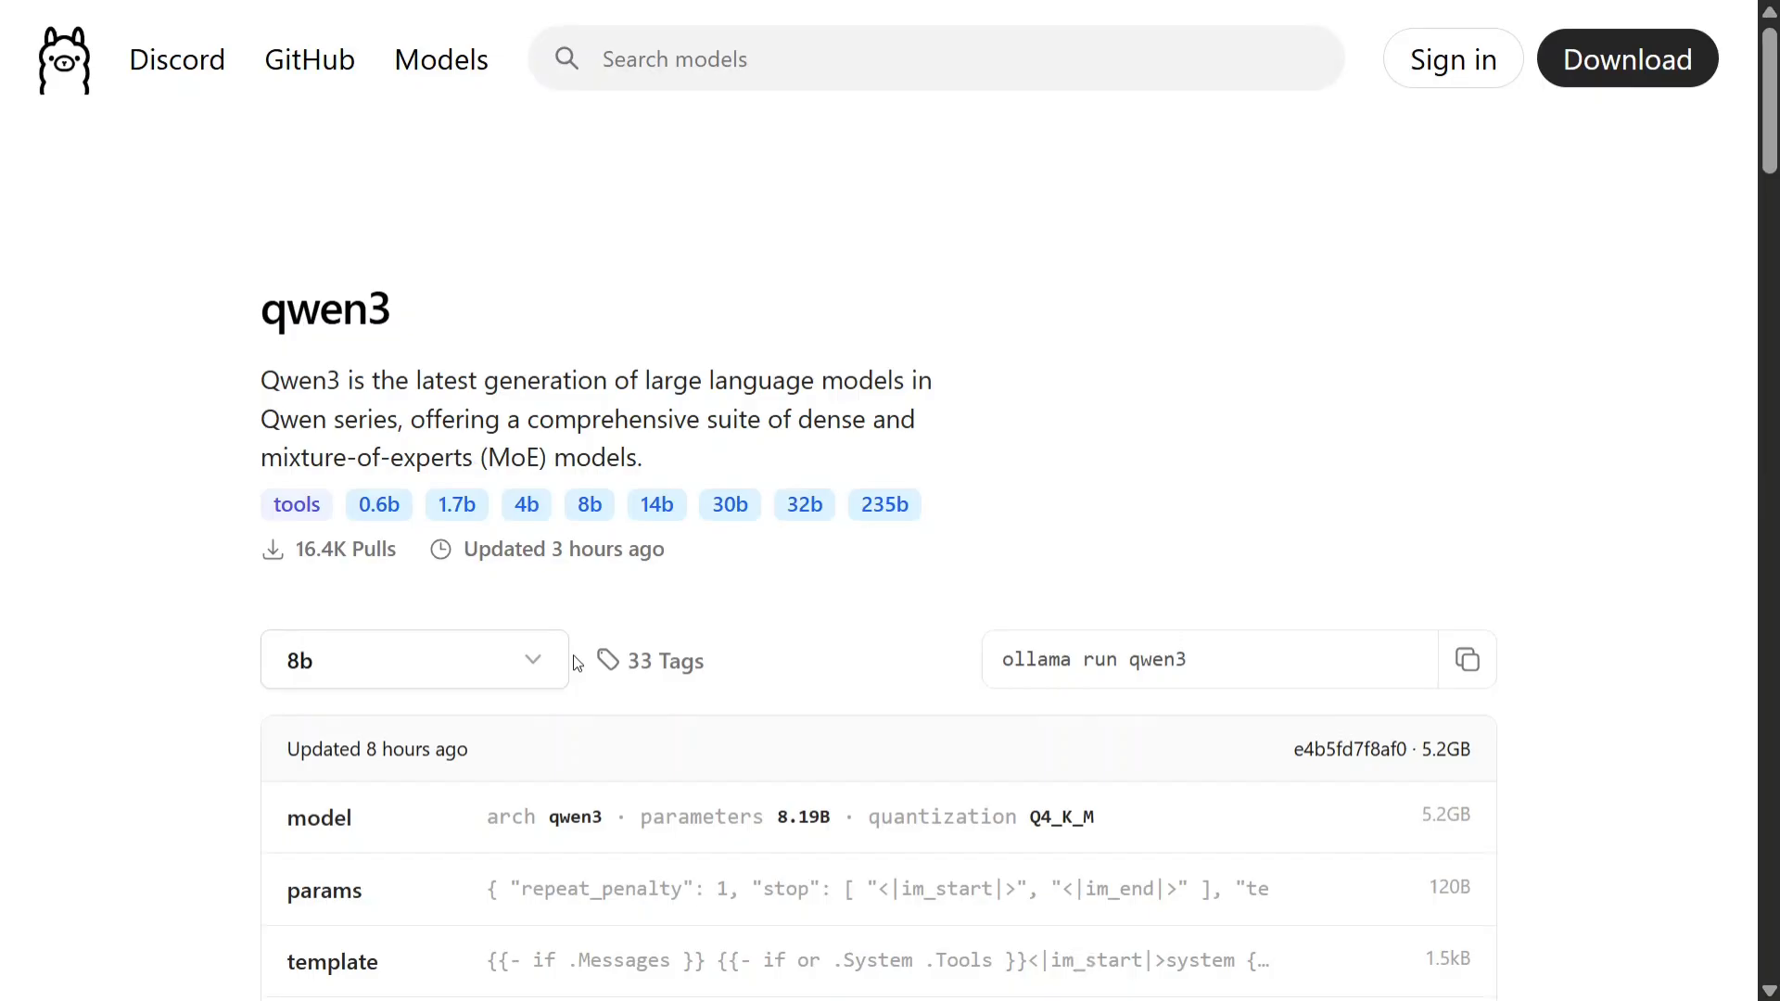
# Check the qwen3 page's 8b tag details and the 'ollama run qwen3' command.
pyautogui.scroll(-3)
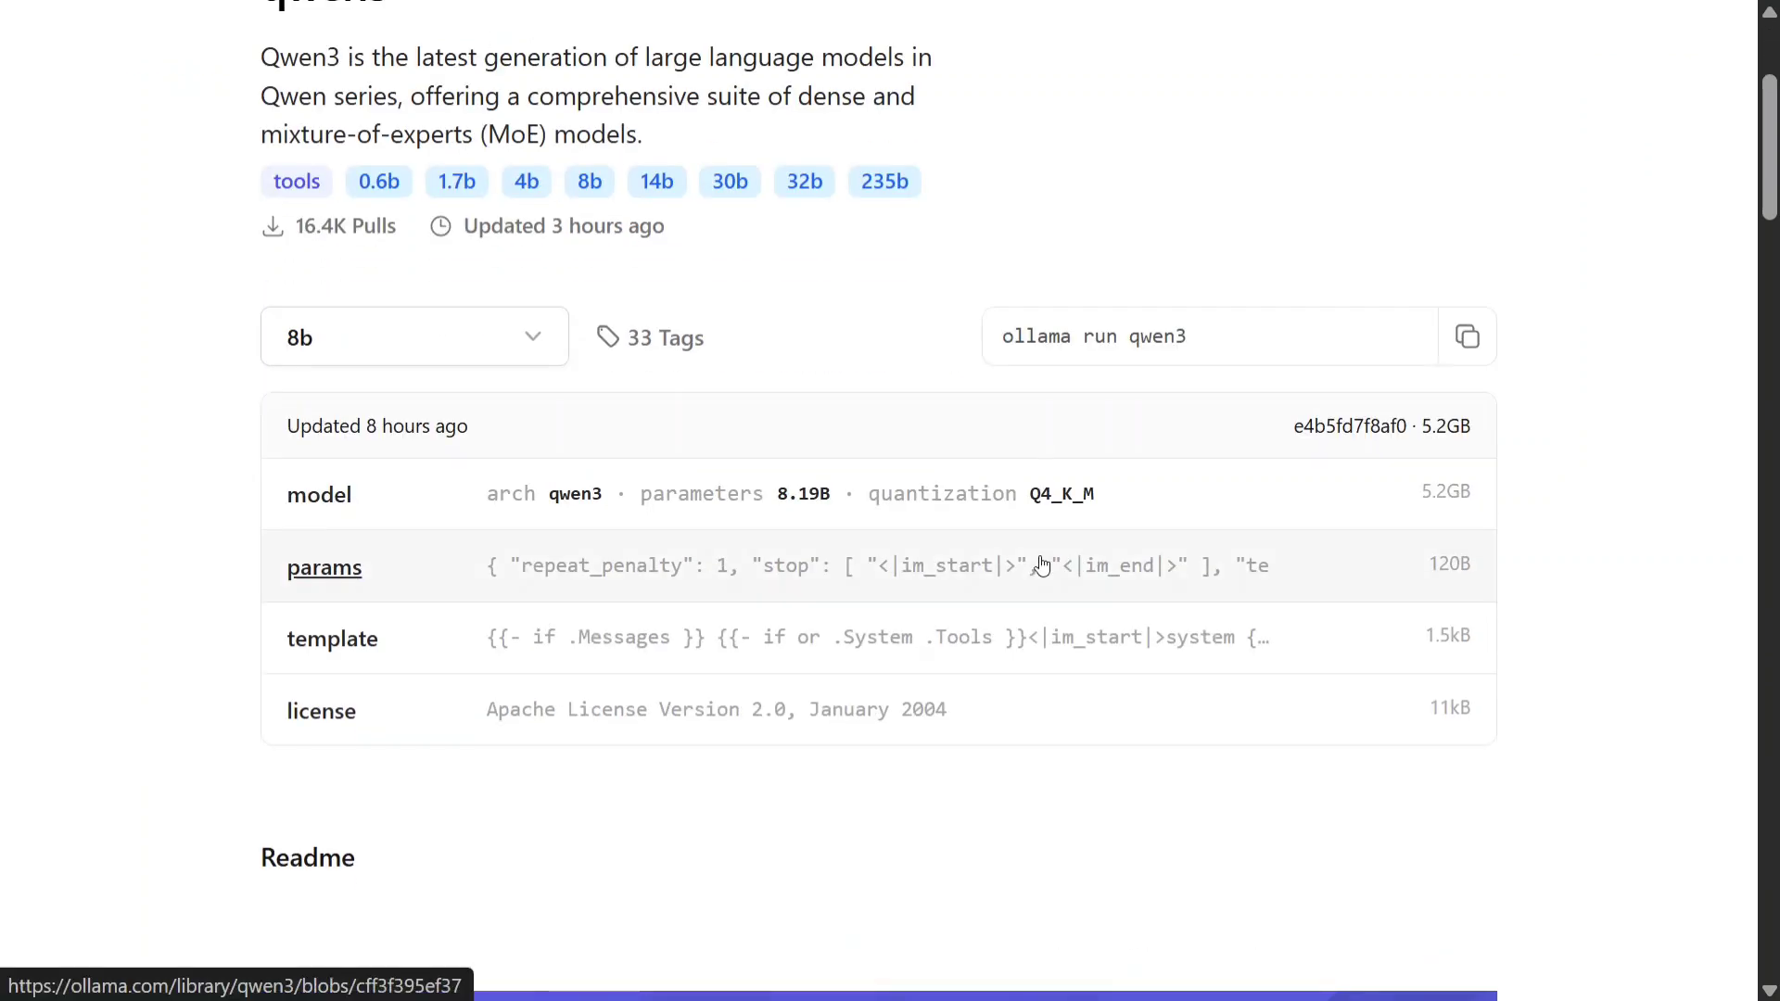
pyautogui.moveTo(167, 263)
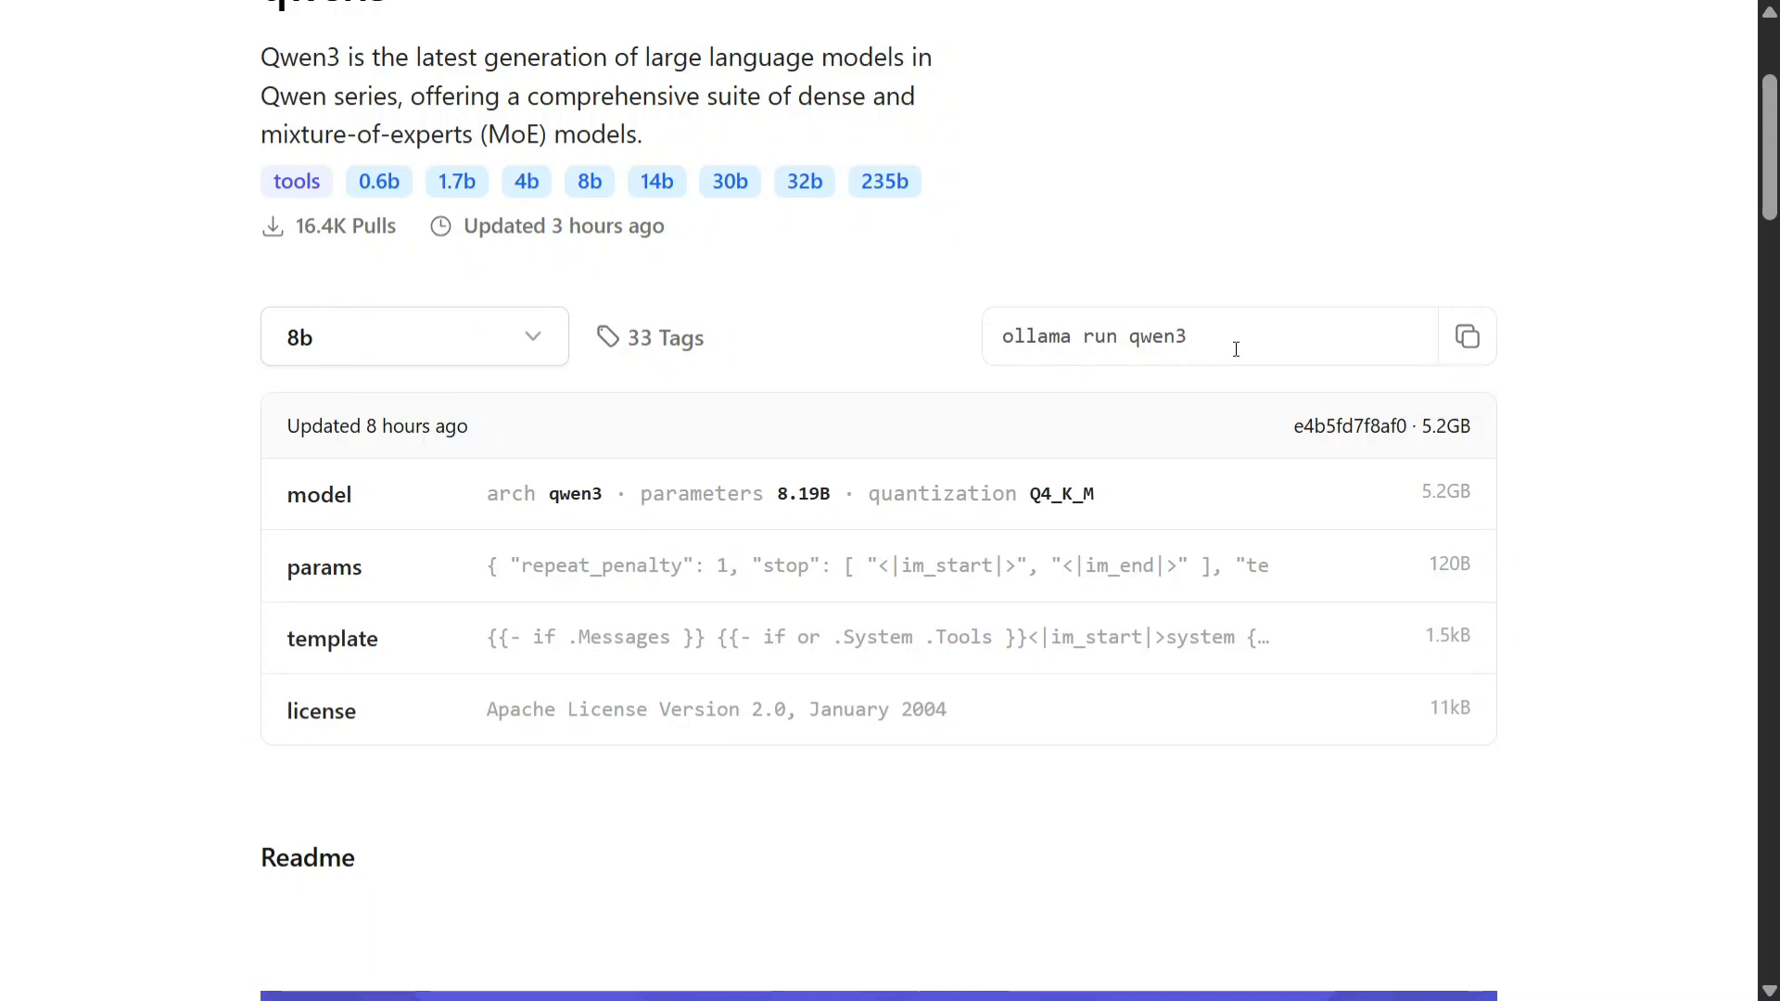
pyautogui.scroll(3)
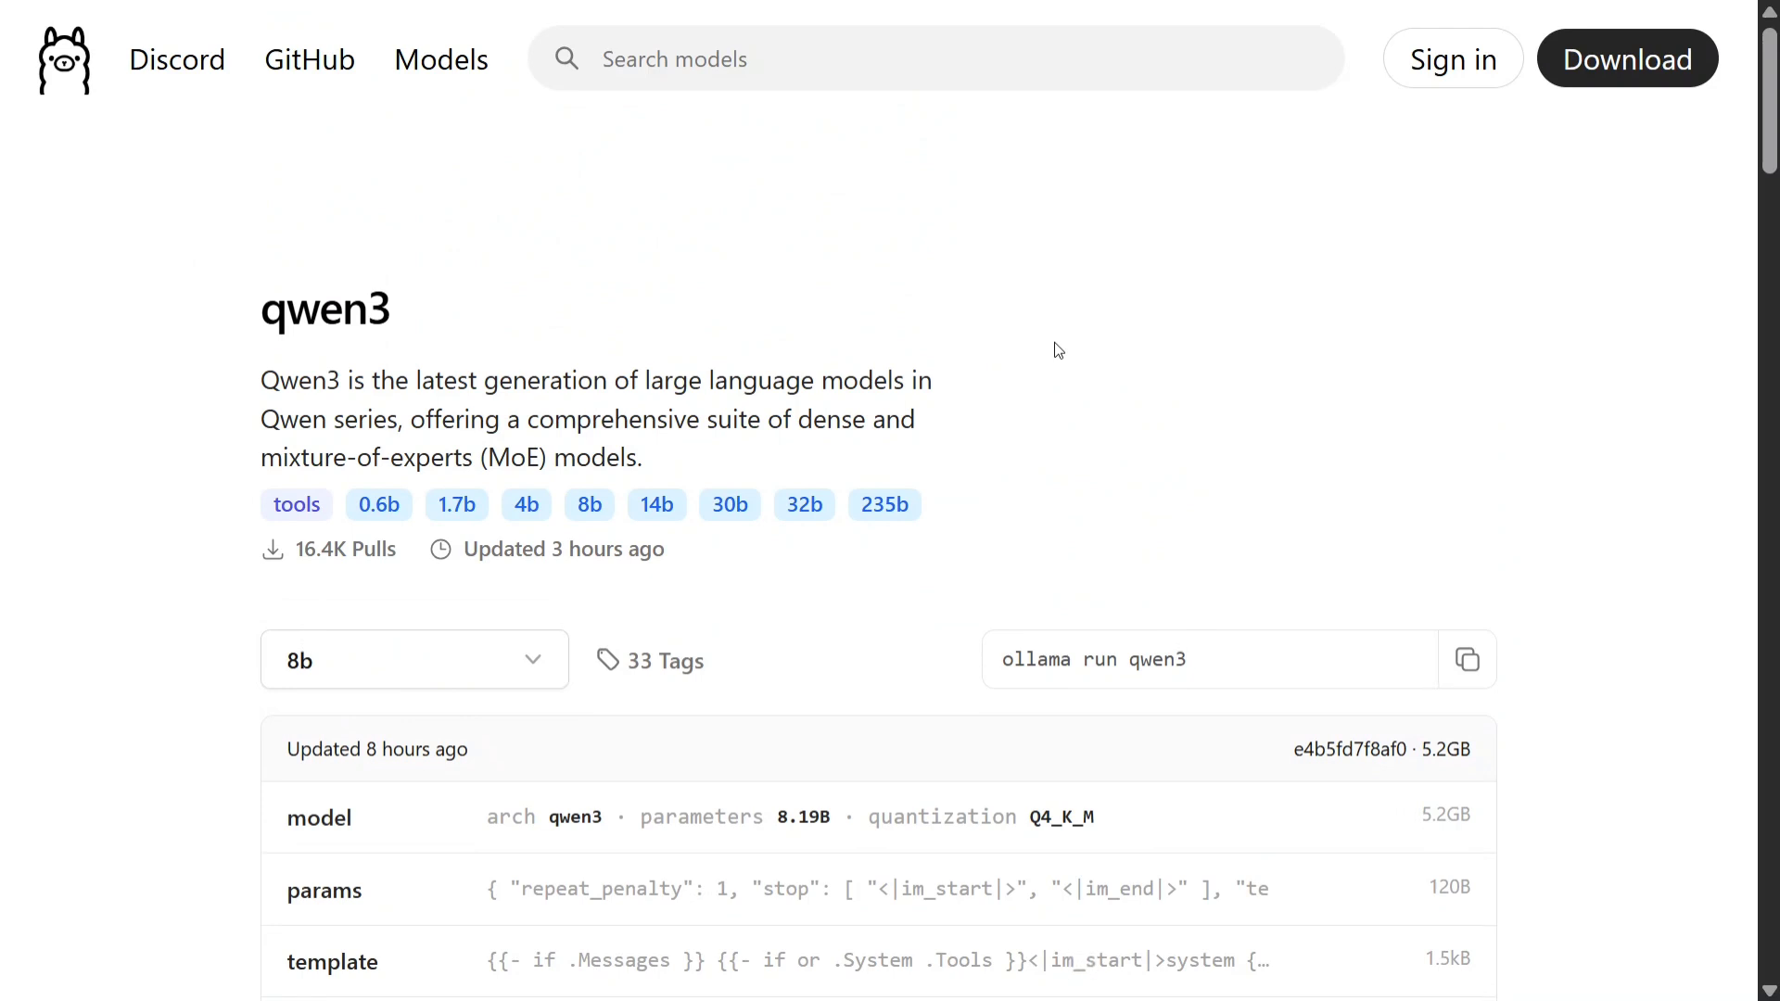
pyautogui.scroll(-3)
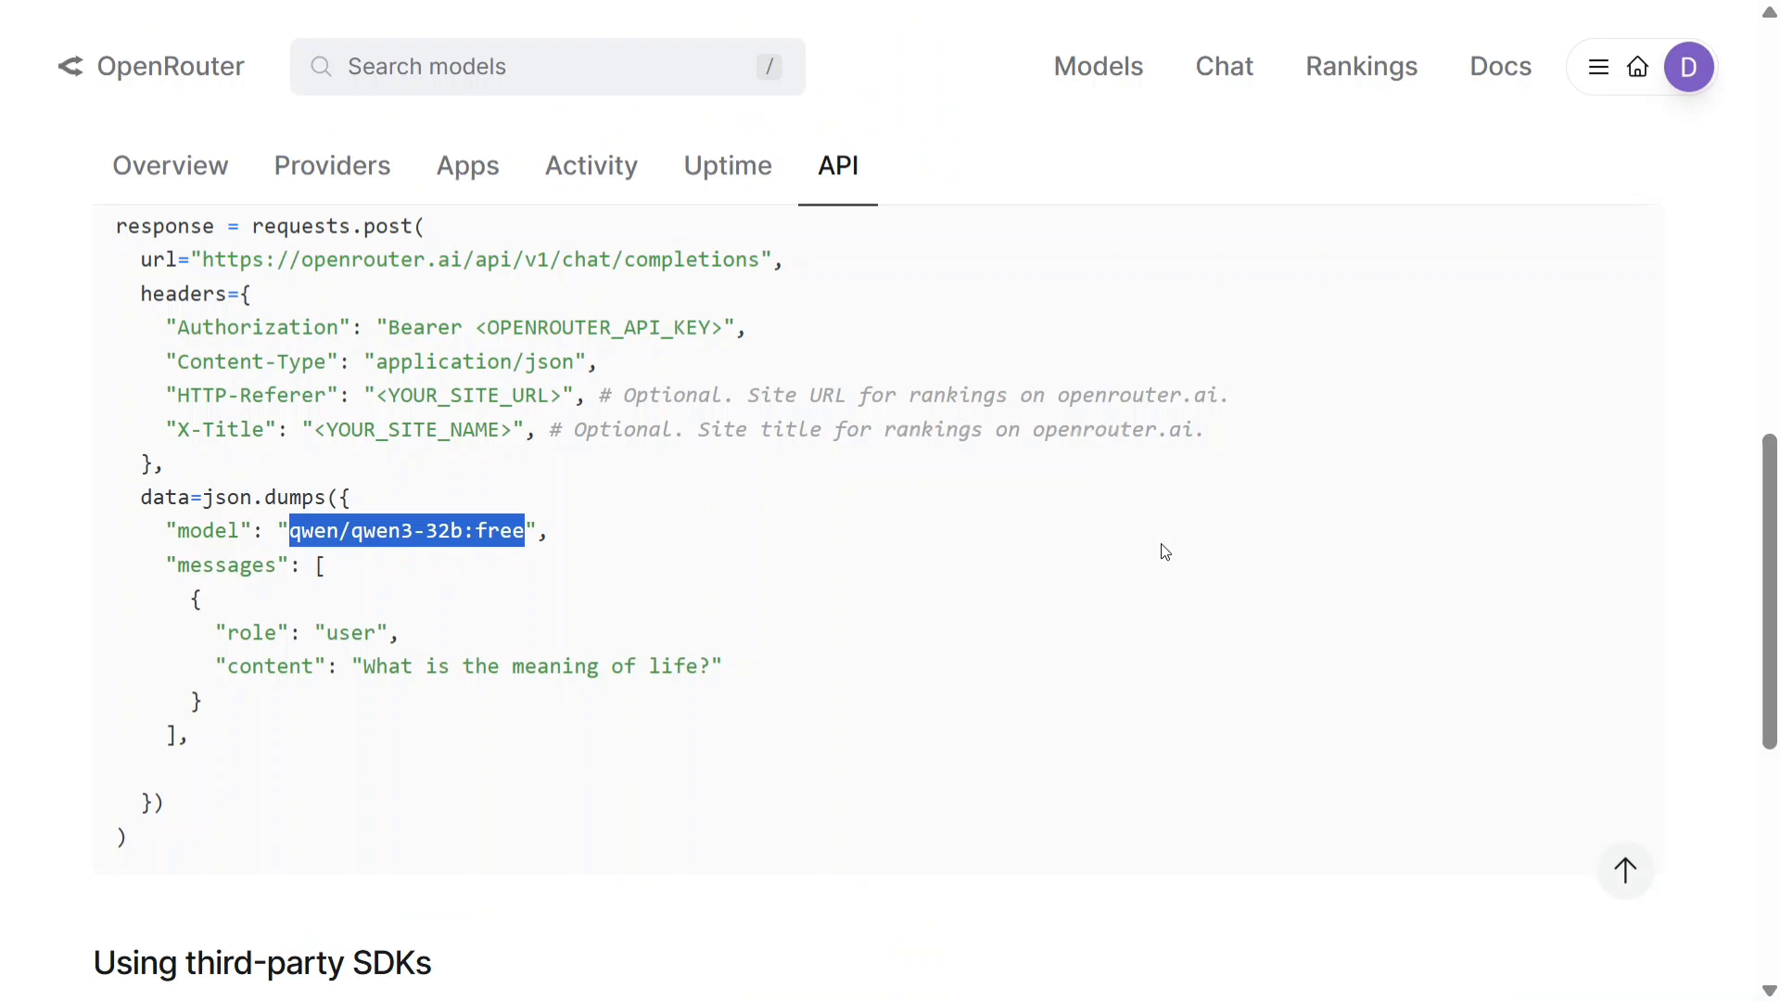
# Return to the OpenRouter home page and search models for Qwen3 30B A3B (free).
pyautogui.click(151, 66)
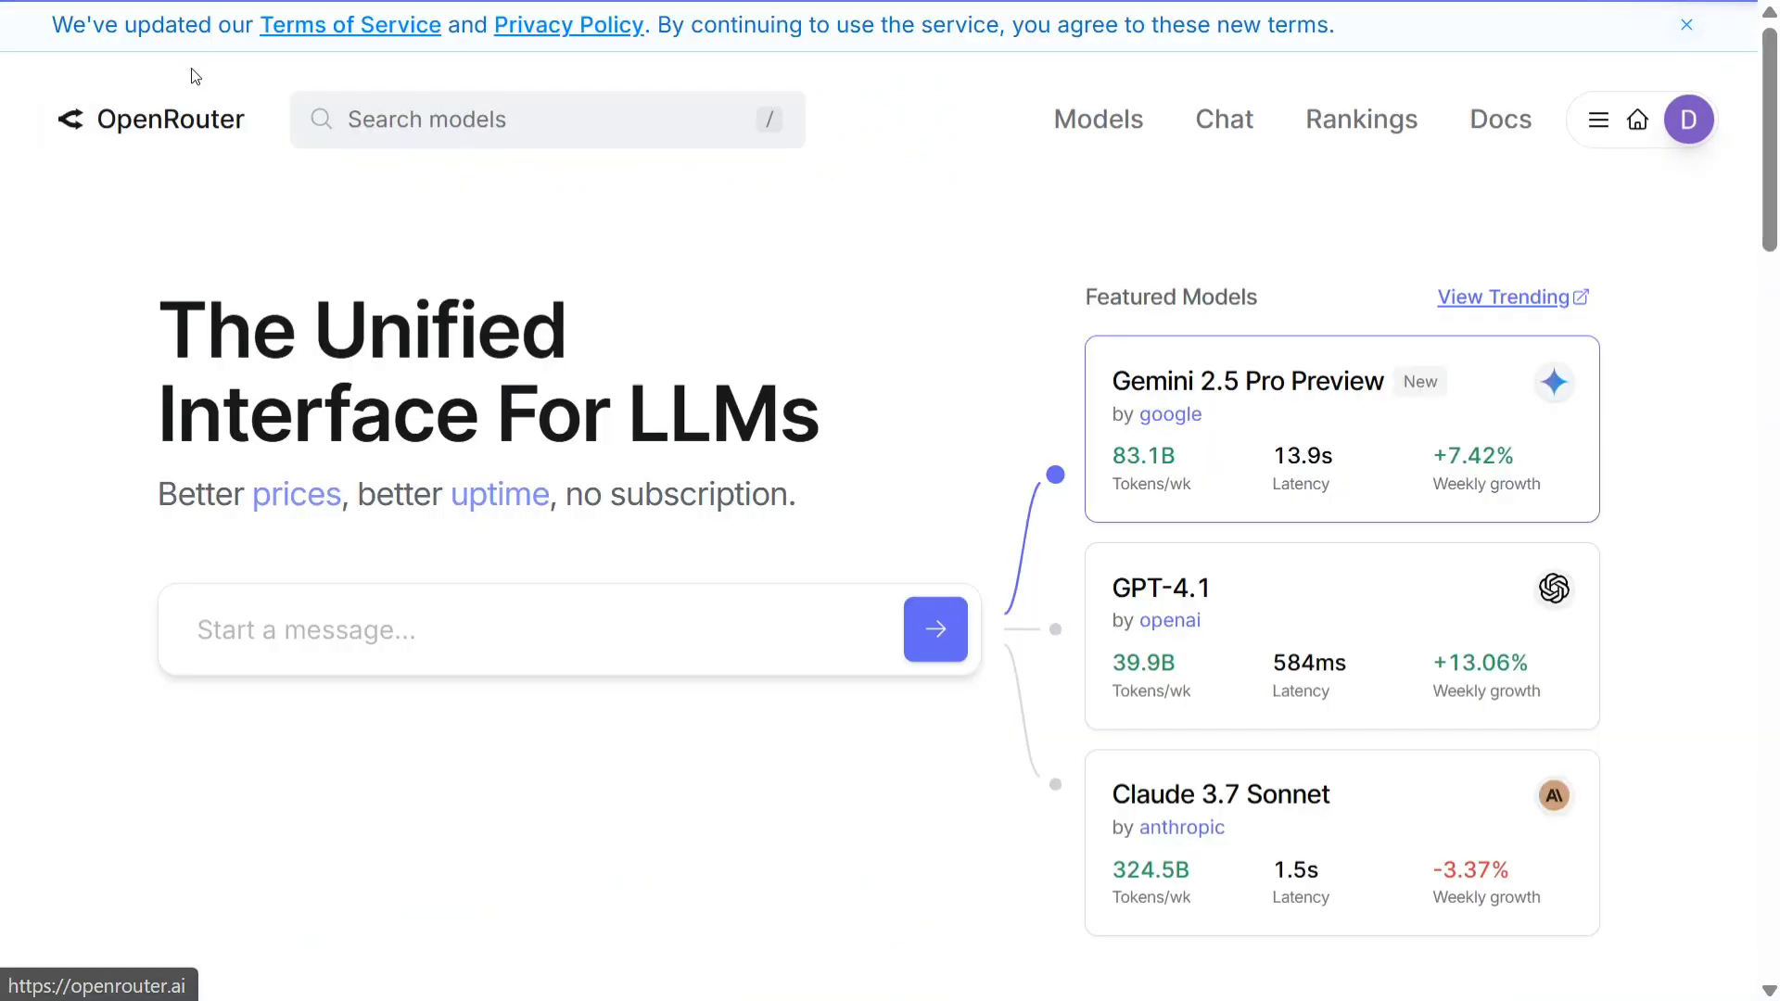
pyautogui.moveTo(528, 294)
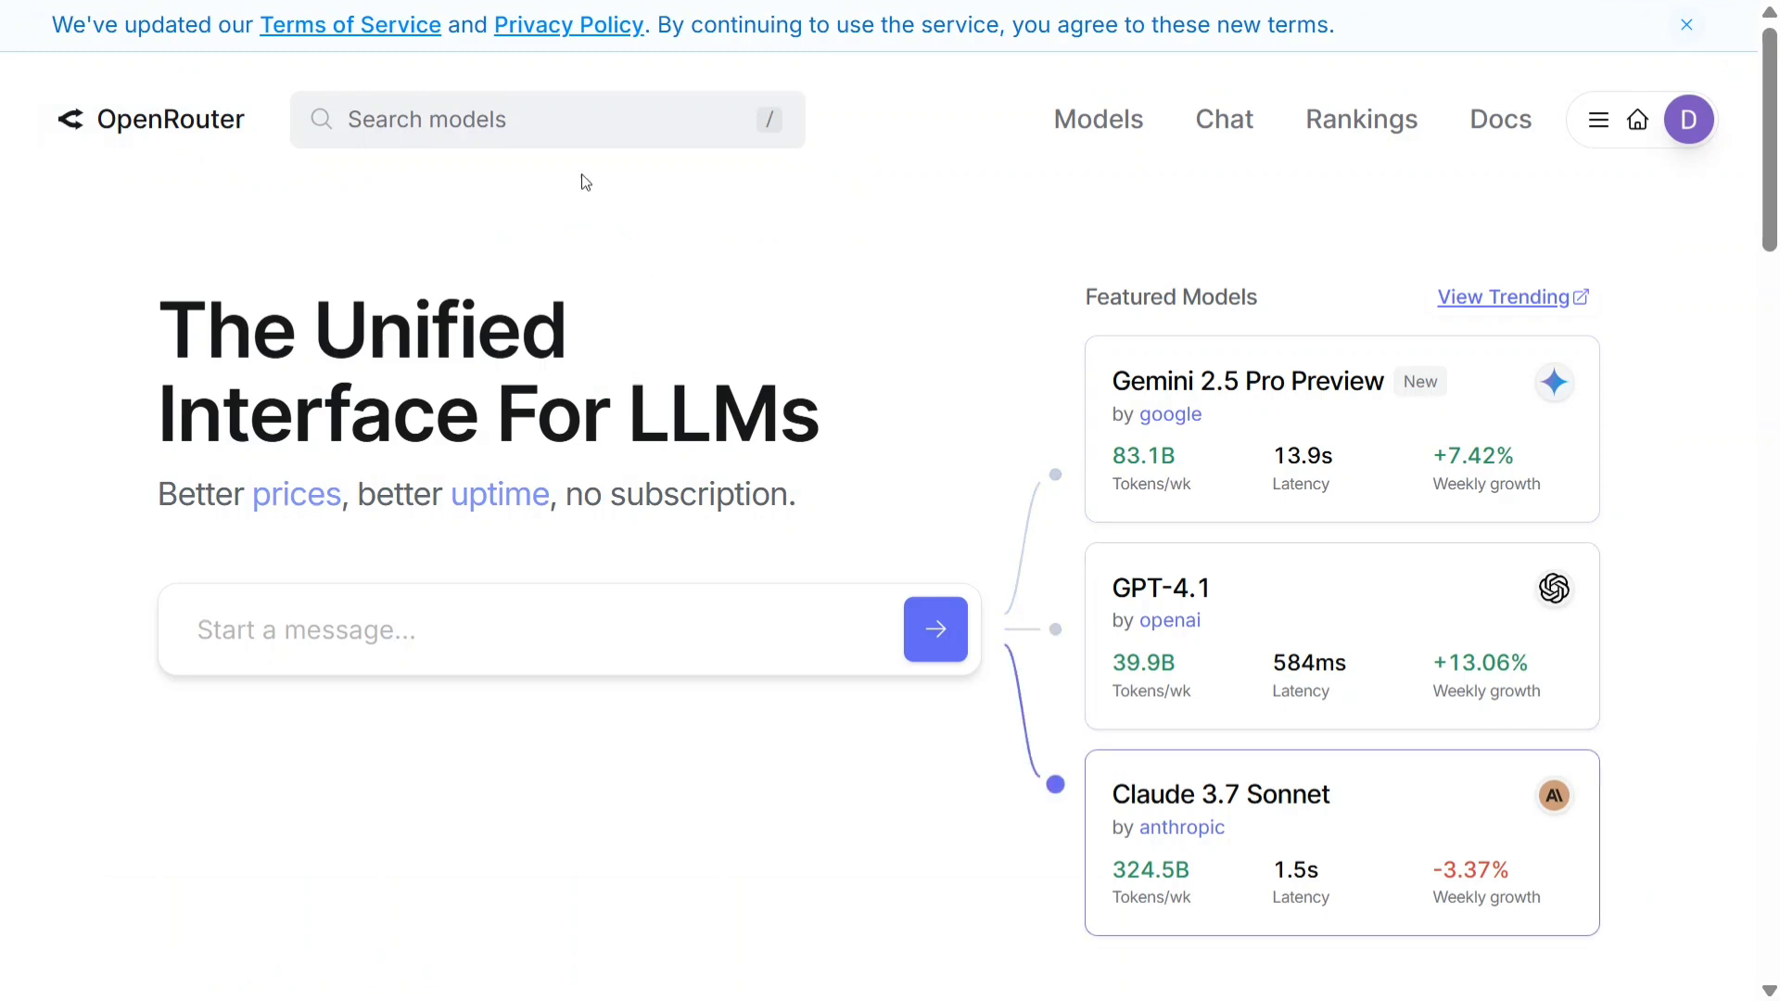
pyautogui.click(545, 120)
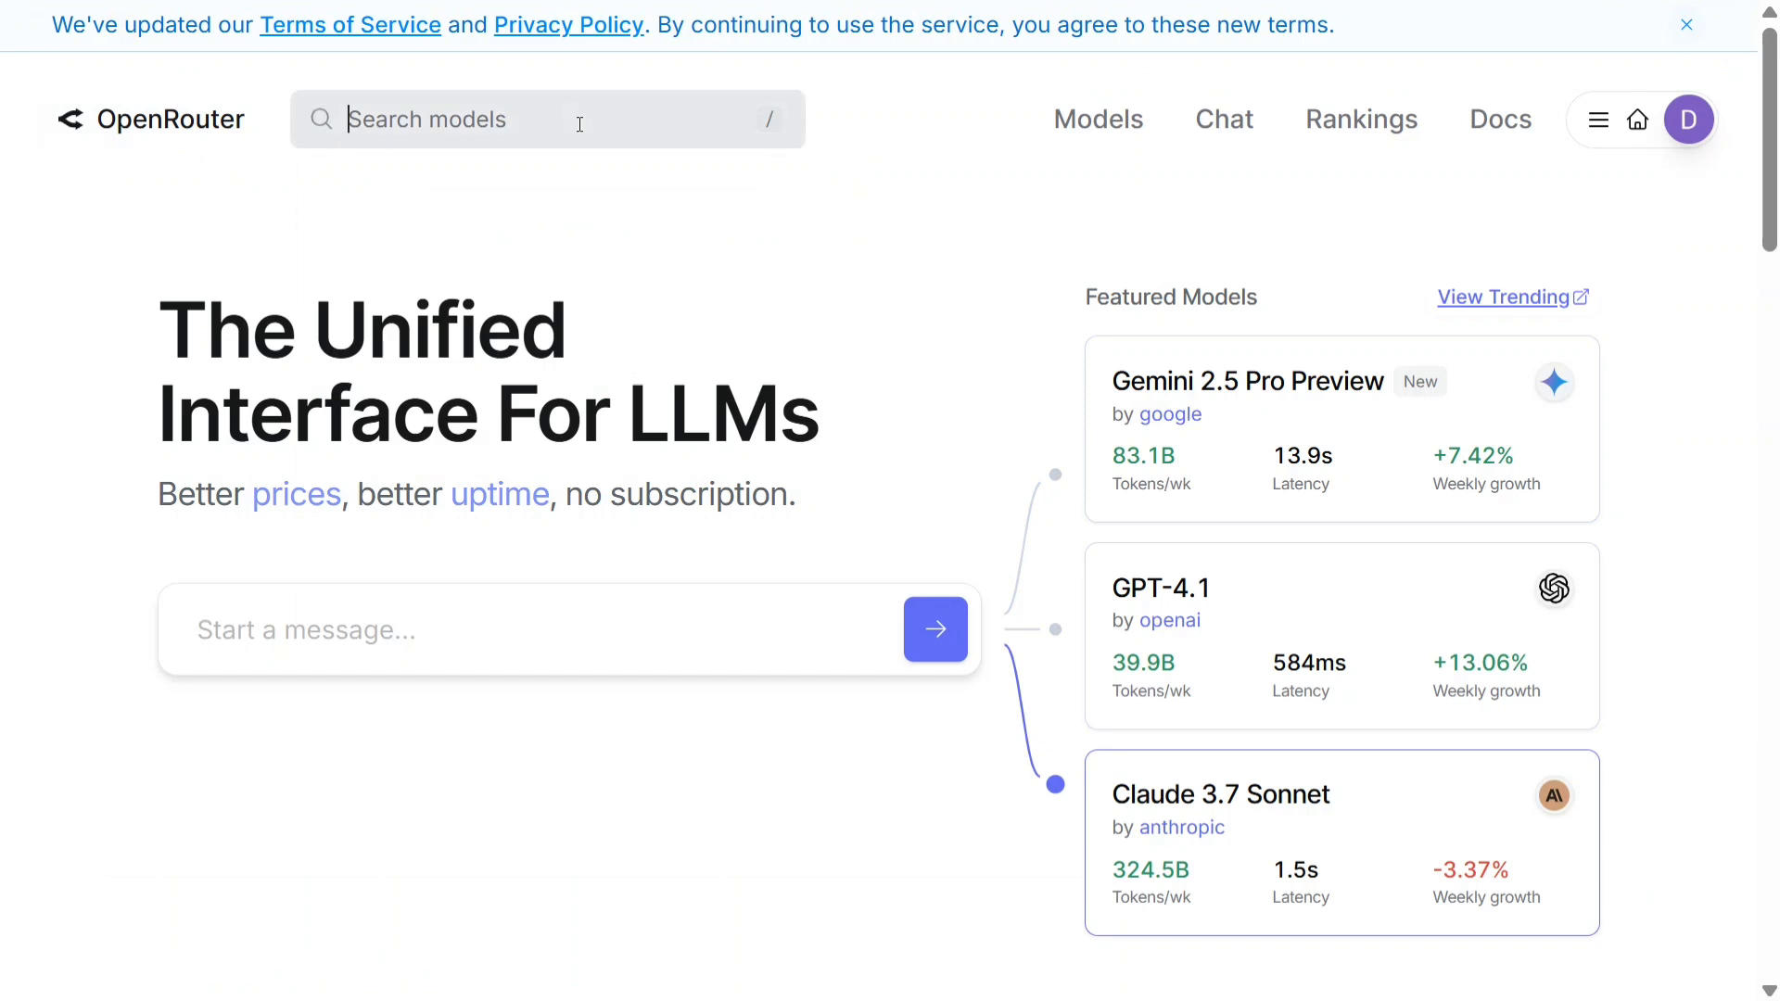
pyautogui.click(546, 119)
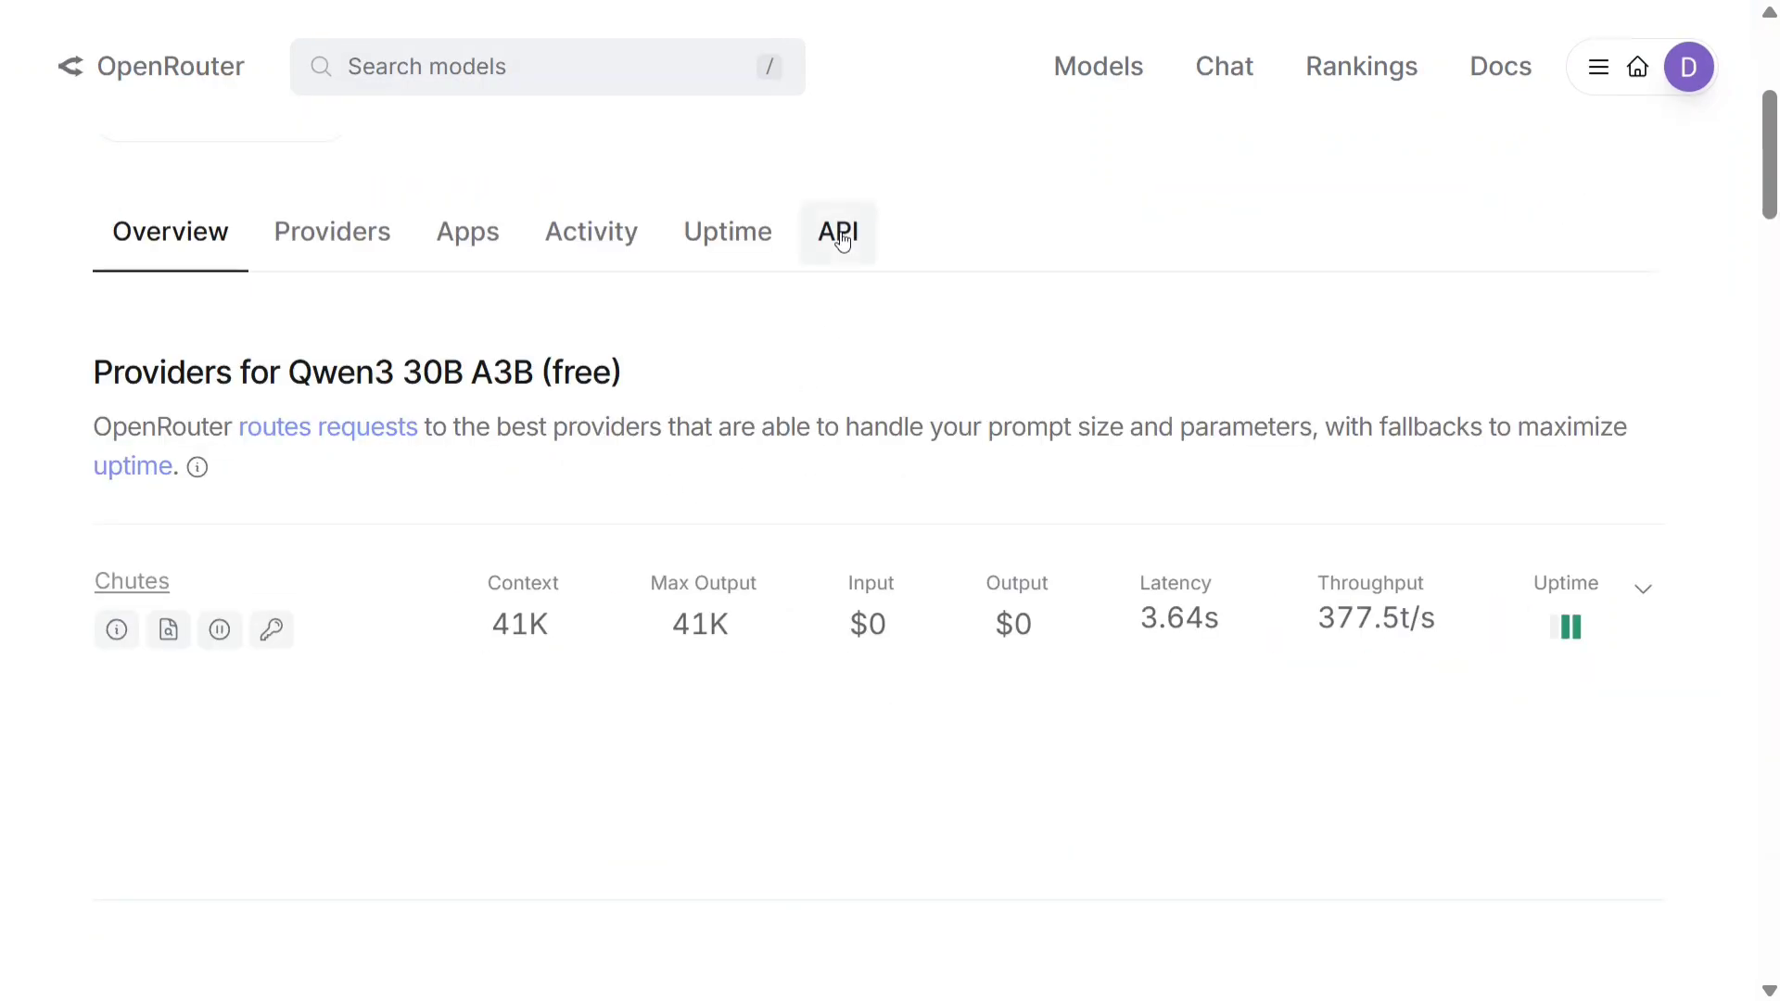
# Show the Qwen3 30B A3B API examples and switch the sample from curl to Python.
pyautogui.click(837, 232)
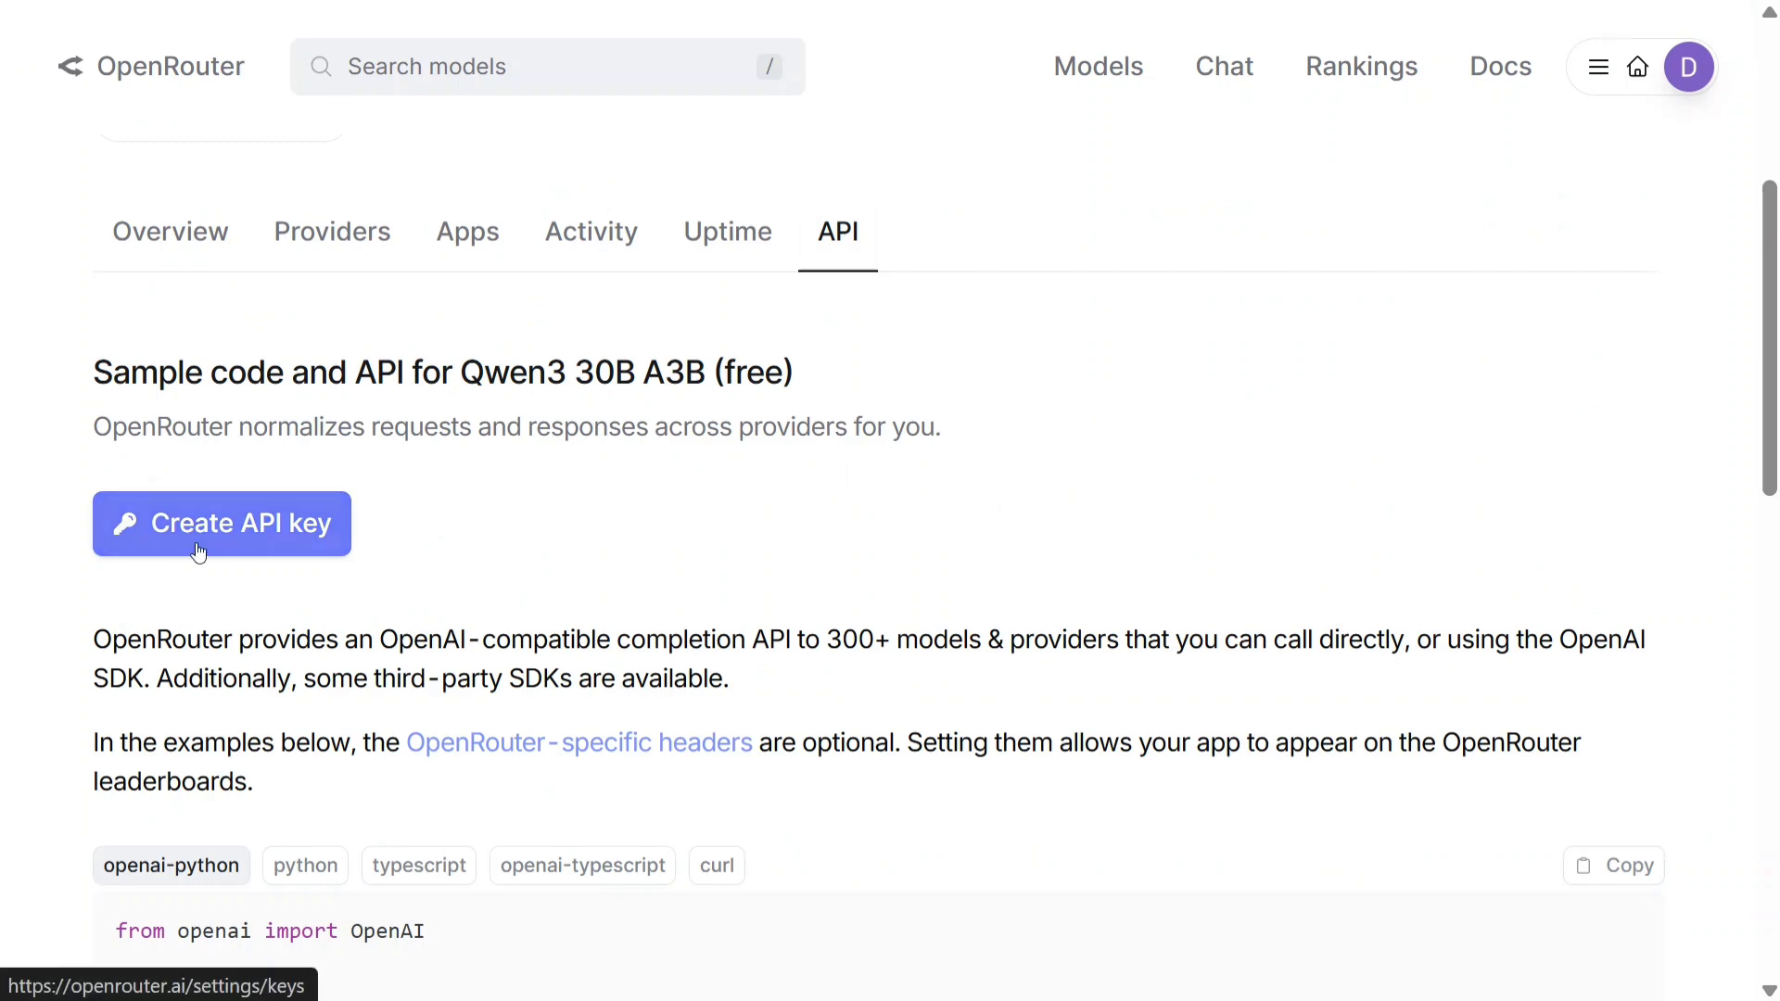
pyautogui.scroll(-3)
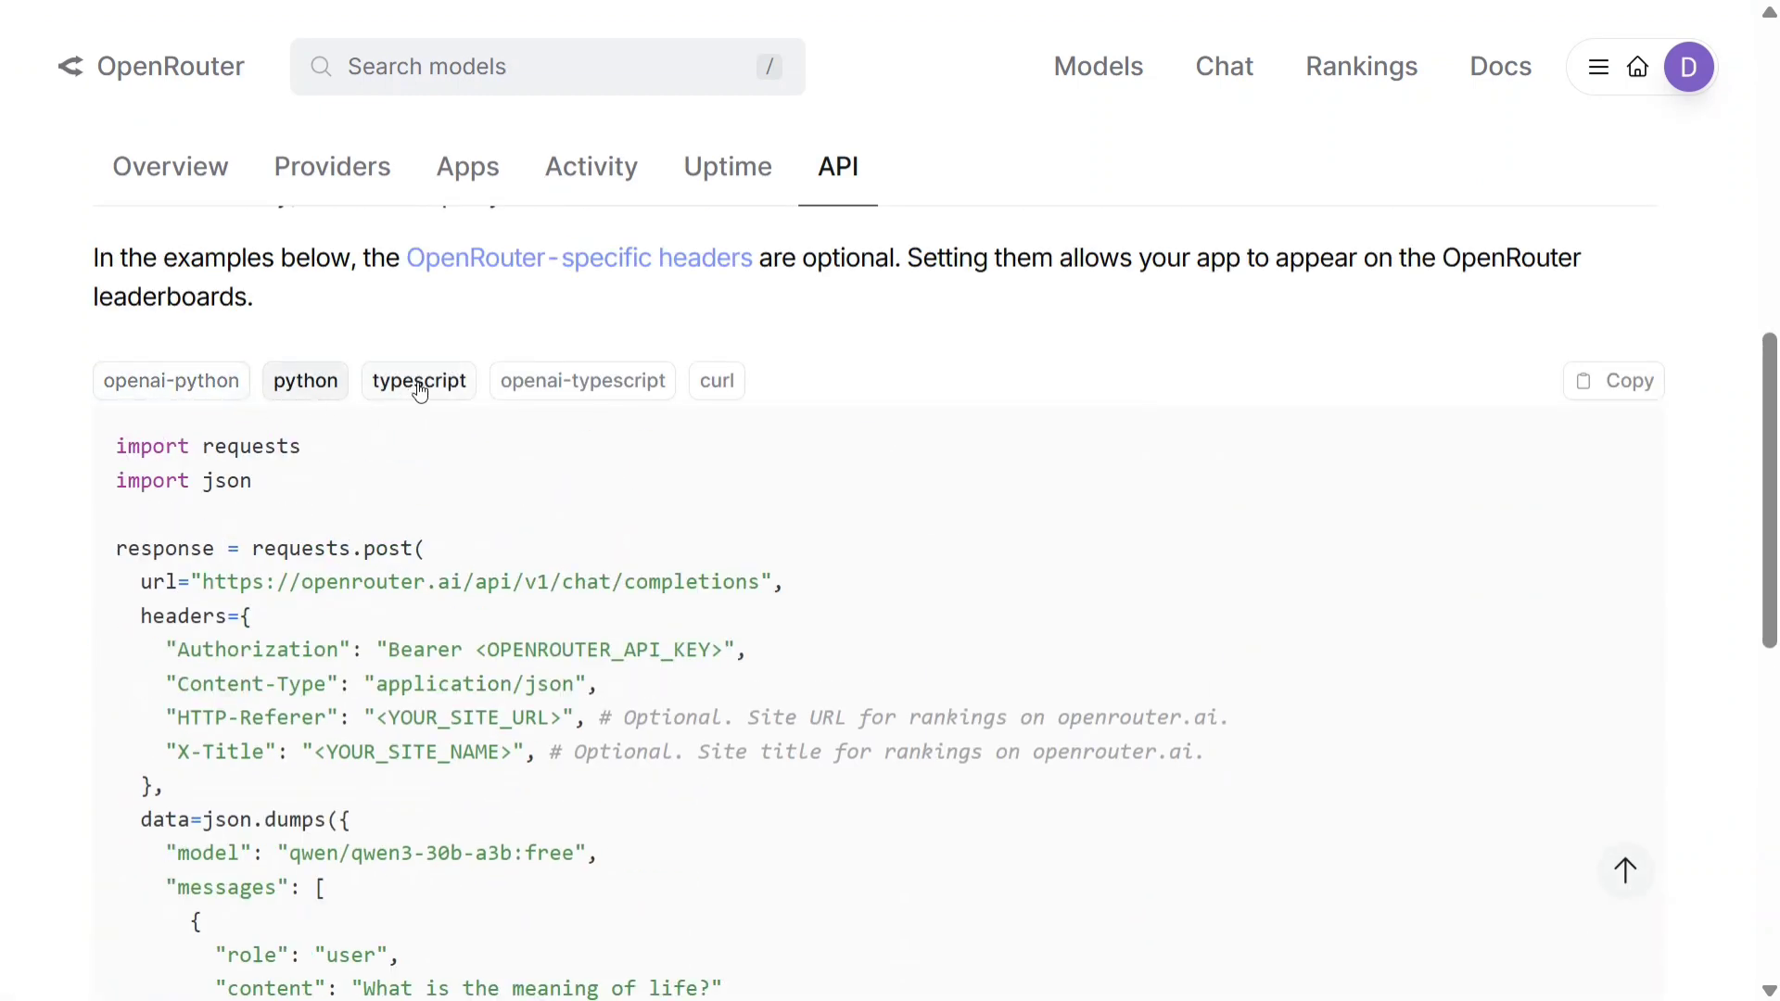
pyautogui.click(717, 380)
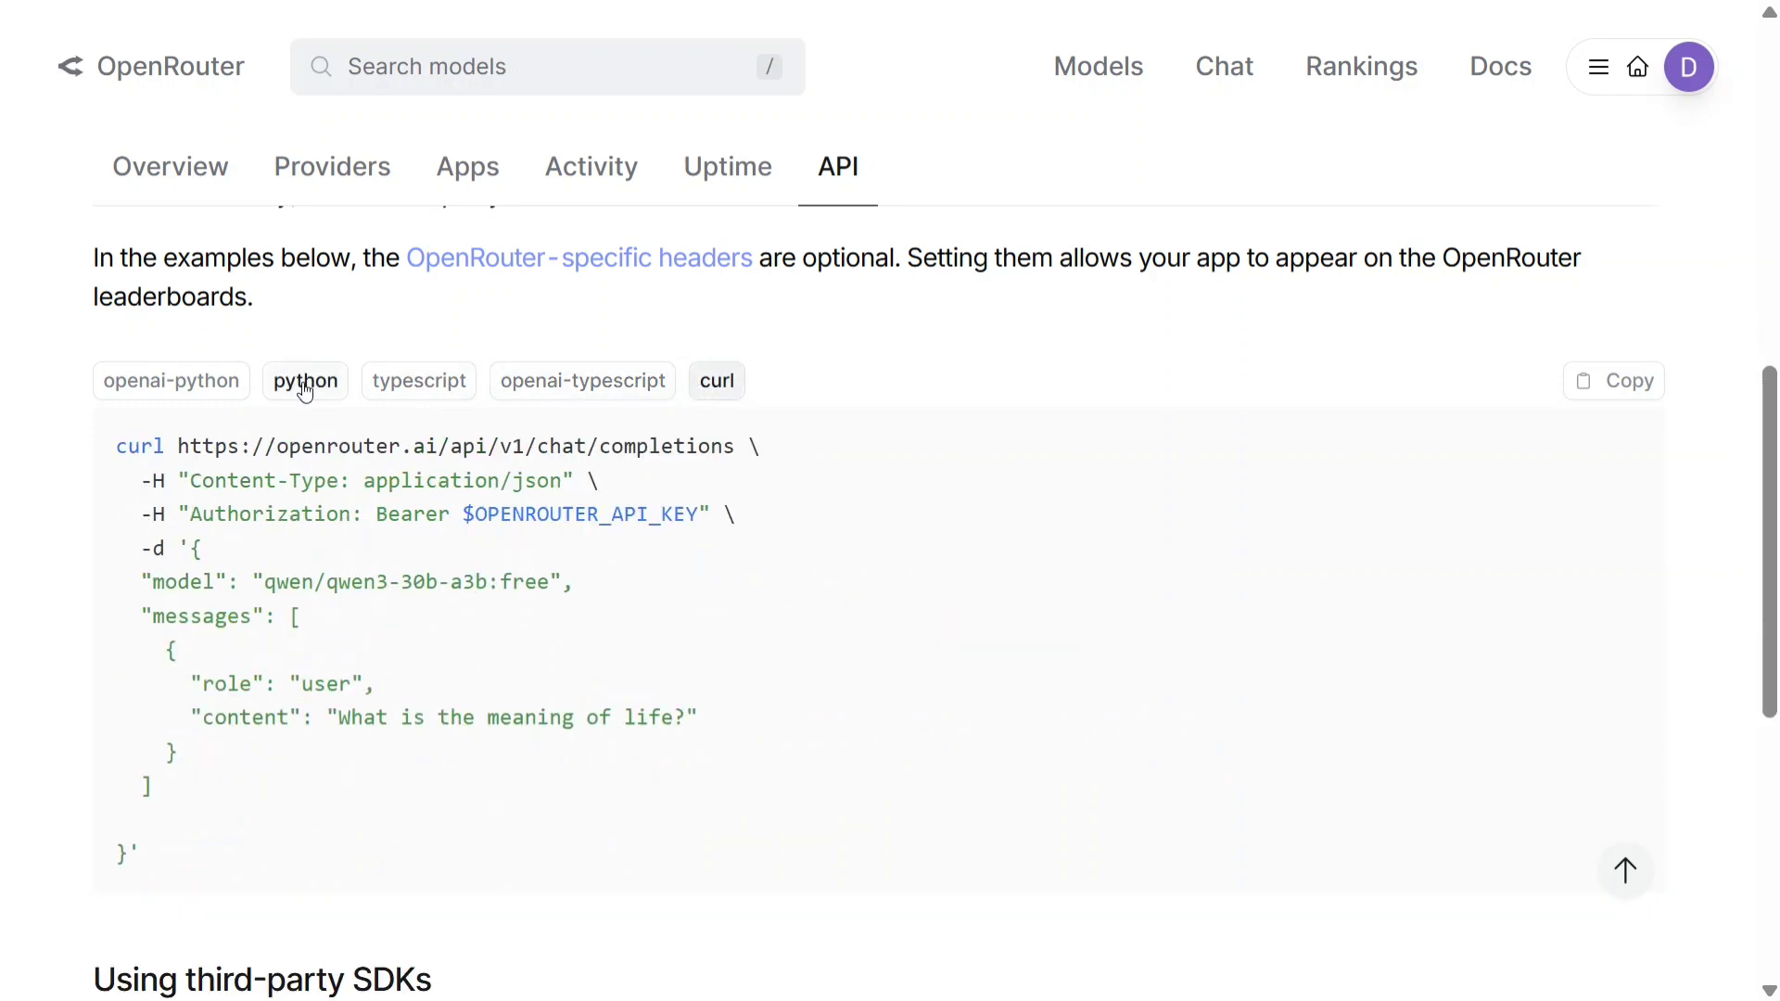
pyautogui.click(171, 380)
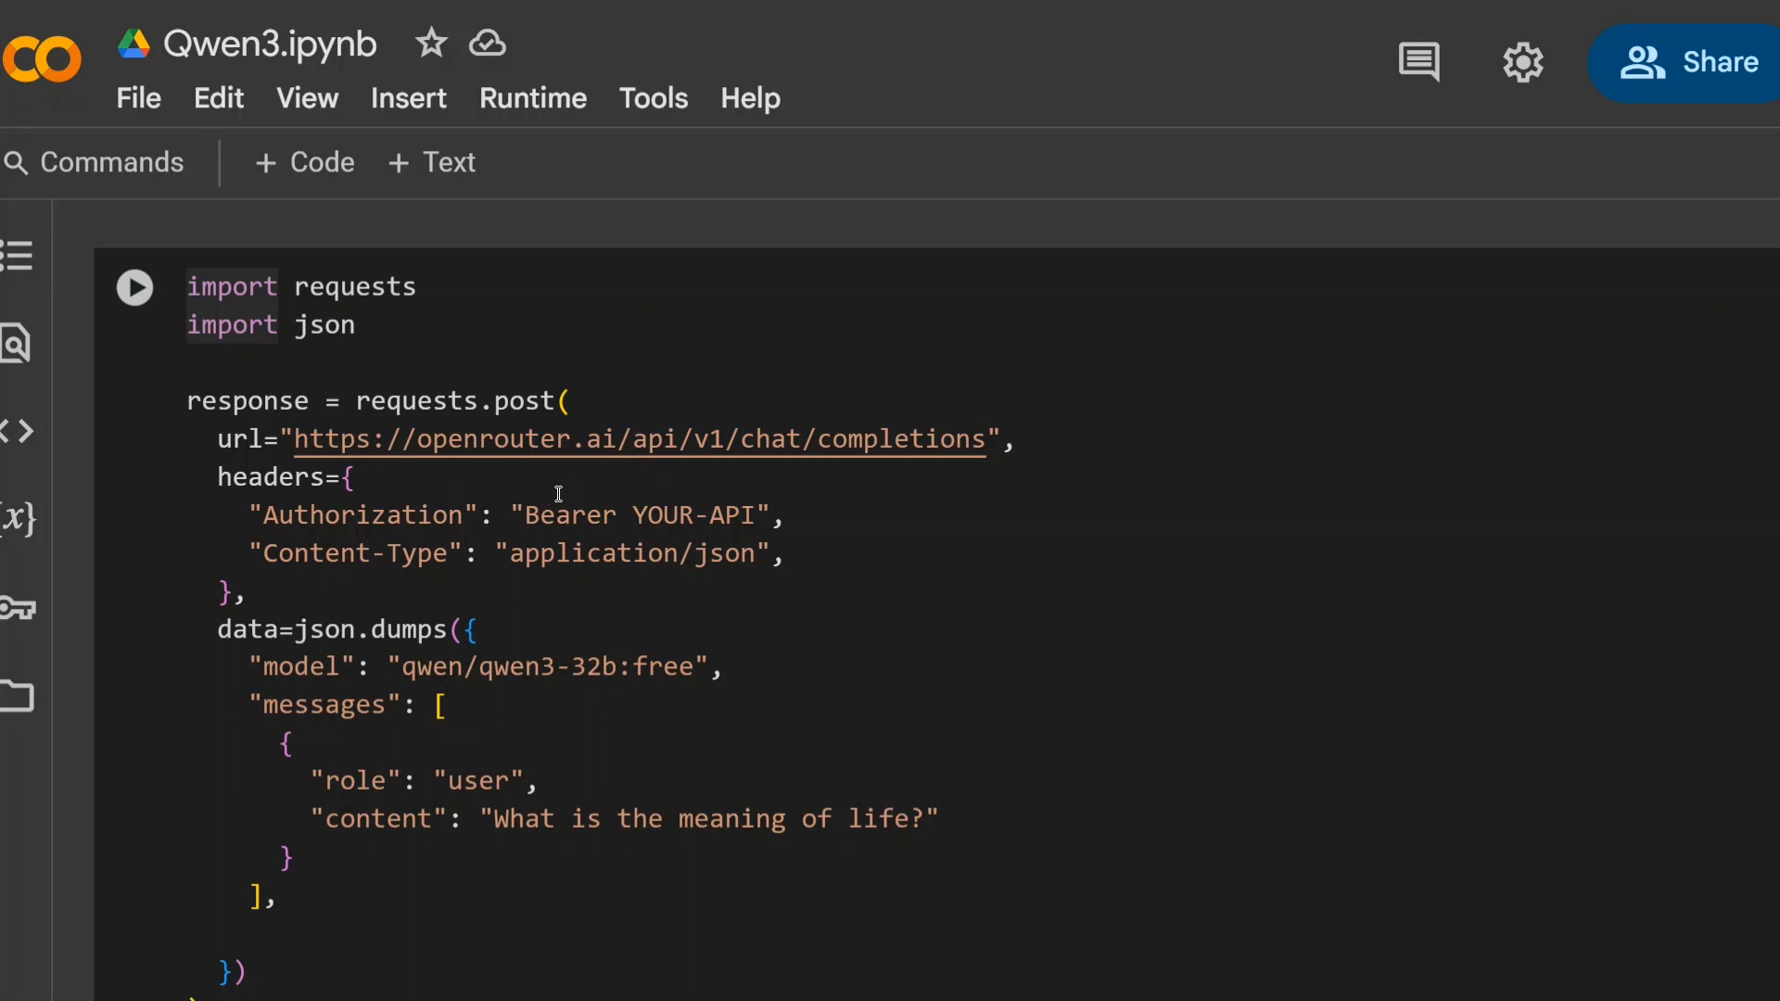
pyautogui.moveTo(613, 668)
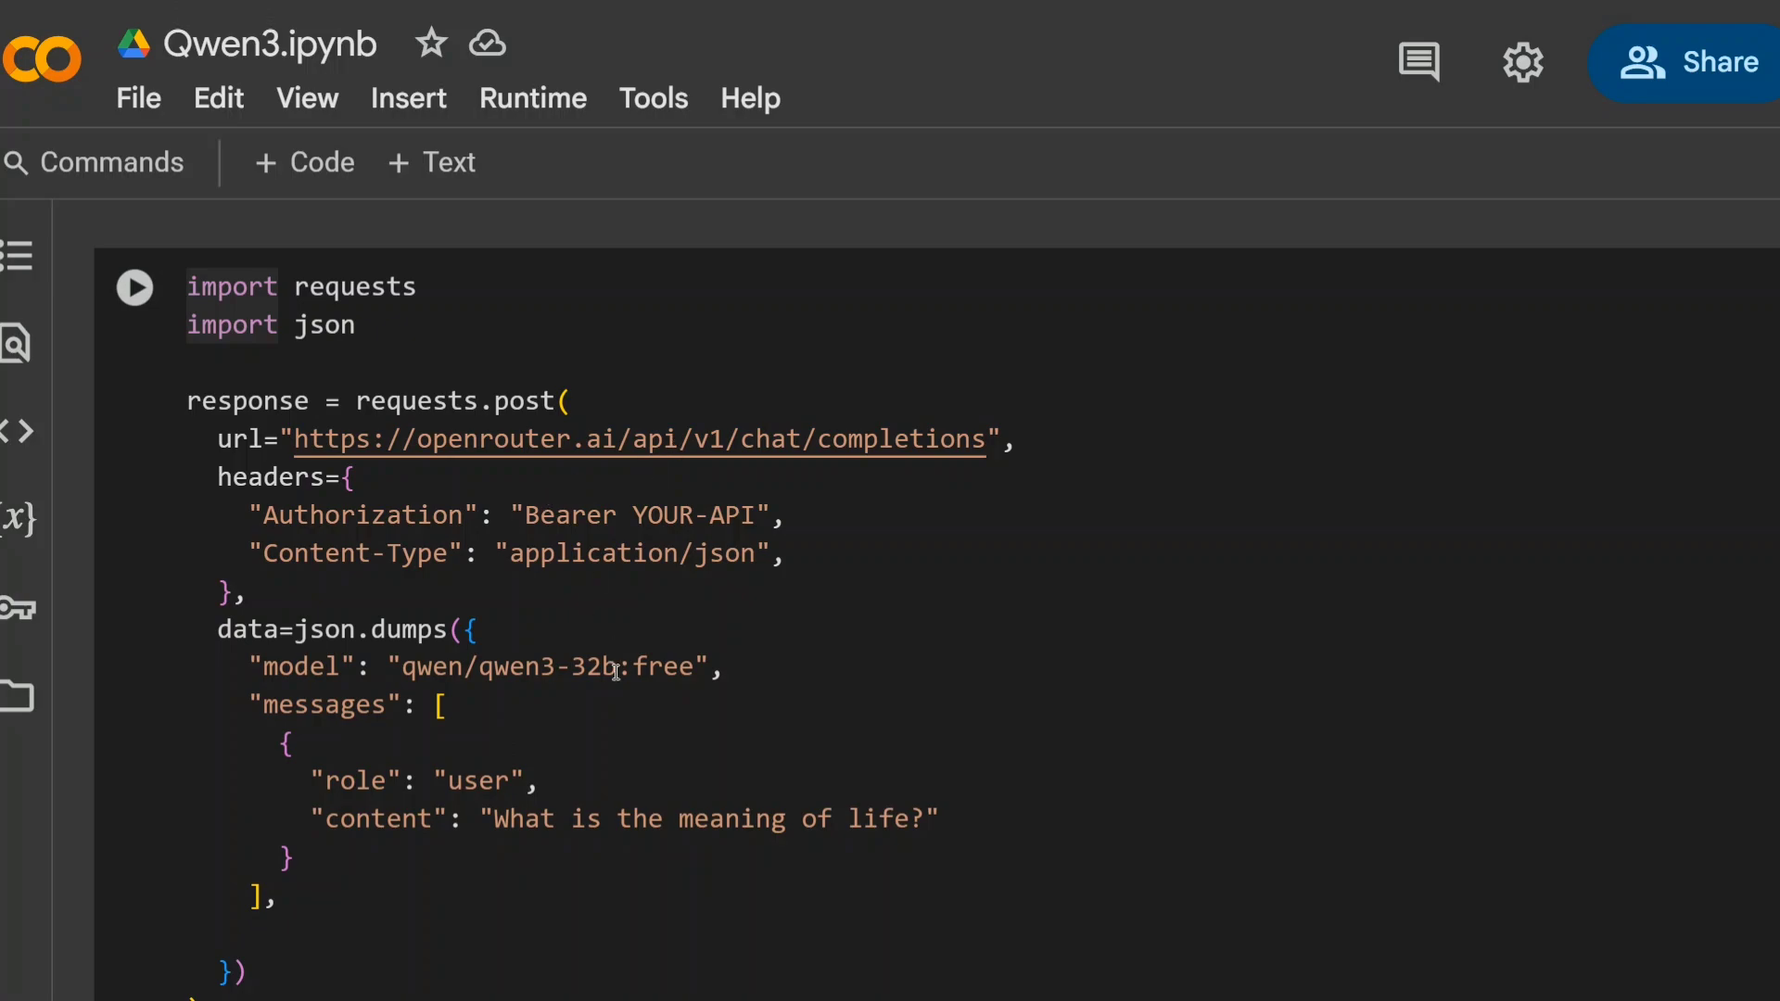
# Run the Qwen3.ipynb cell and scroll qwen3-32b:free's meaning-of-life answer.
pyautogui.click(133, 288)
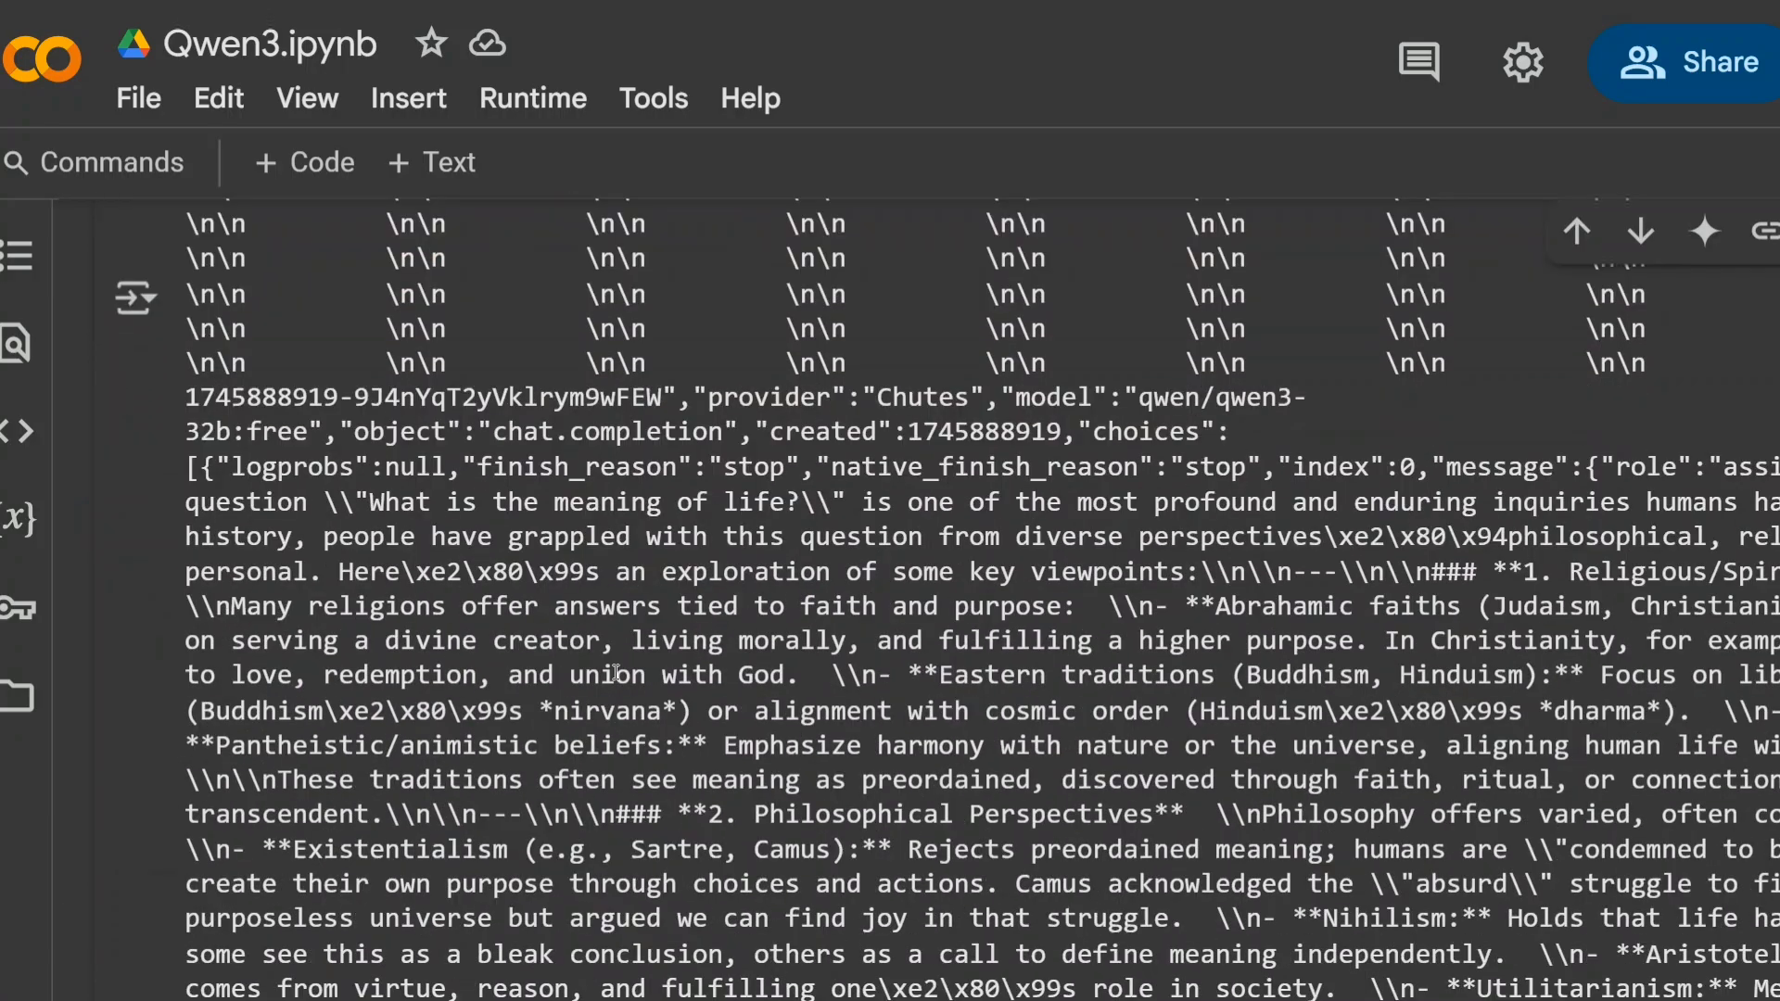
pyautogui.scroll(-3)
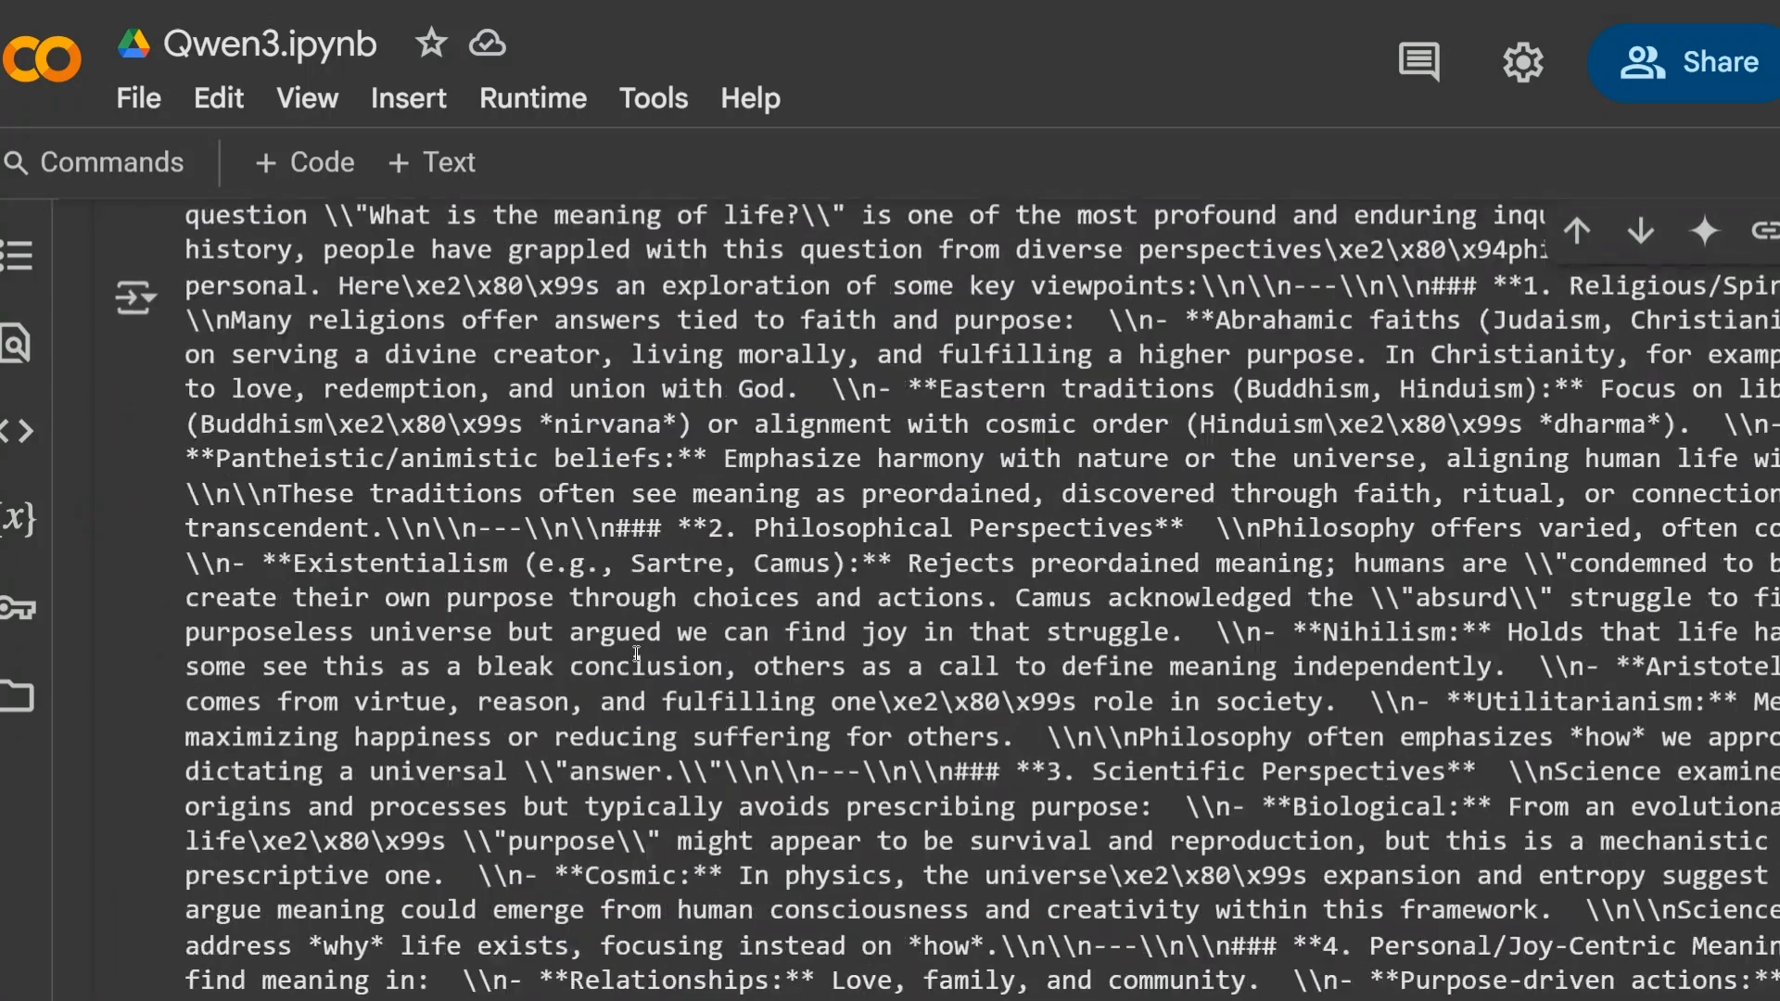